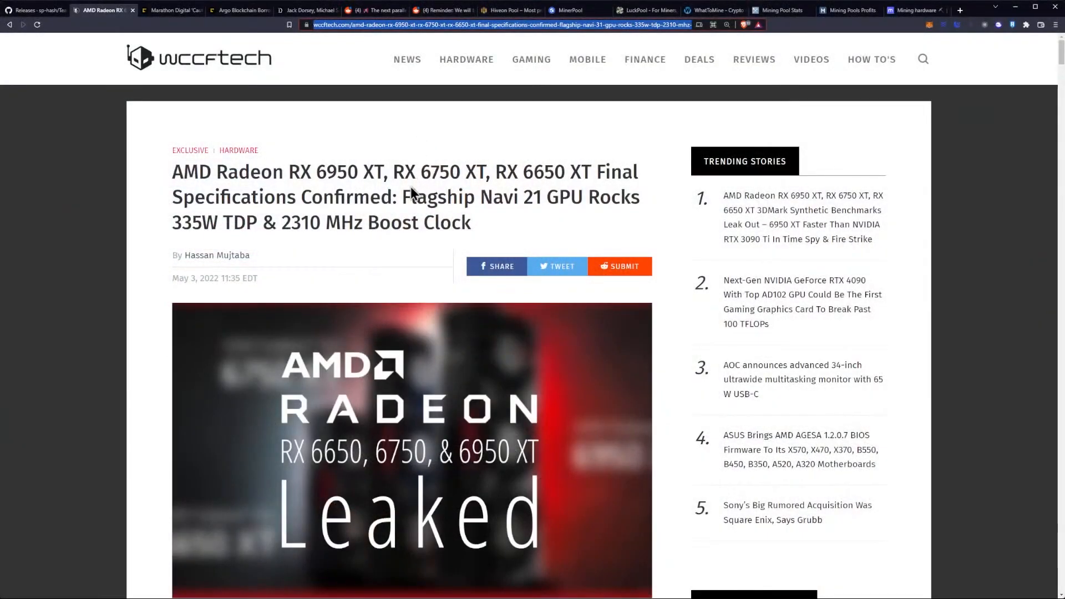
Scroll the article to the 'Final Specs Confirmed' section with 335W, 250W and 180W figures
scroll(down, 3)
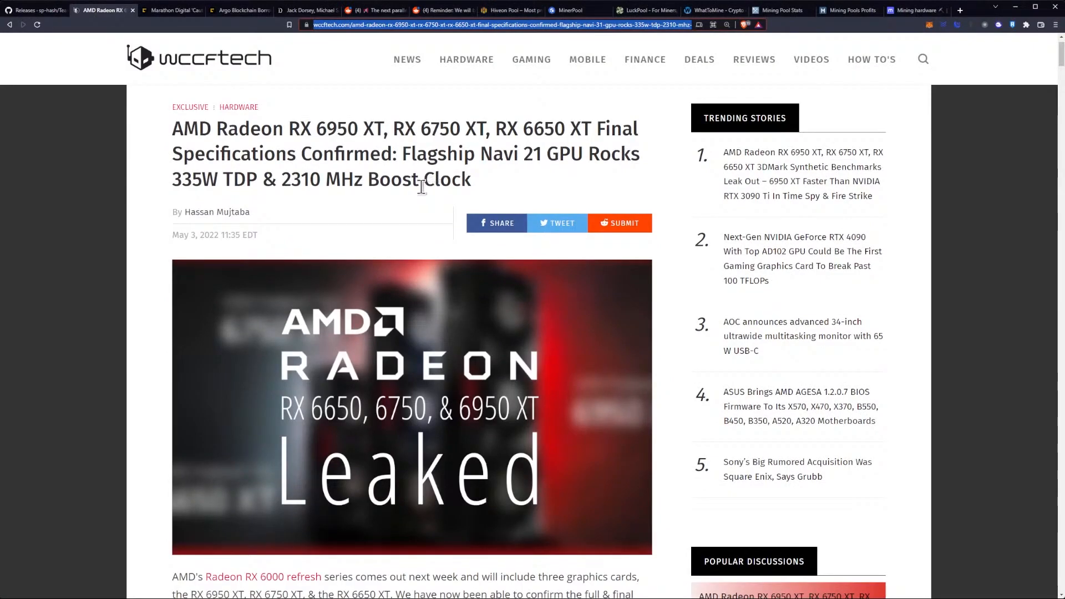
mouse_move(351, 199)
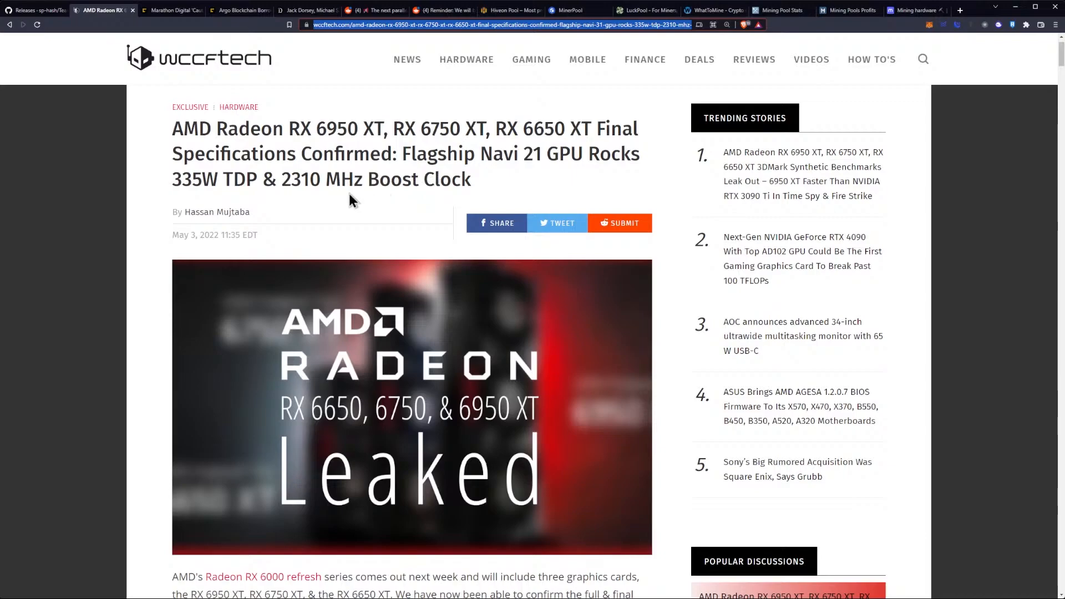
mouse_move(346, 192)
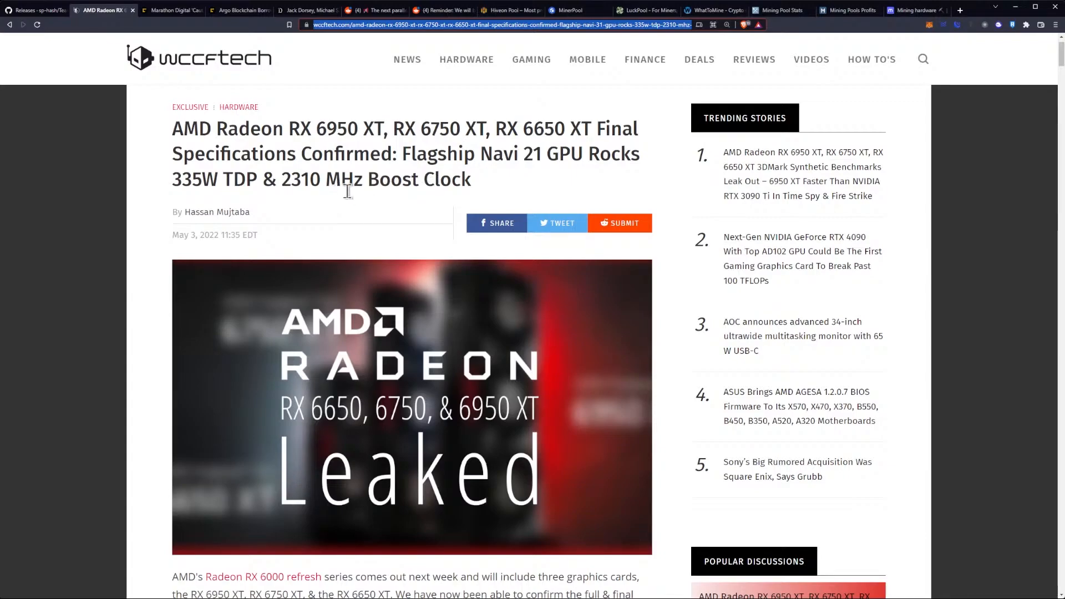
scroll(down, 3)
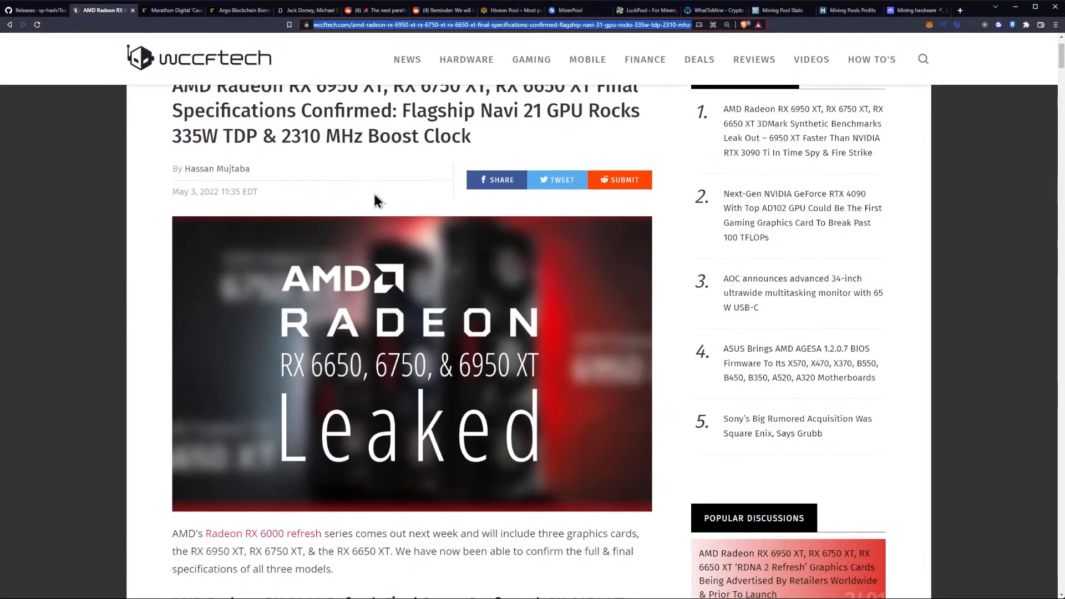
scroll(down, 3)
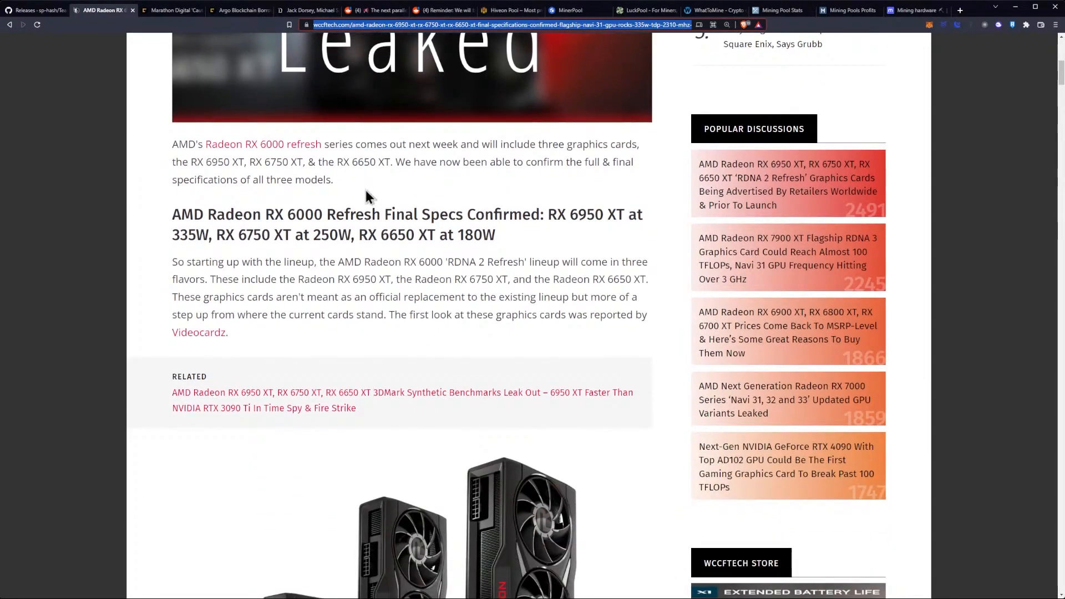
mouse_move(376, 177)
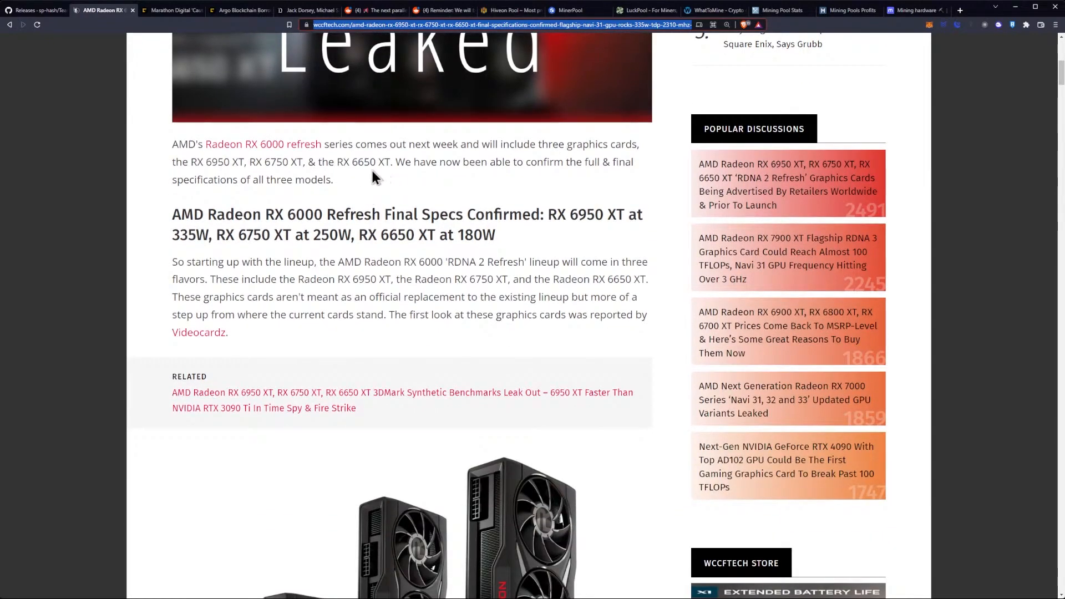
mouse_move(490, 150)
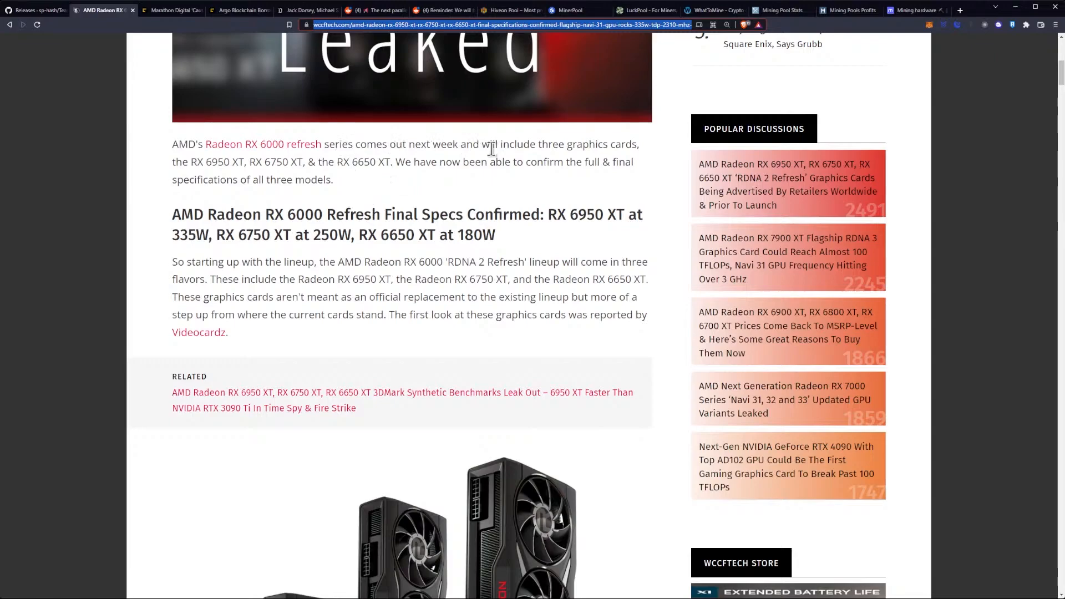
mouse_move(257, 166)
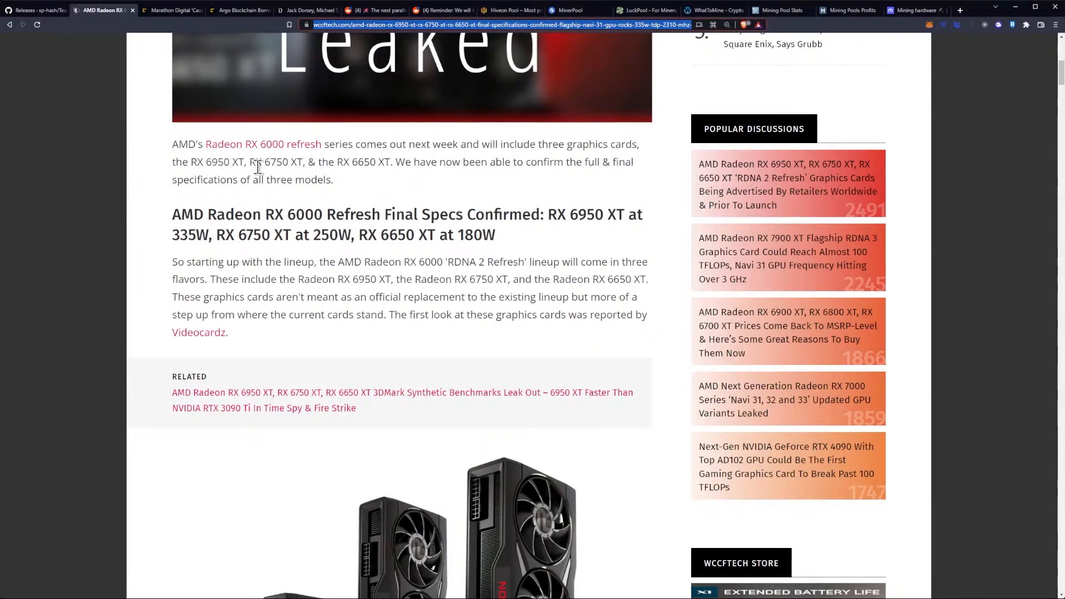
mouse_move(230, 166)
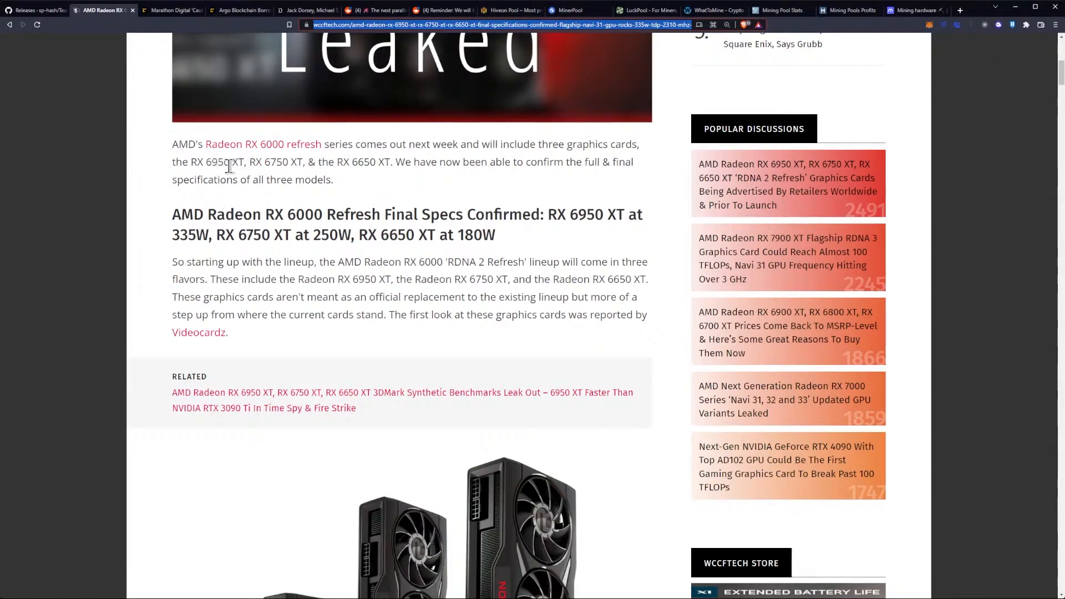
mouse_move(275, 168)
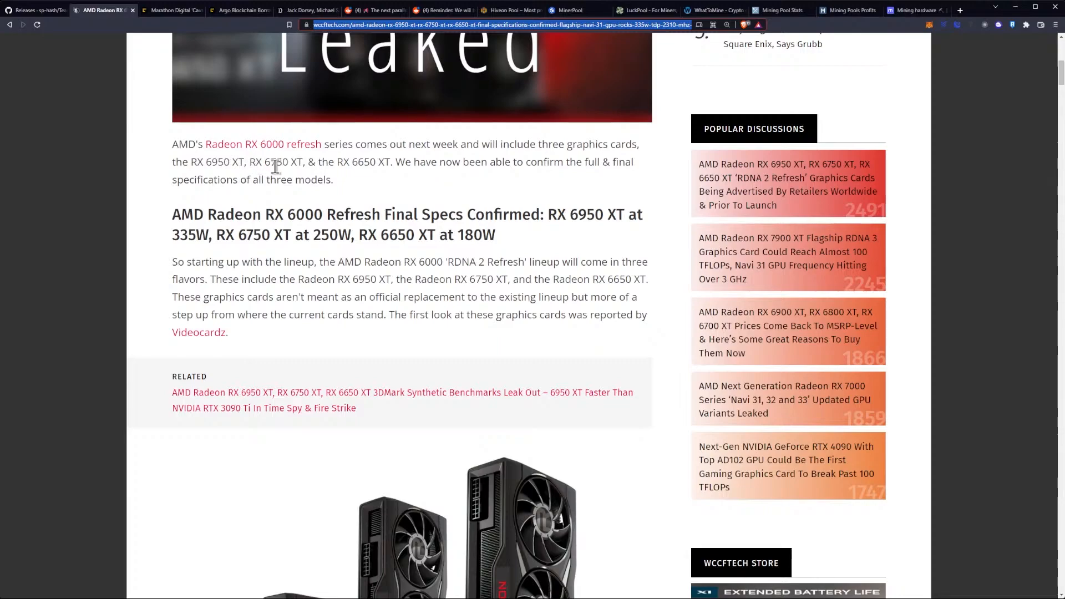
mouse_move(358, 163)
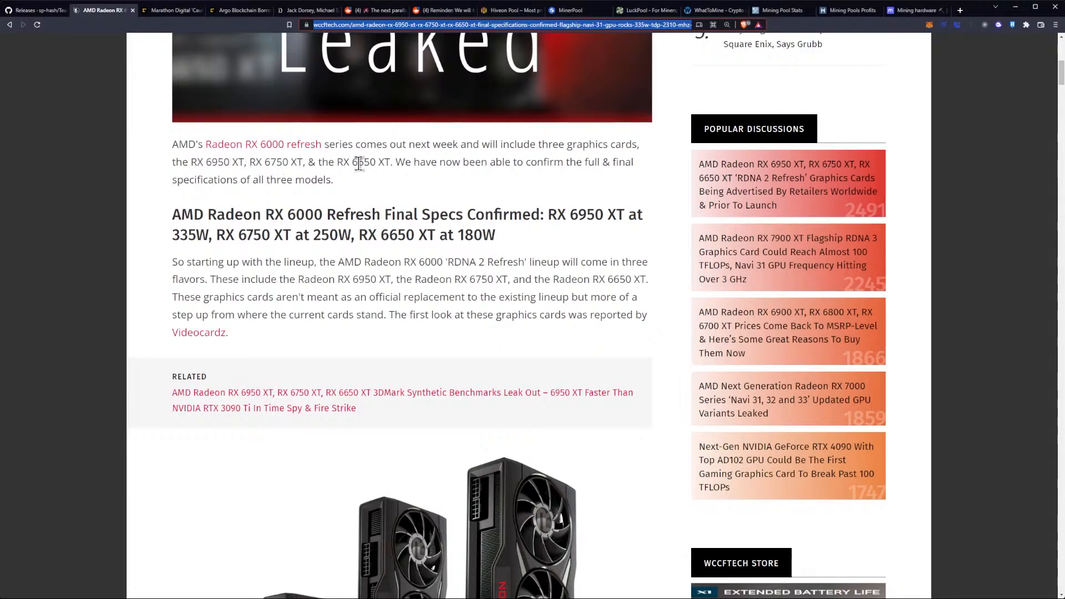
mouse_move(433, 166)
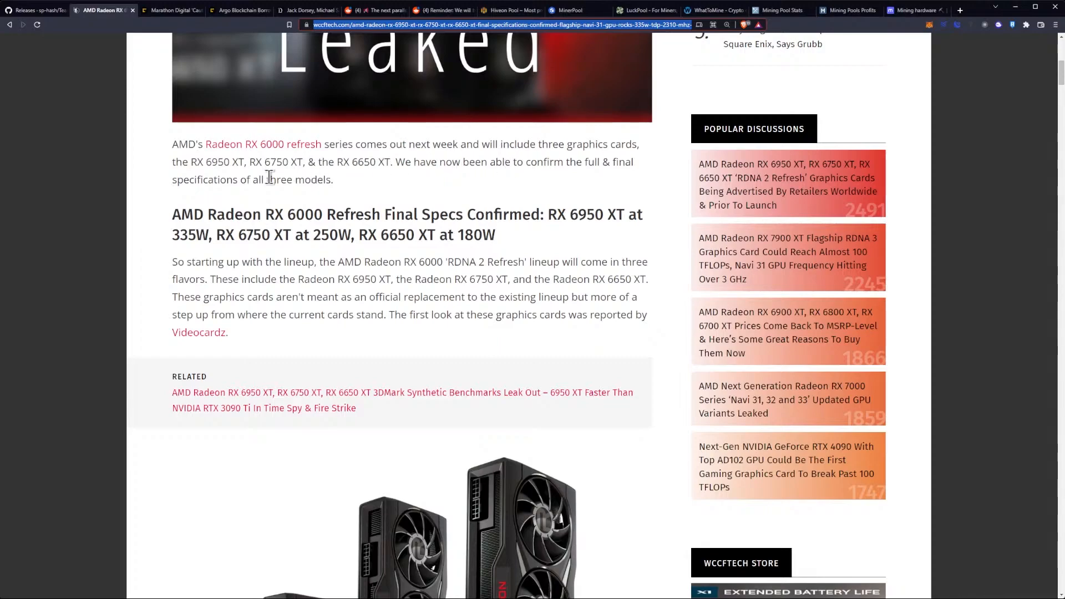
mouse_move(257, 184)
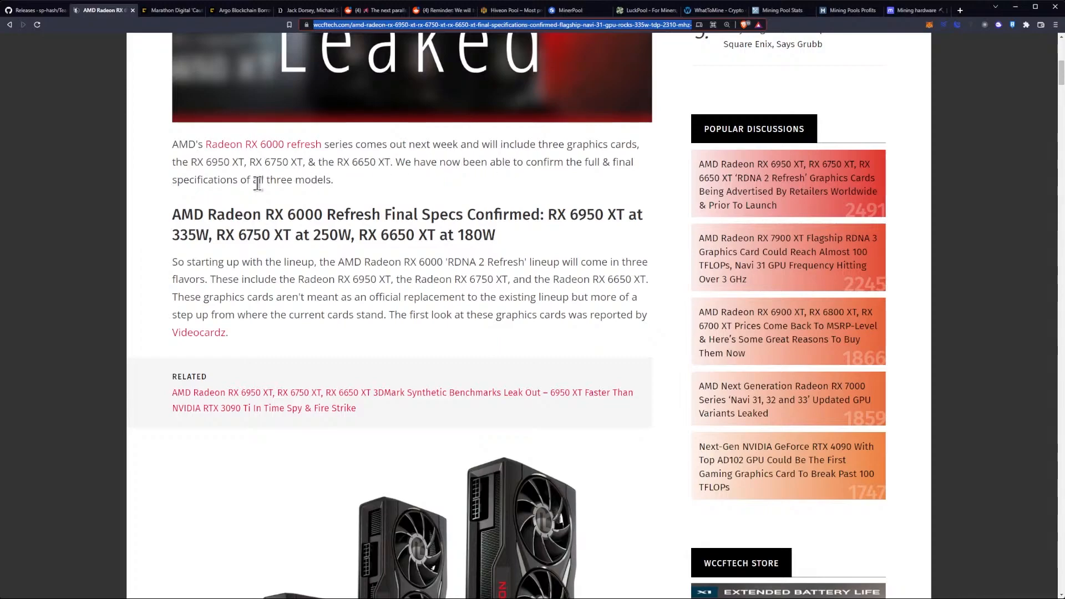
scroll(down, 3)
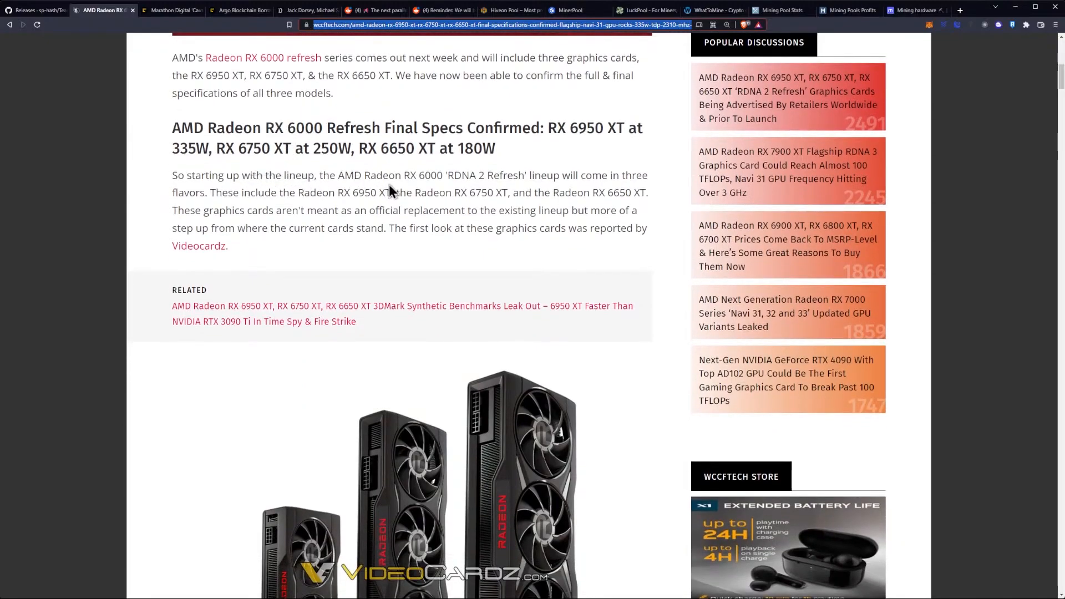
mouse_move(438, 176)
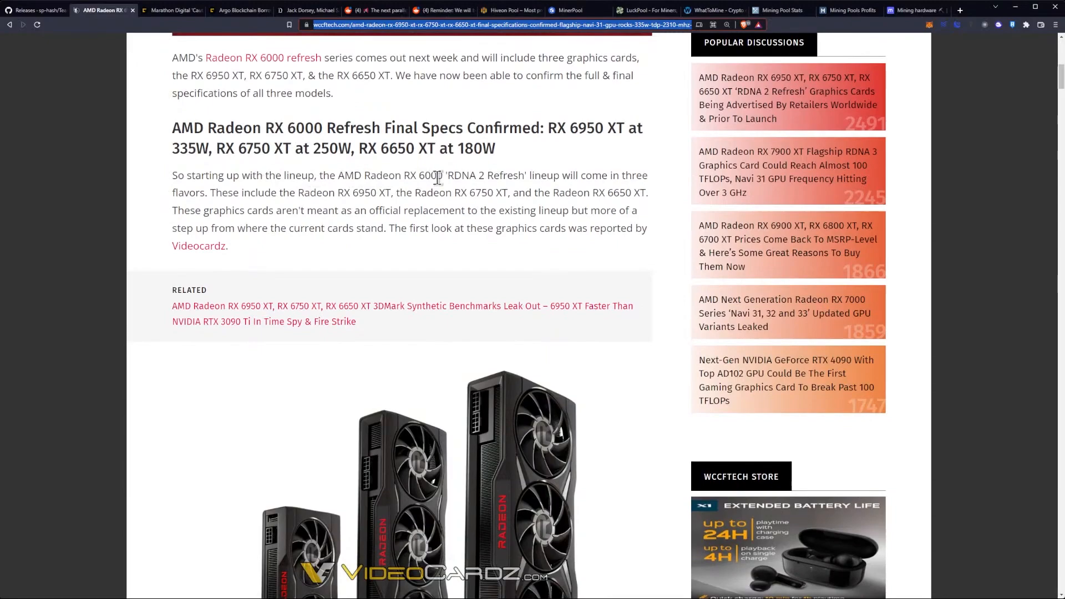
mouse_move(503, 177)
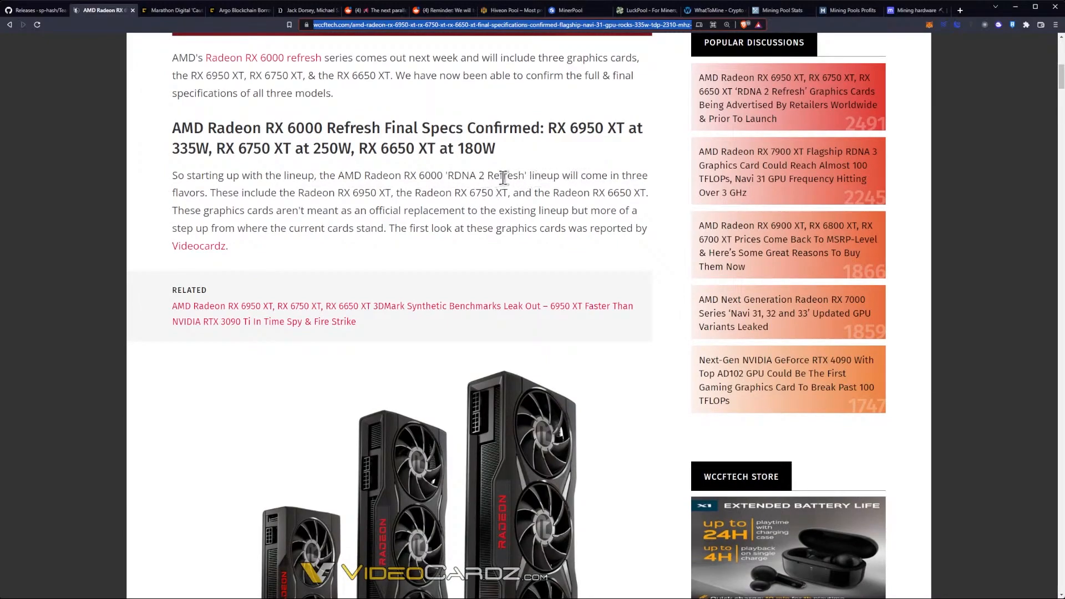
mouse_move(306, 197)
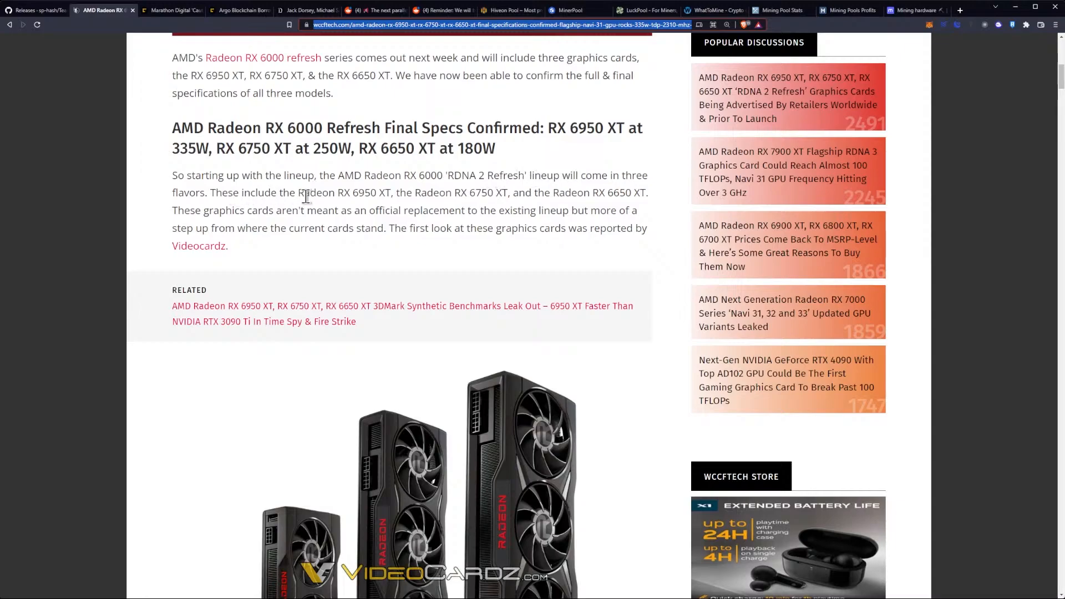
mouse_move(479, 226)
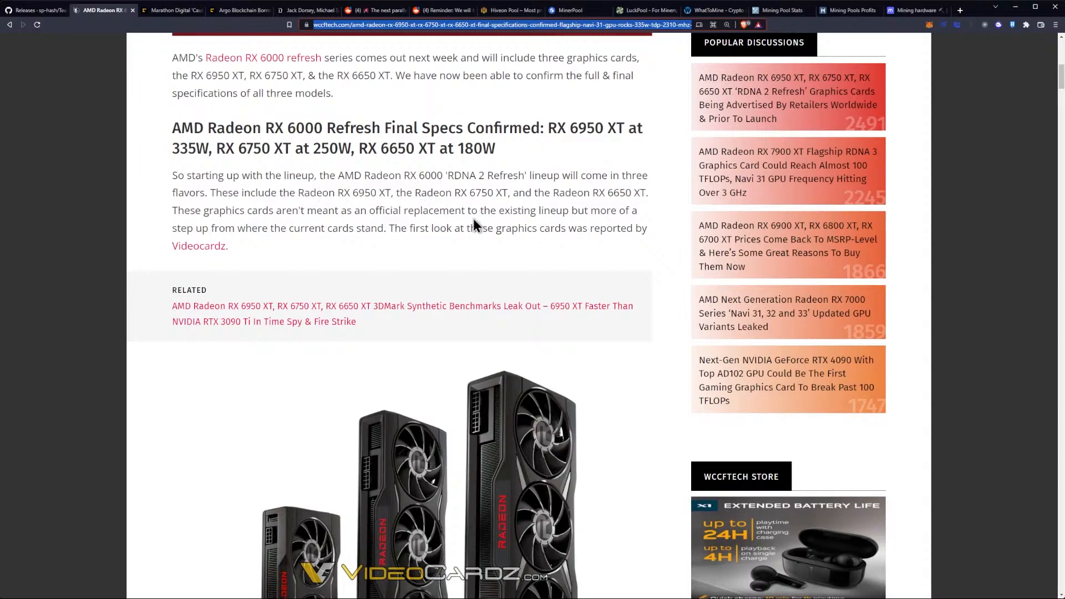
mouse_move(506, 214)
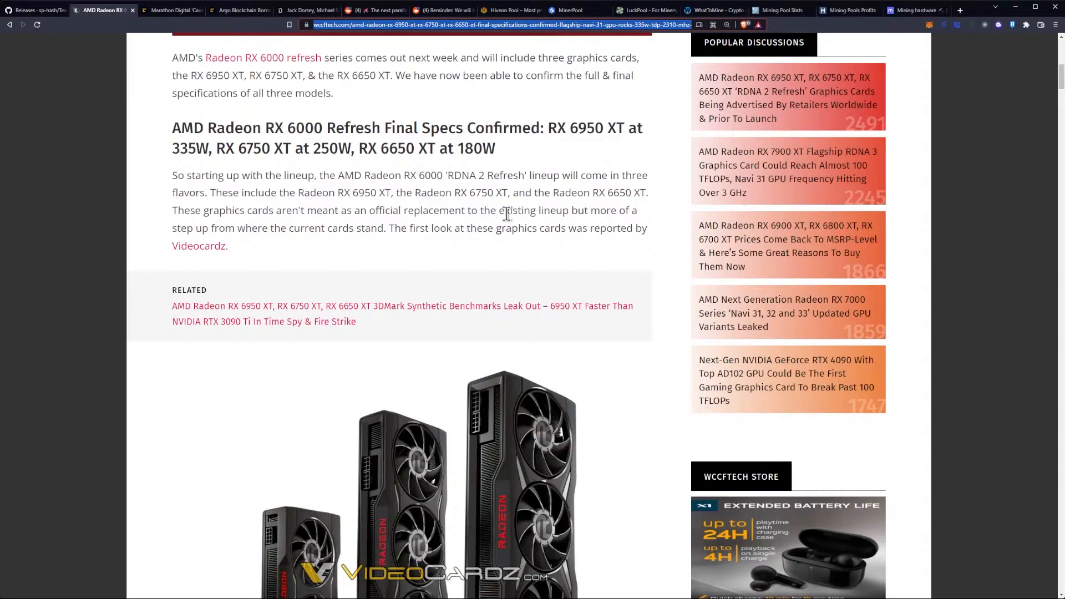
mouse_move(575, 215)
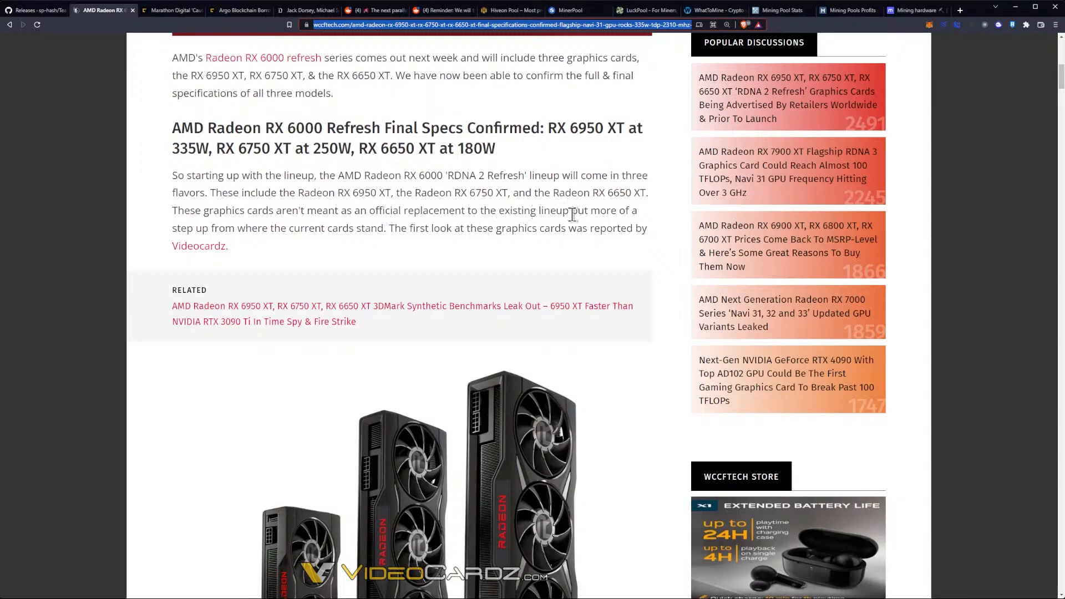
mouse_move(347, 210)
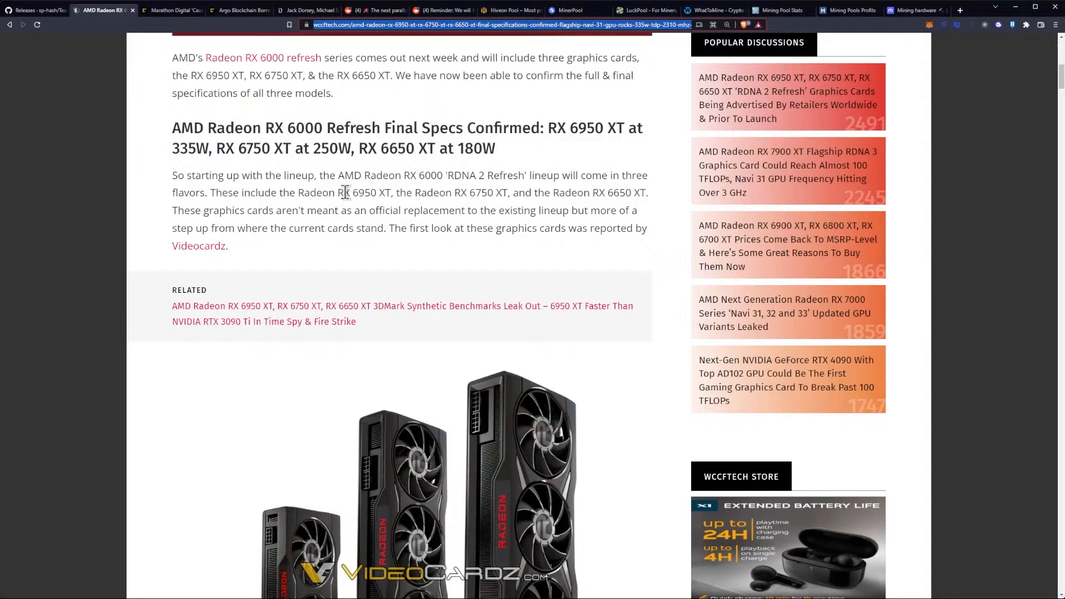
scroll(down, 3)
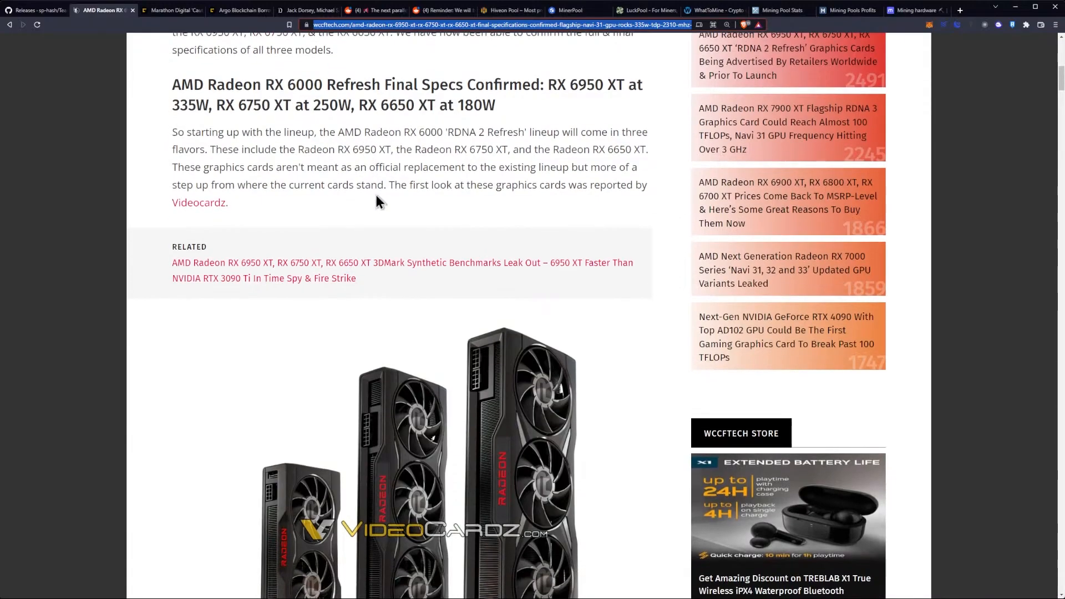
mouse_move(320, 192)
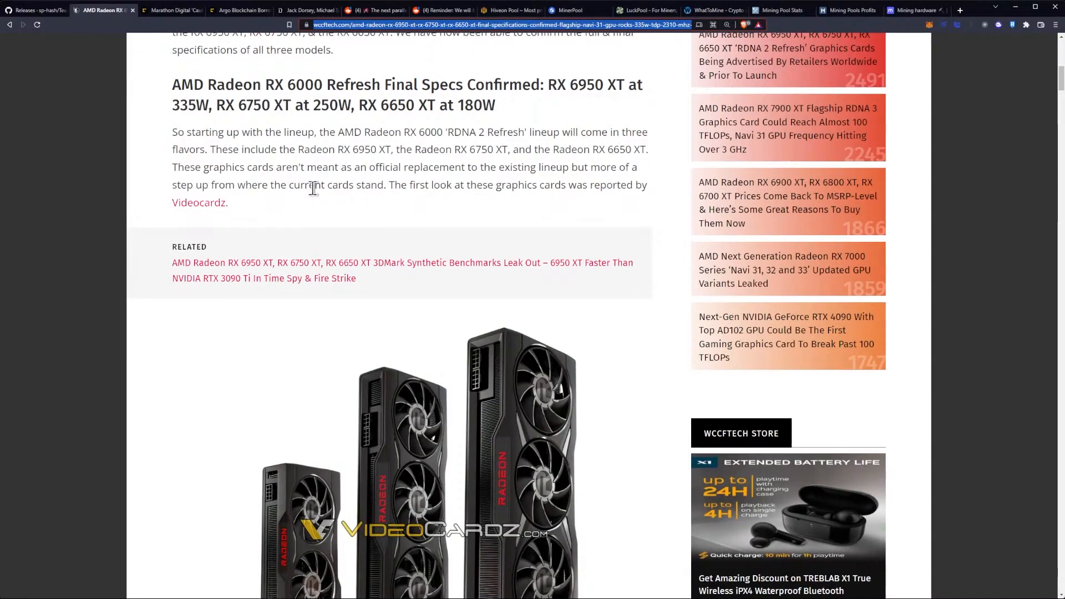
mouse_move(386, 187)
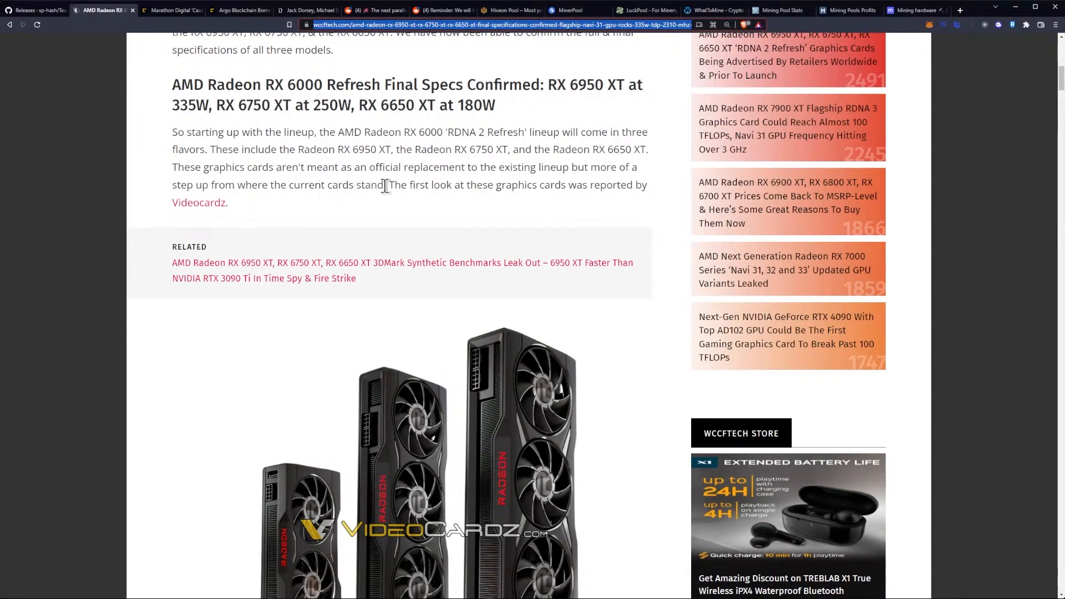
mouse_move(539, 188)
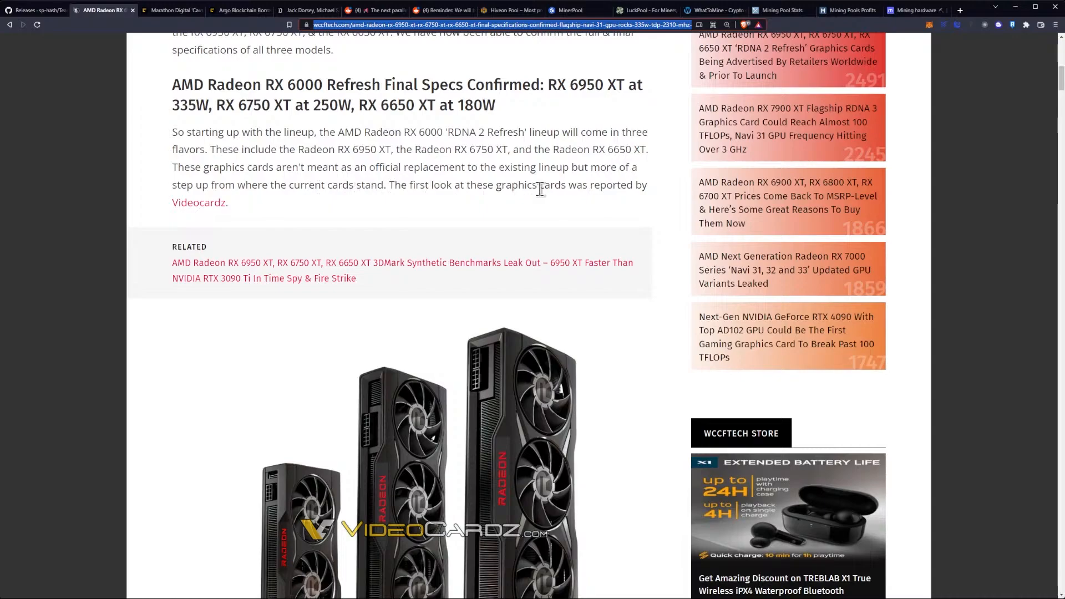
Scroll to the lineup passage listing the RX 6950 XT, RX 6750 XT and RX 6650 XT
scroll(down, 3)
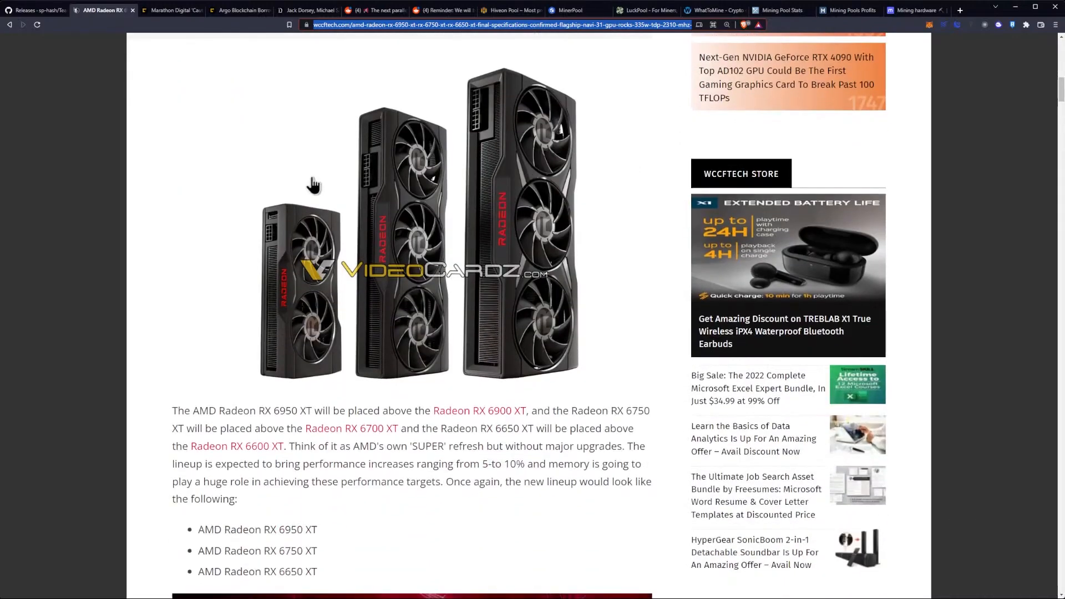
scroll(down, 3)
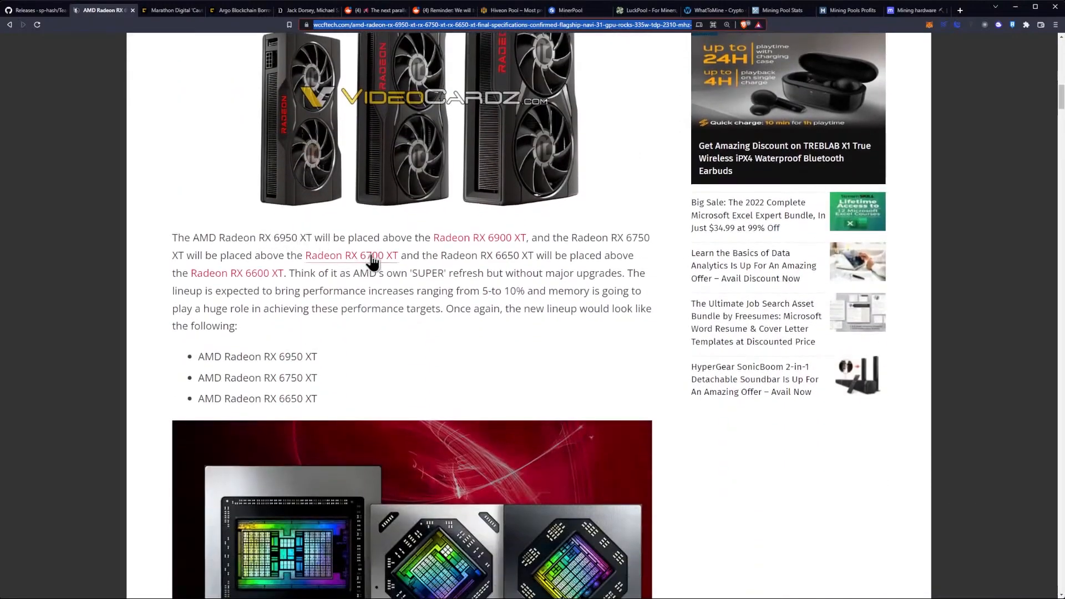
mouse_move(381, 237)
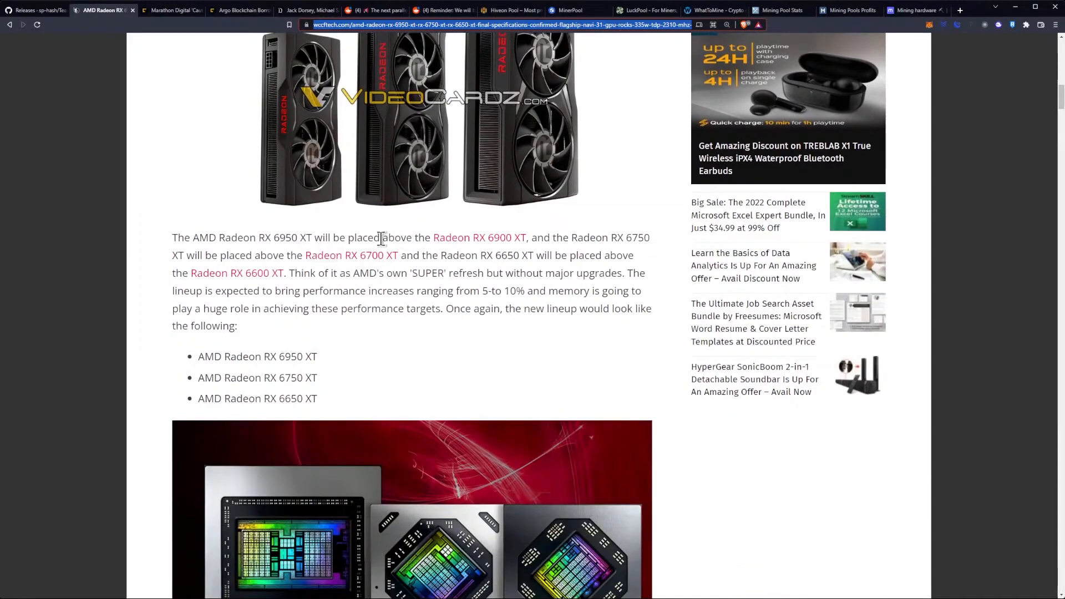
mouse_move(530, 240)
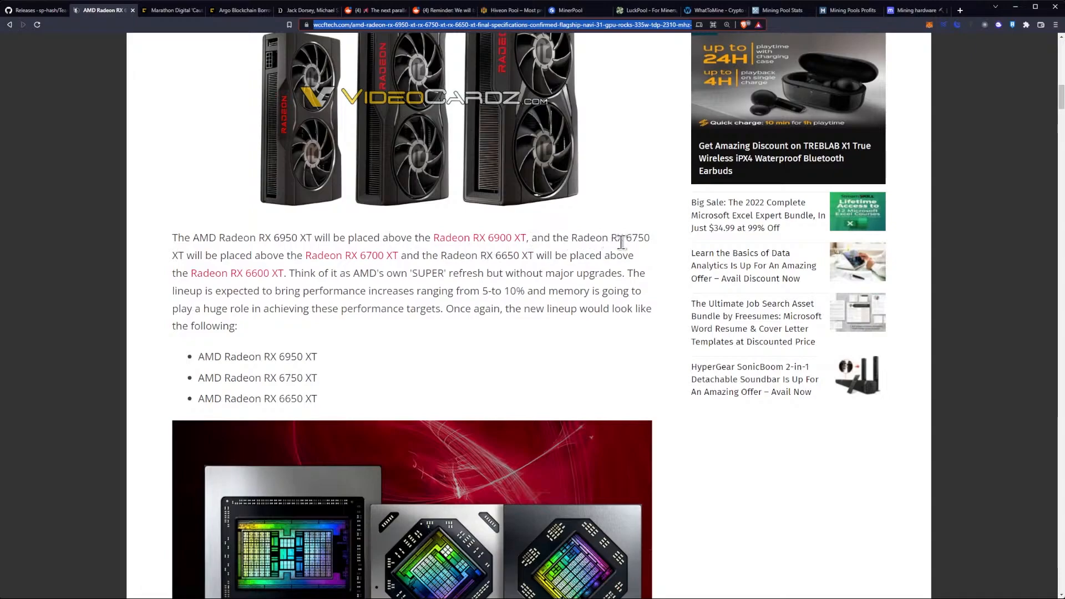
mouse_move(351, 255)
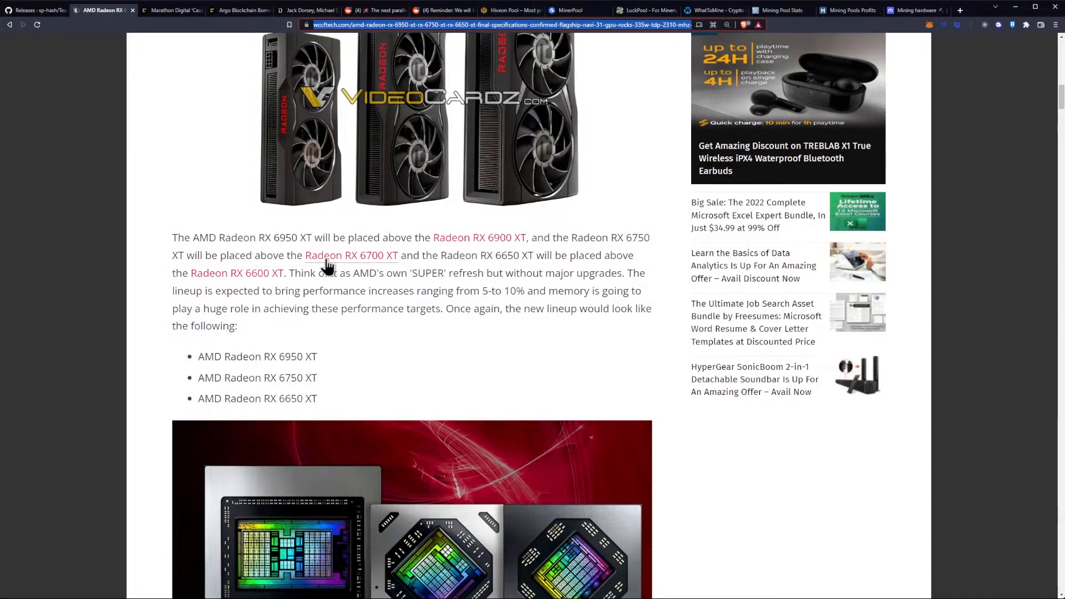
mouse_move(530, 260)
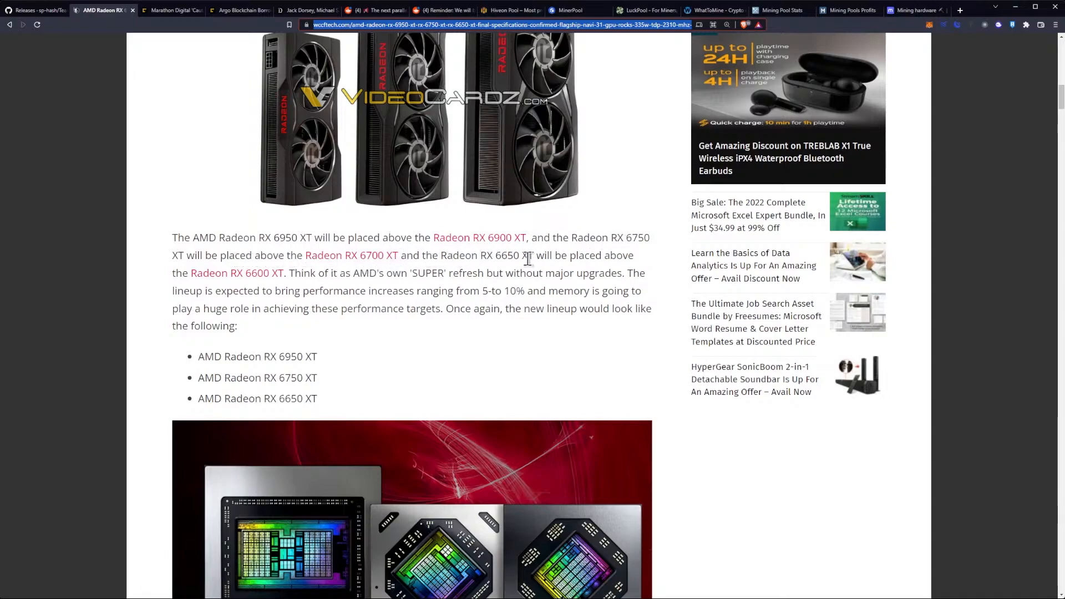
scroll(down, 3)
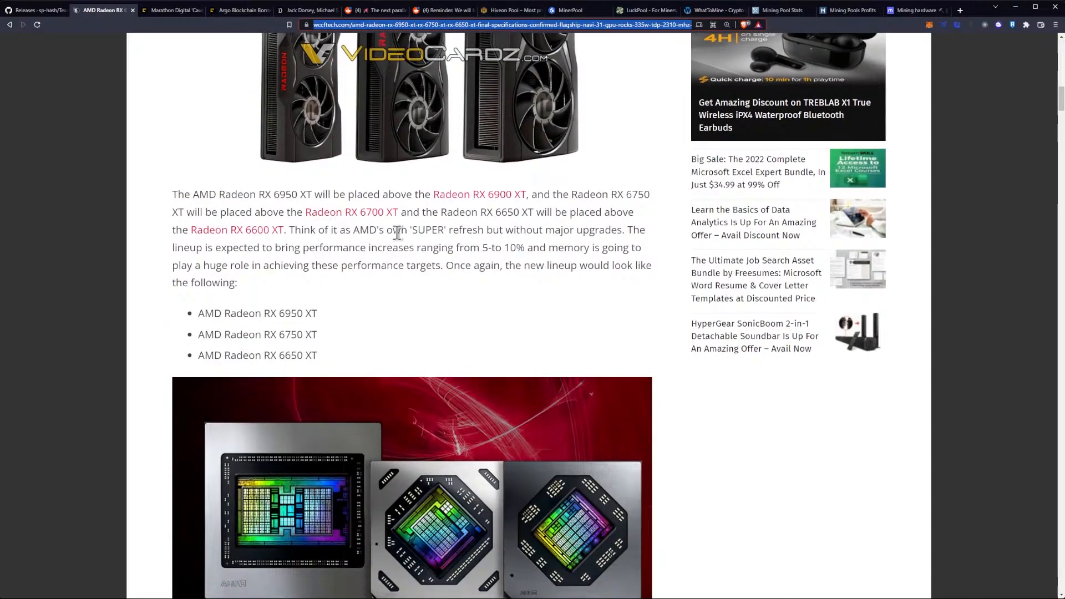
mouse_move(536, 236)
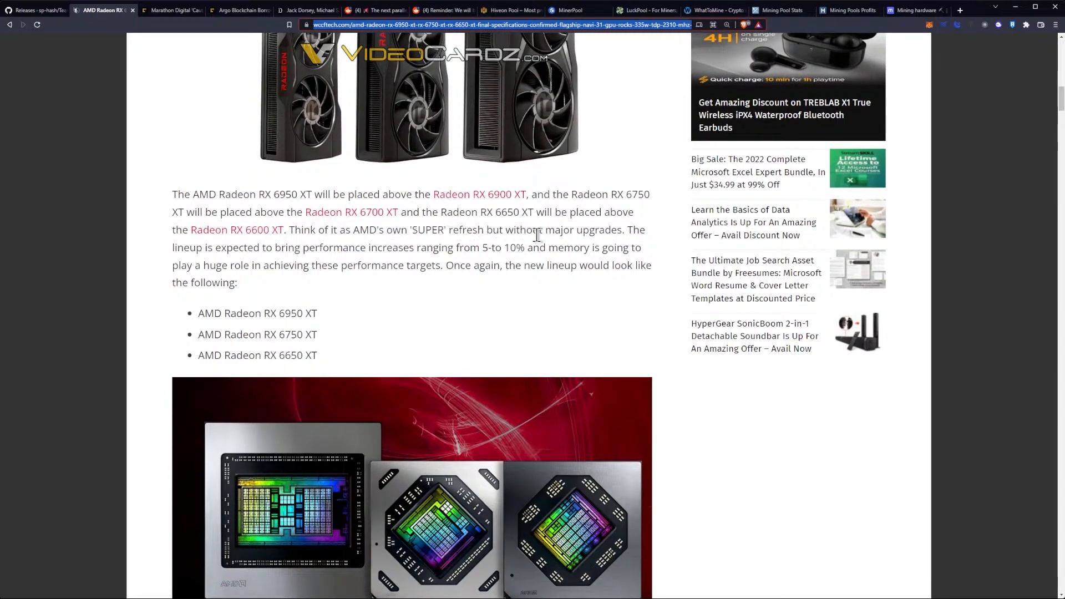
scroll(down, 3)
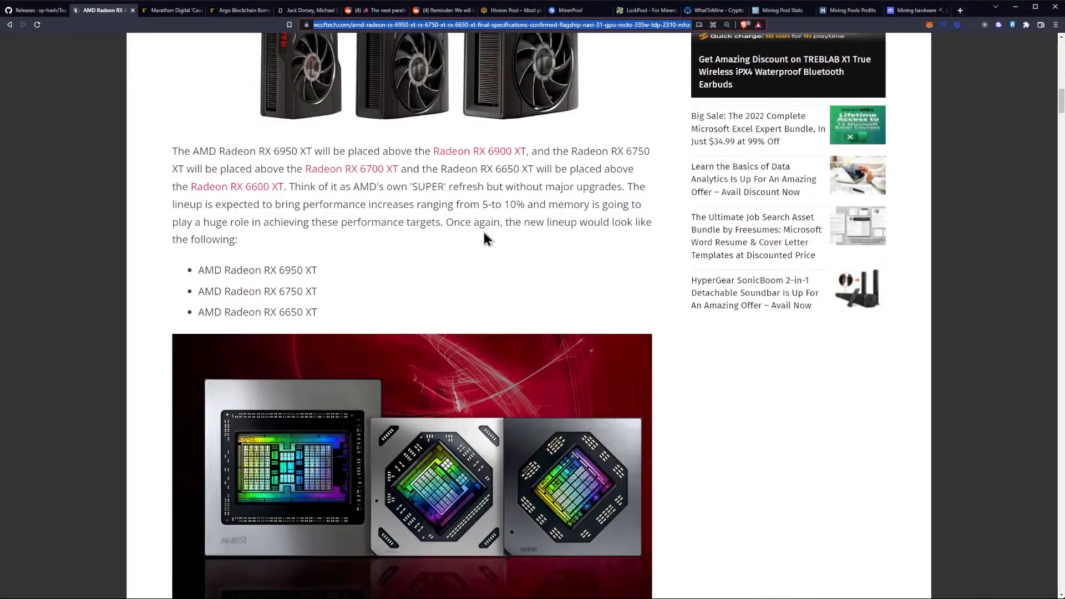
mouse_move(402, 211)
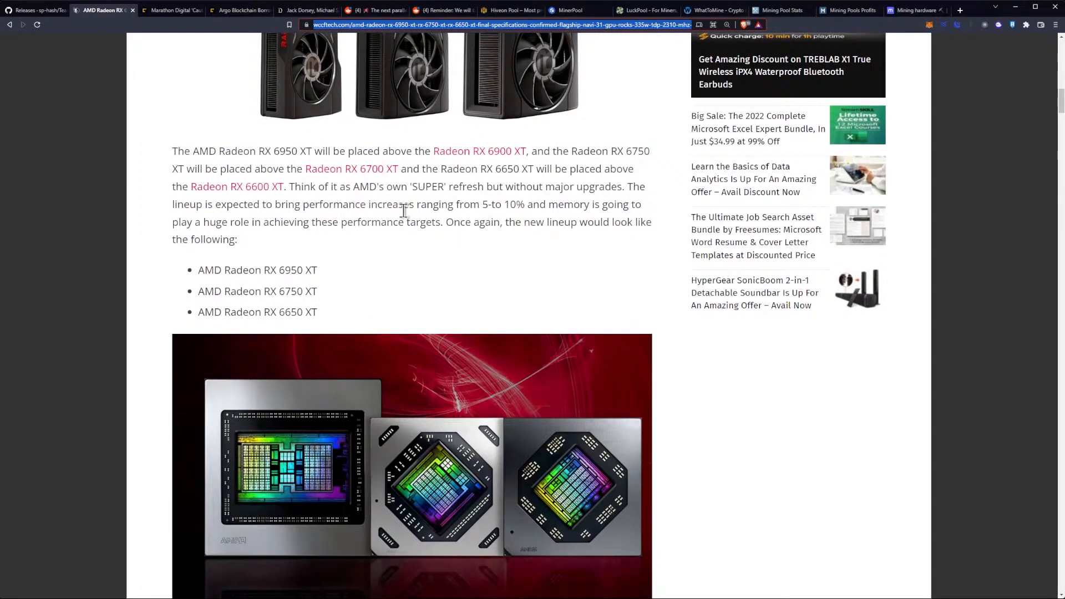
mouse_move(481, 207)
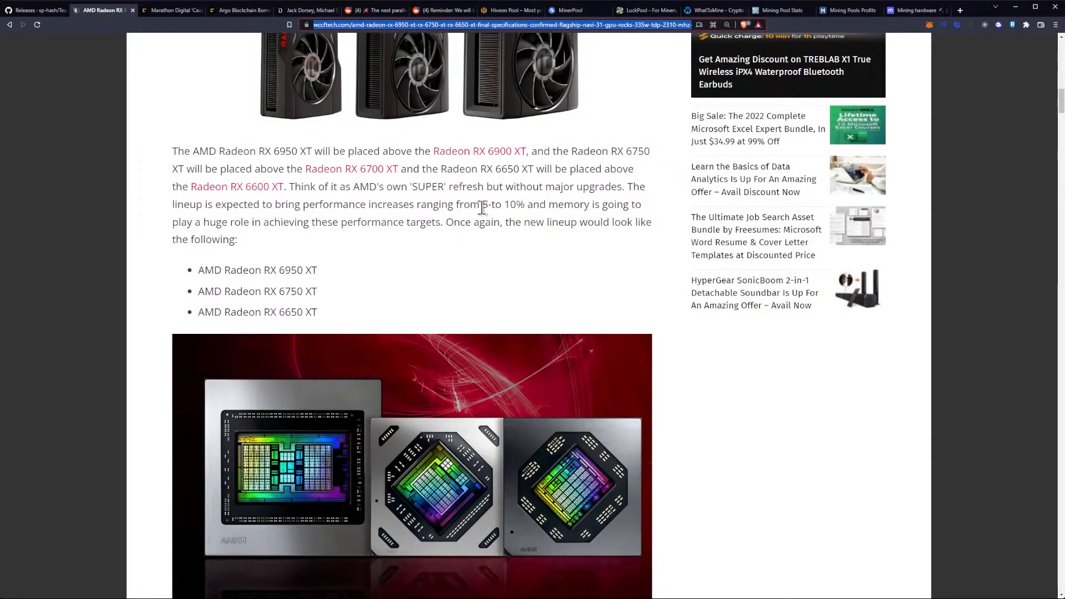
mouse_move(573, 223)
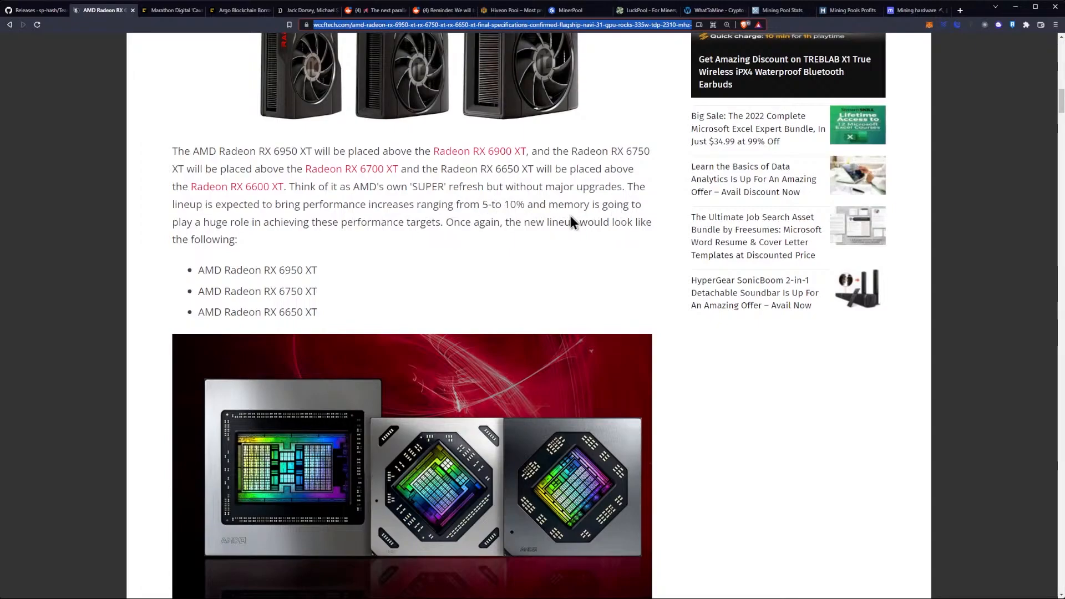
mouse_move(390, 227)
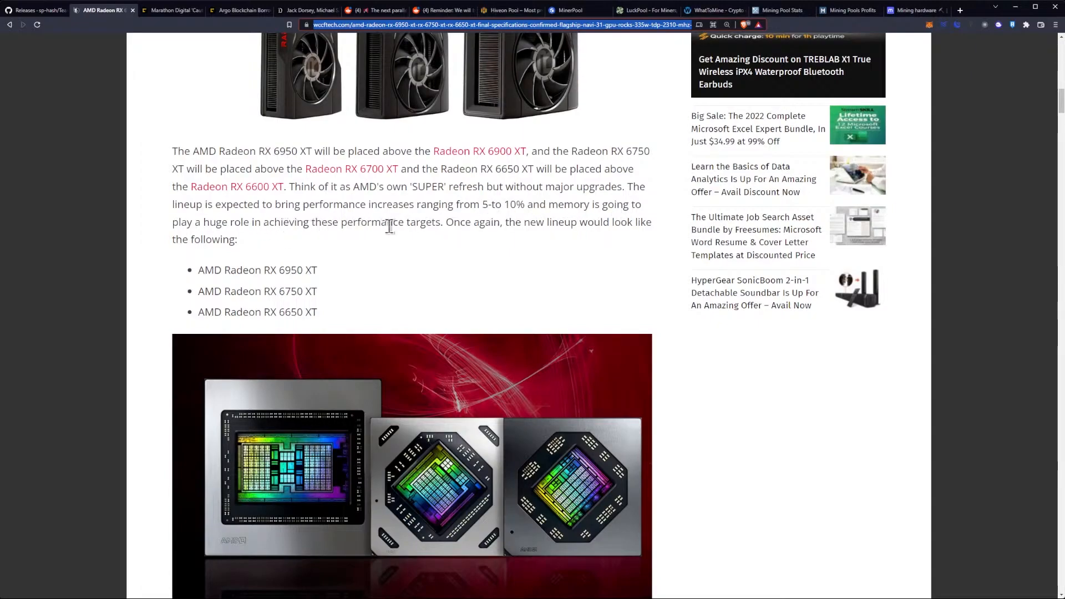
mouse_move(571, 244)
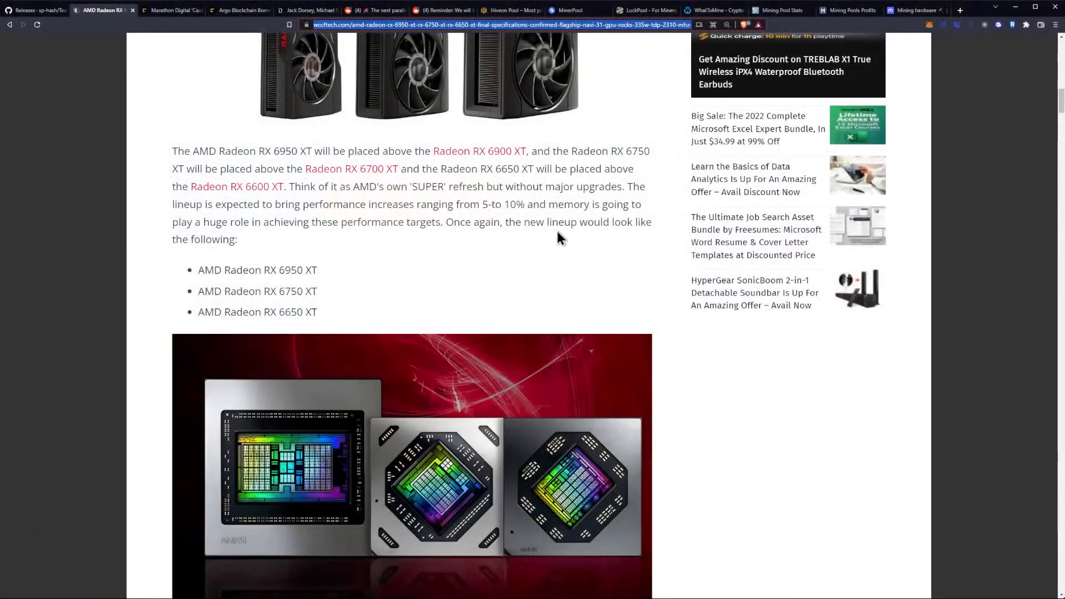
scroll(down, 3)
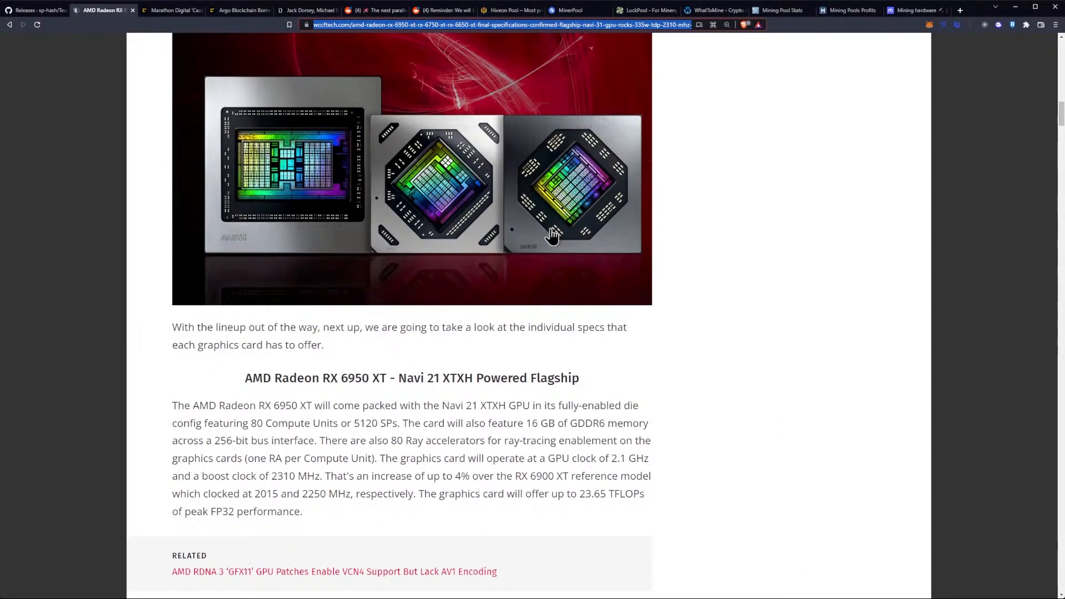
Scroll through the RX 6950 XT Navi 21 XTXH section down to its 128 MB Infinity Cache paragraph
scroll(down, 3)
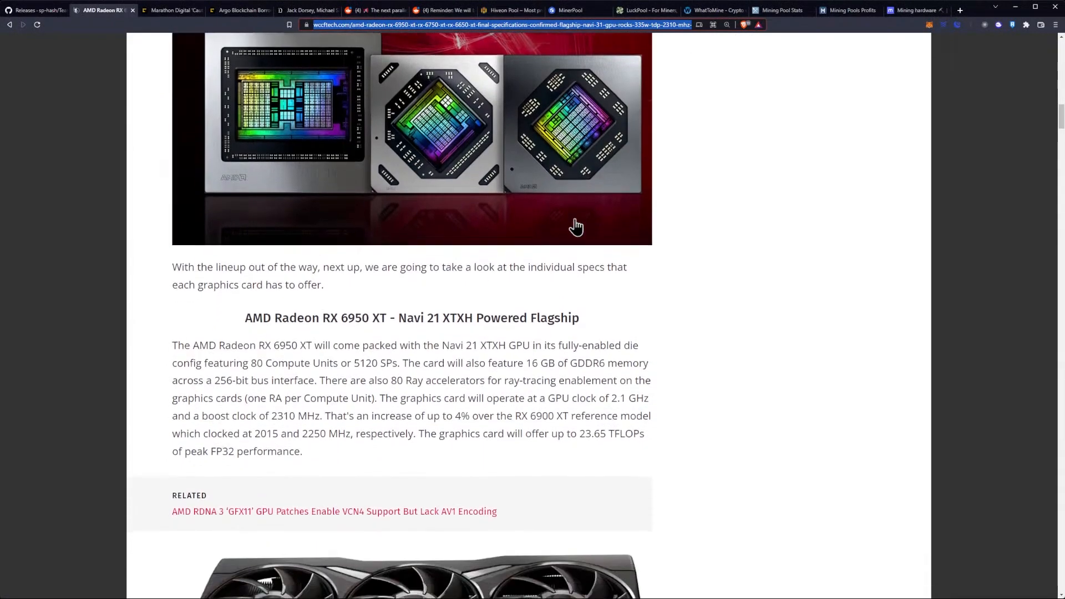
scroll(down, 3)
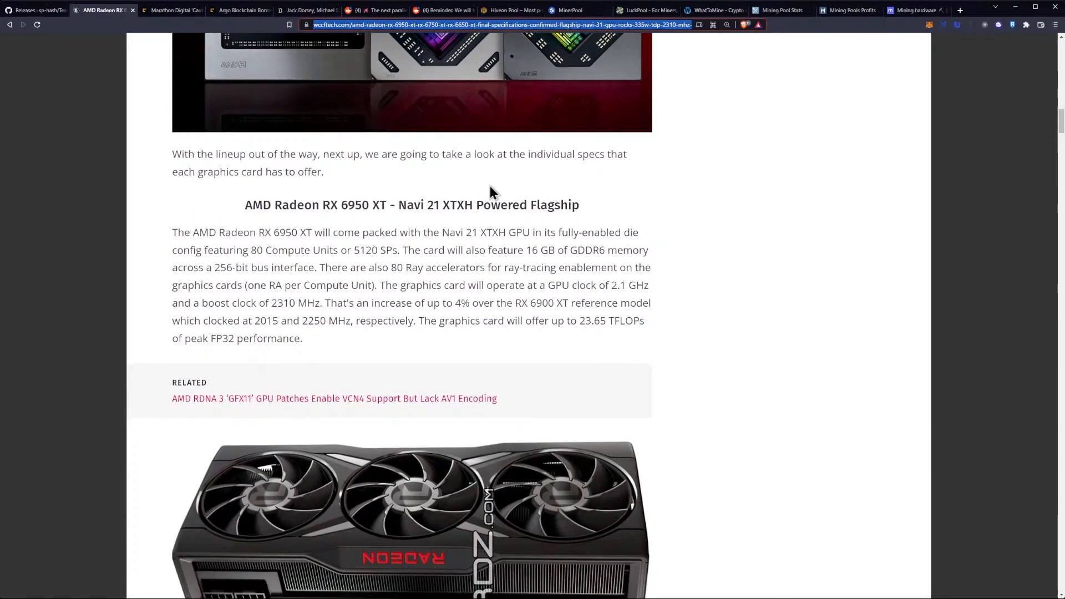
scroll(down, 3)
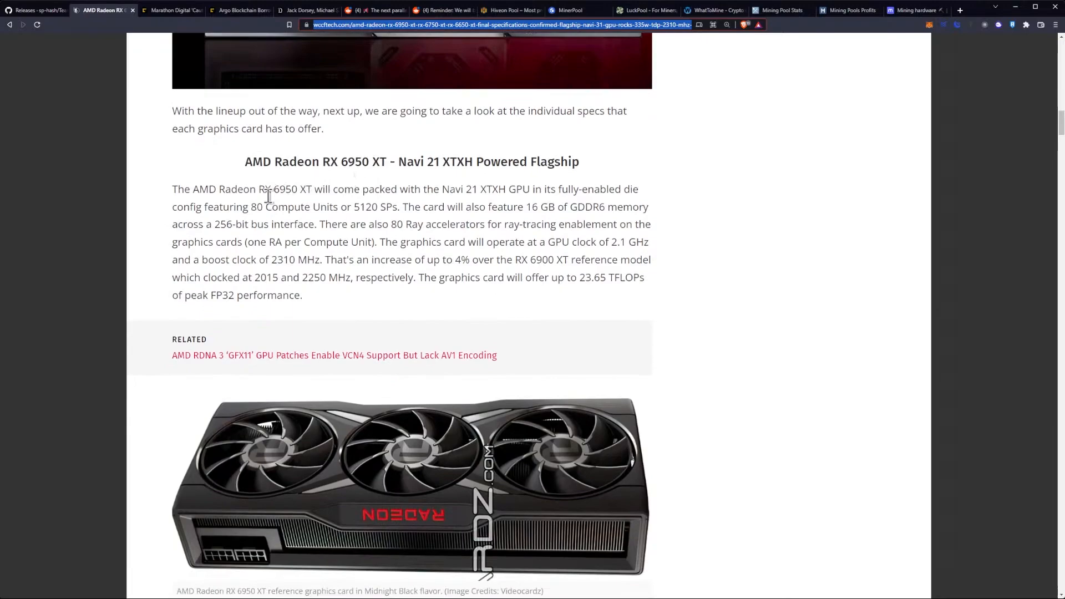
mouse_move(442, 197)
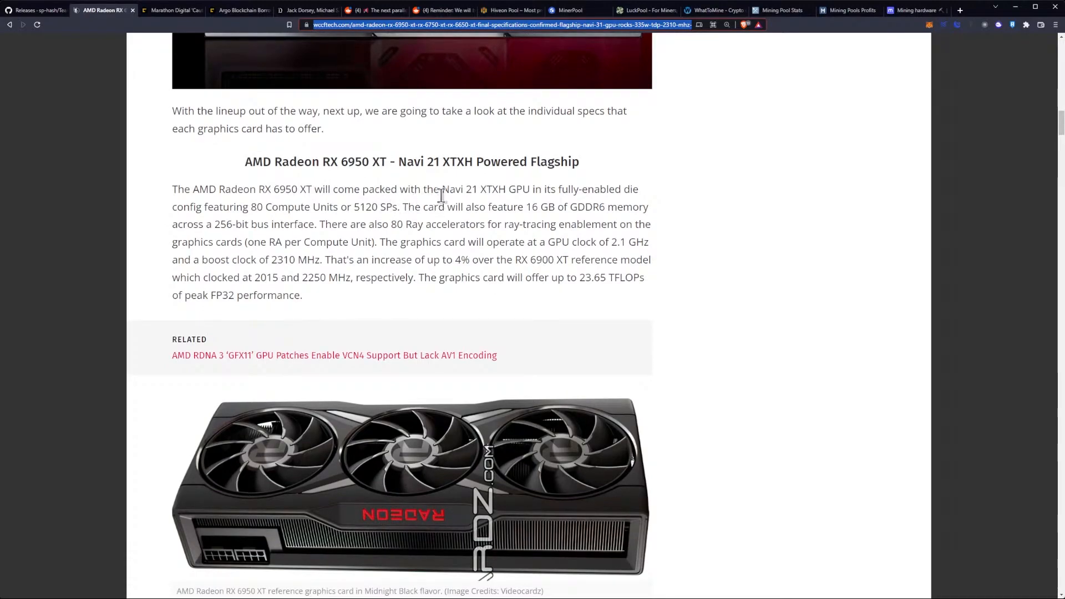
mouse_move(550, 192)
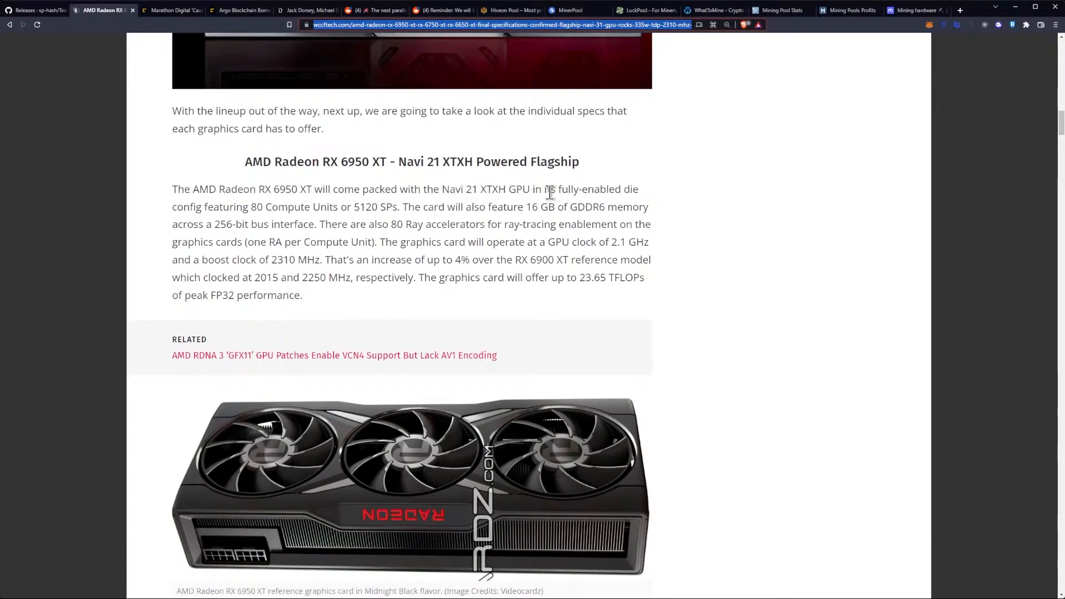
mouse_move(379, 203)
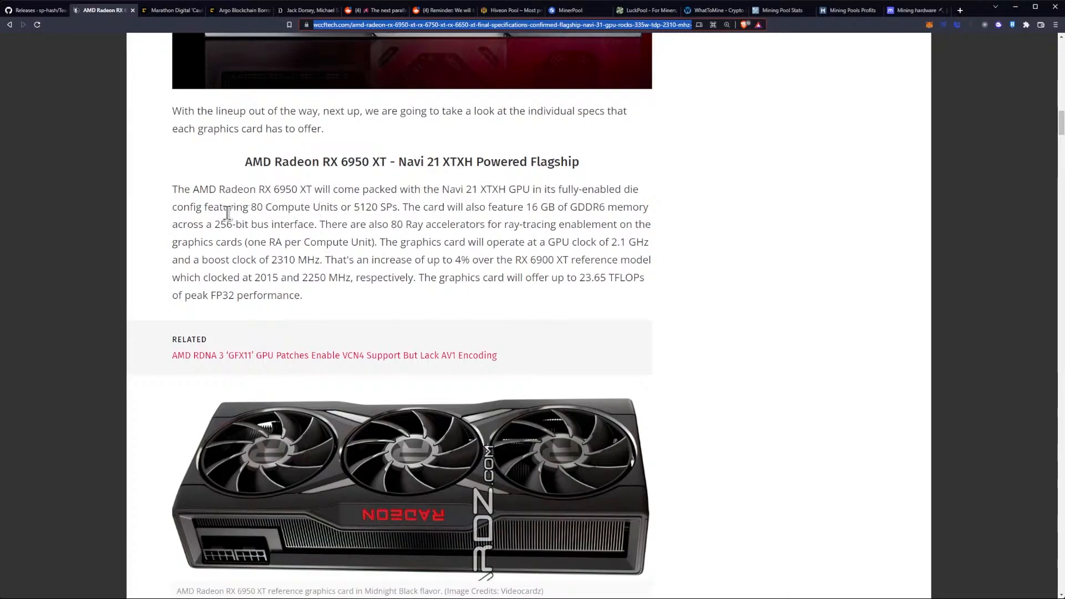
mouse_move(338, 212)
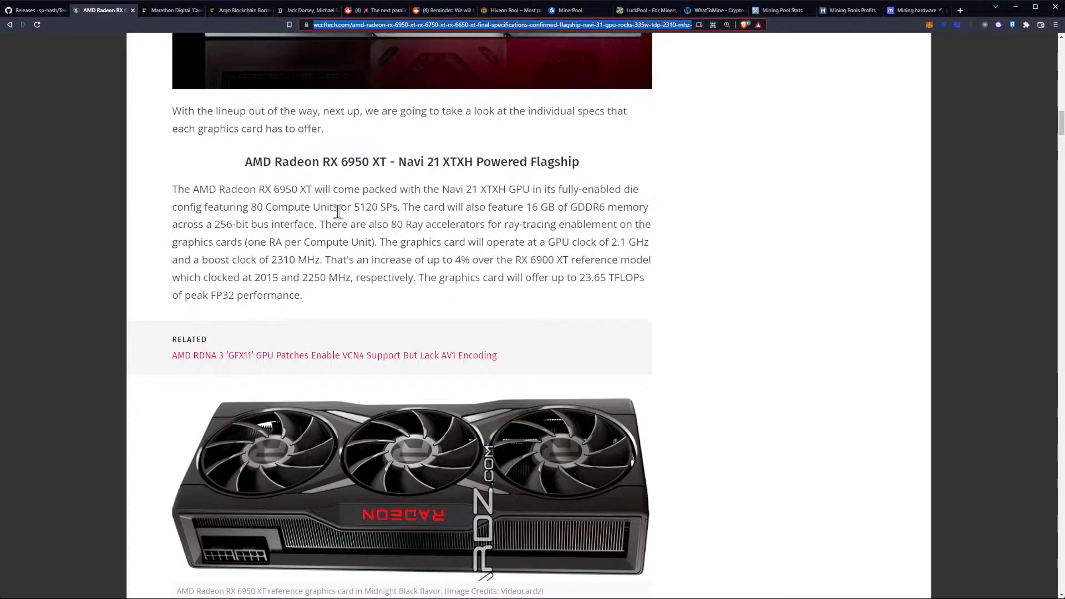
mouse_move(461, 207)
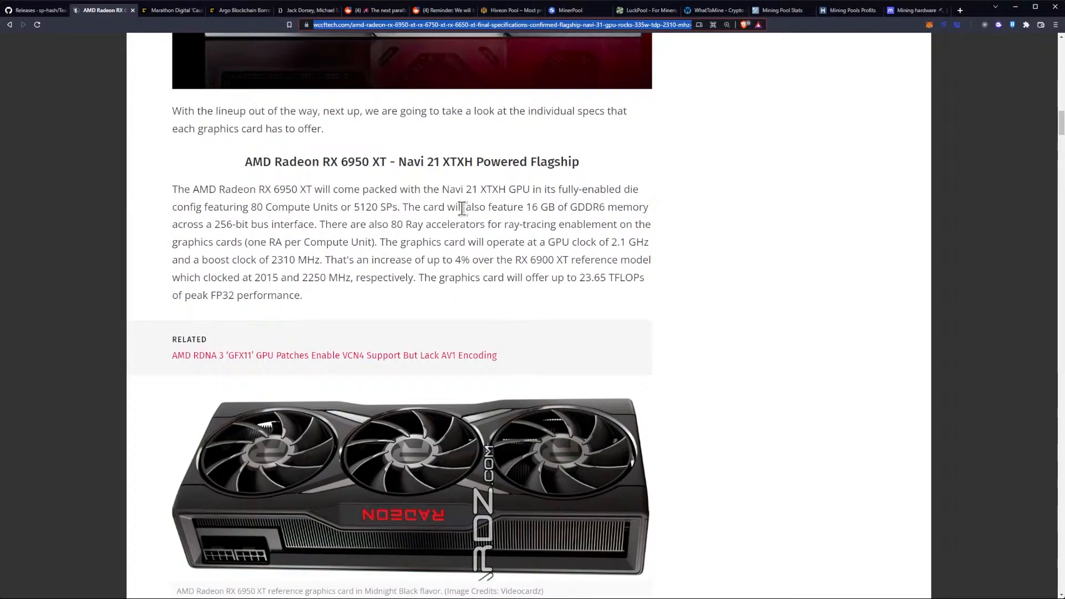
mouse_move(646, 213)
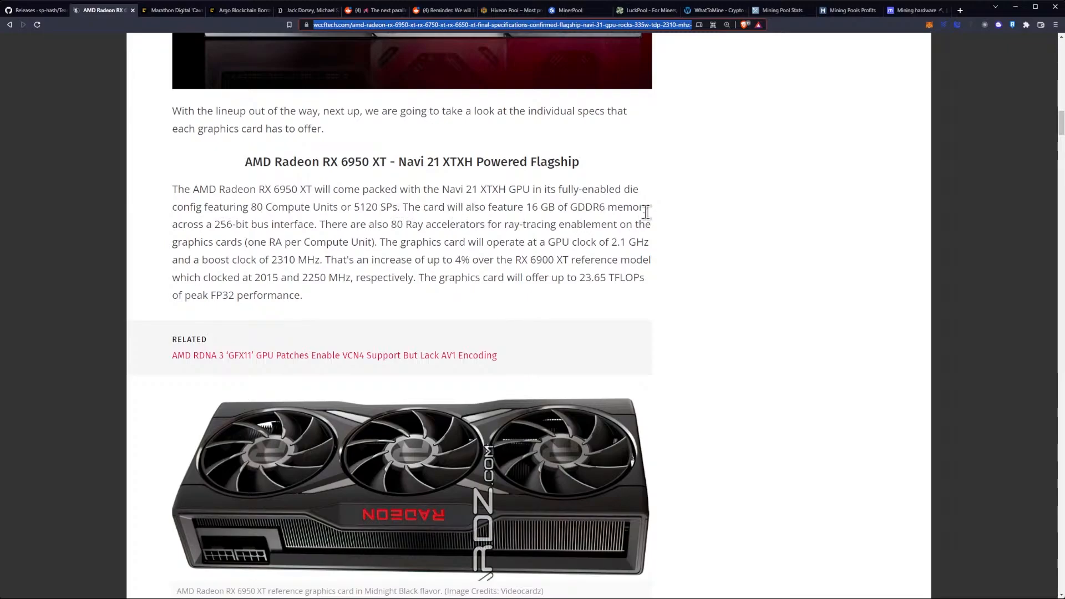
mouse_move(633, 207)
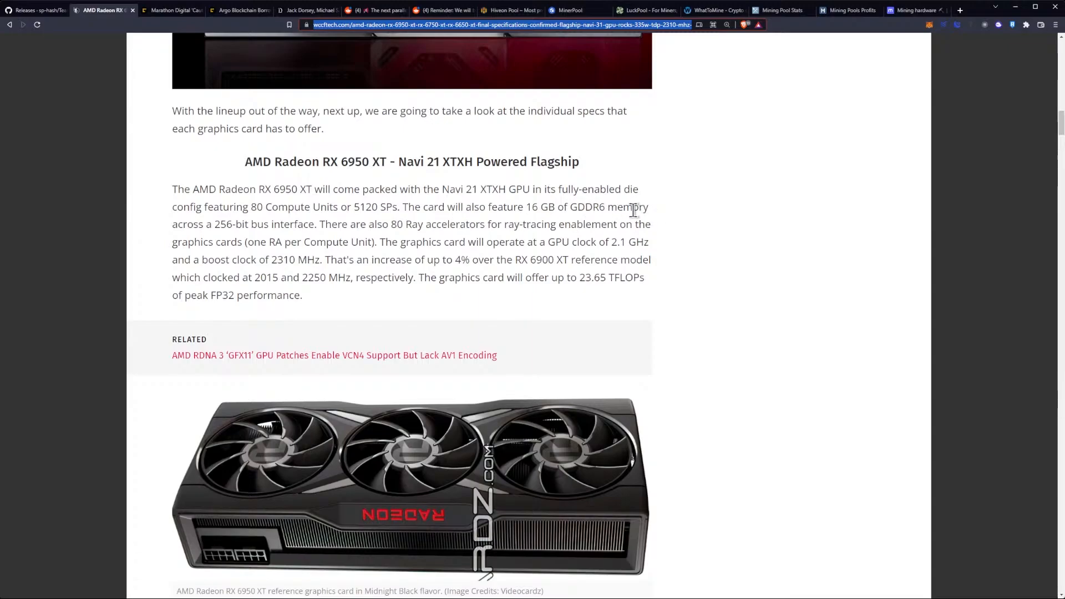
mouse_move(217, 228)
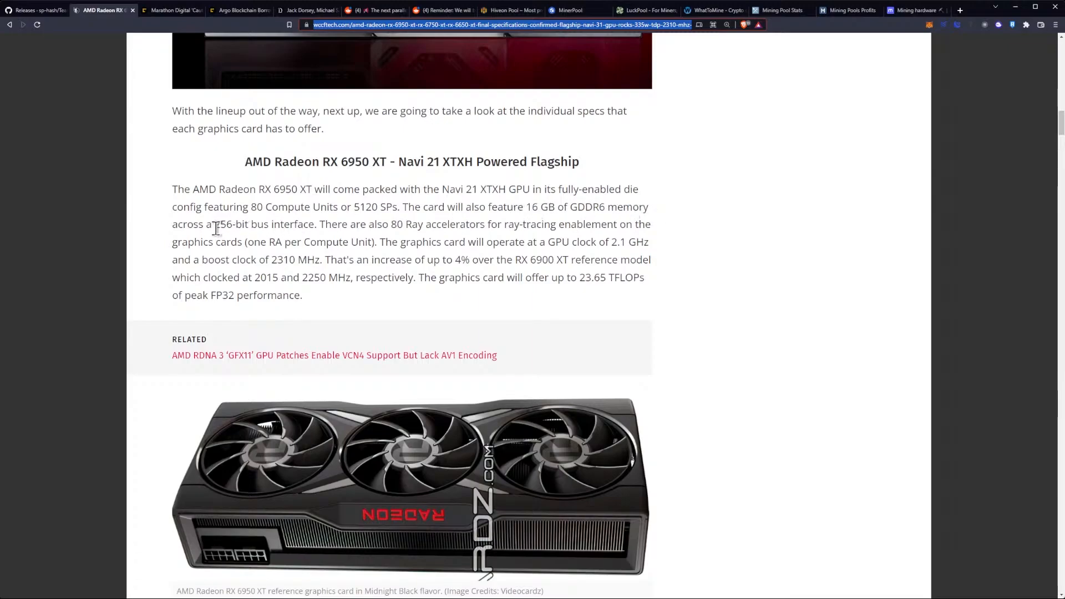
mouse_move(328, 226)
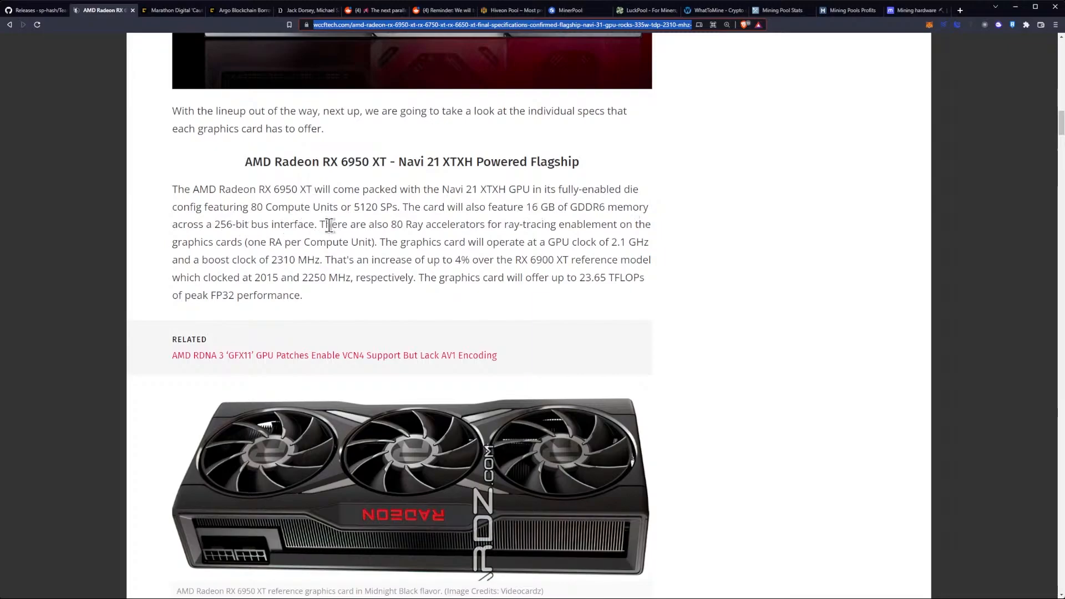
double_click(336, 224)
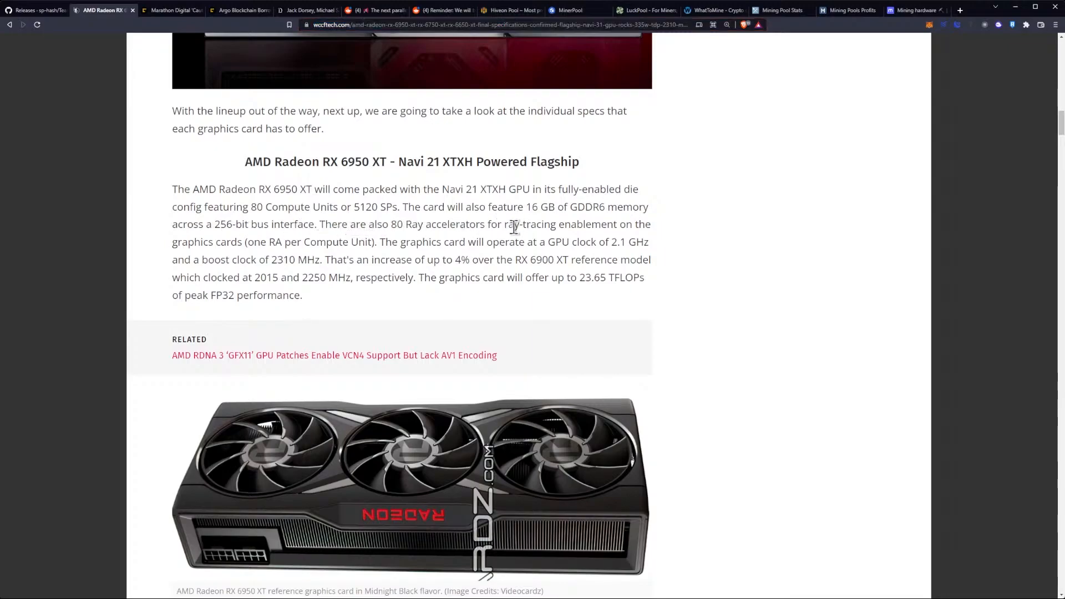
mouse_move(547, 231)
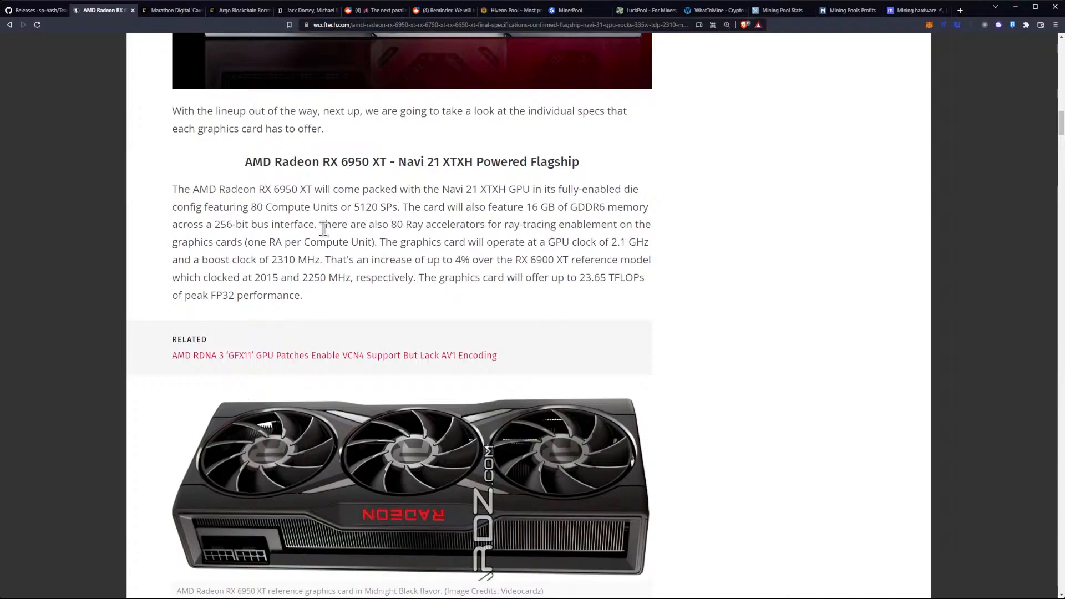
mouse_move(346, 248)
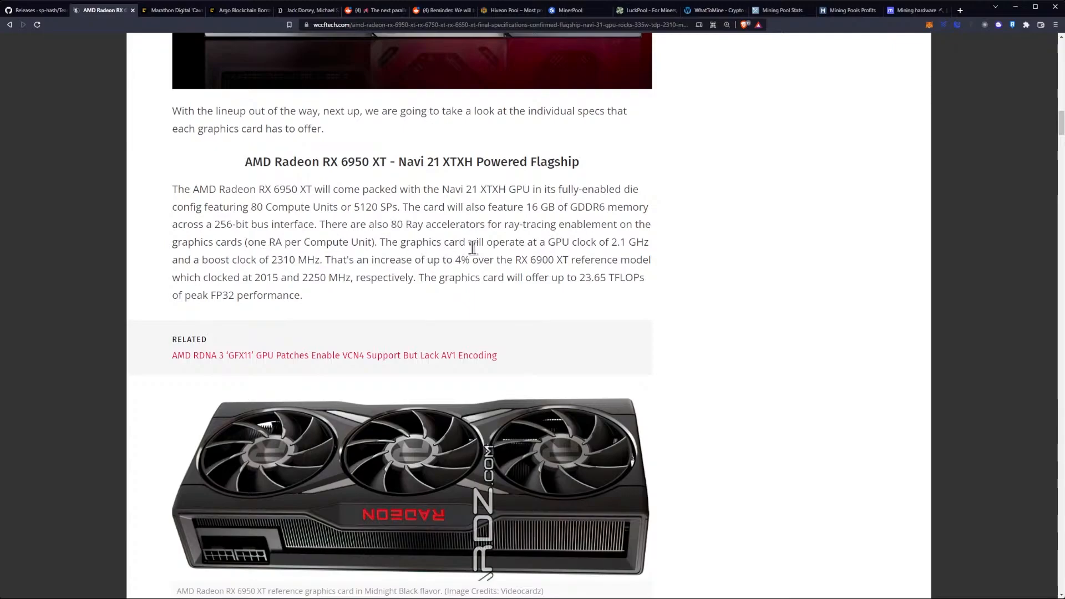
mouse_move(567, 245)
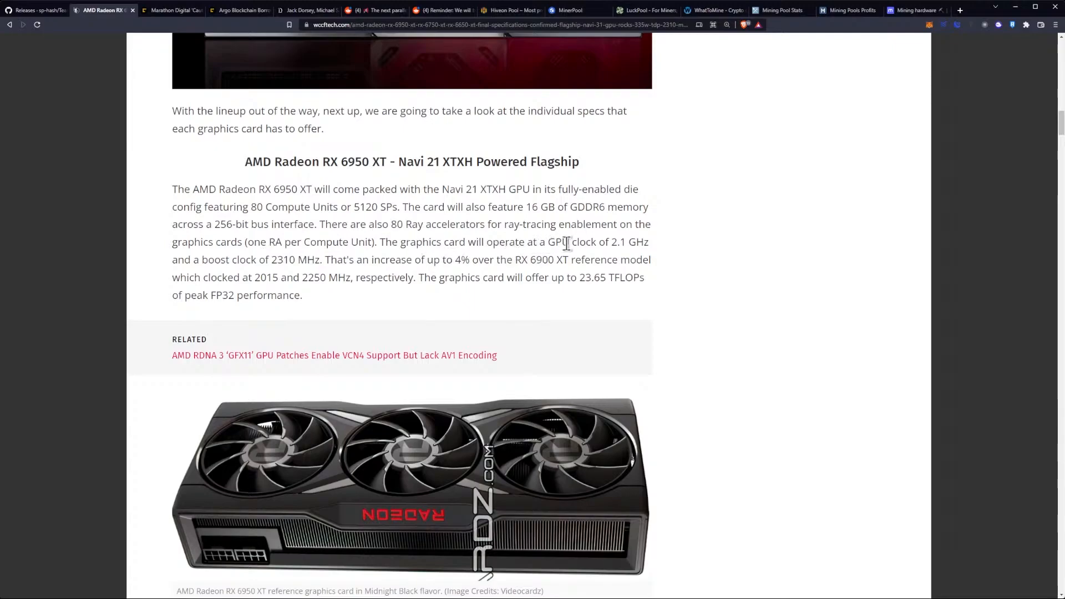
mouse_move(613, 257)
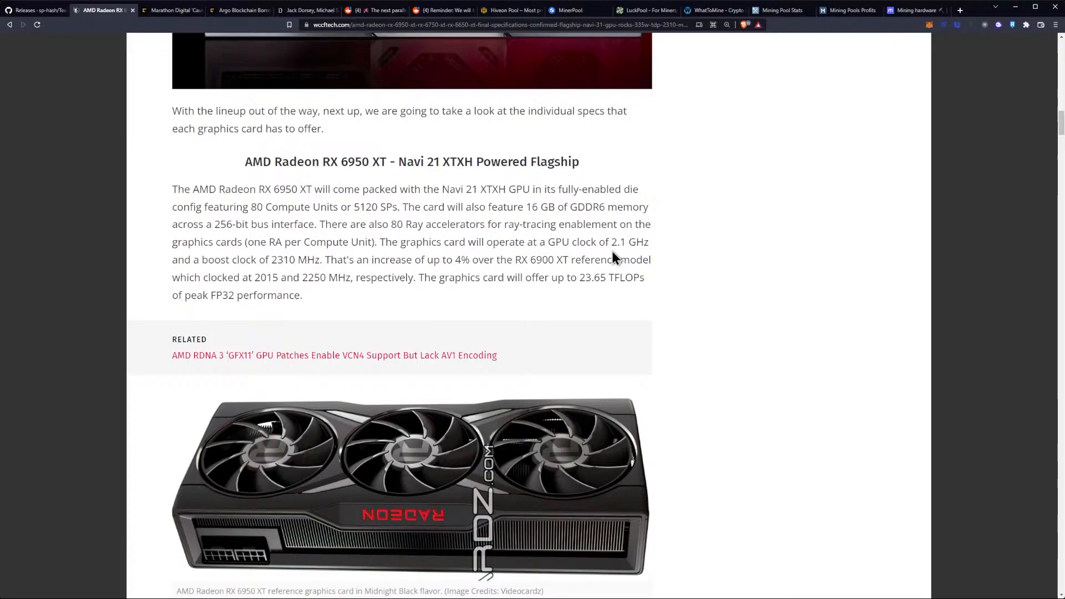
mouse_move(275, 267)
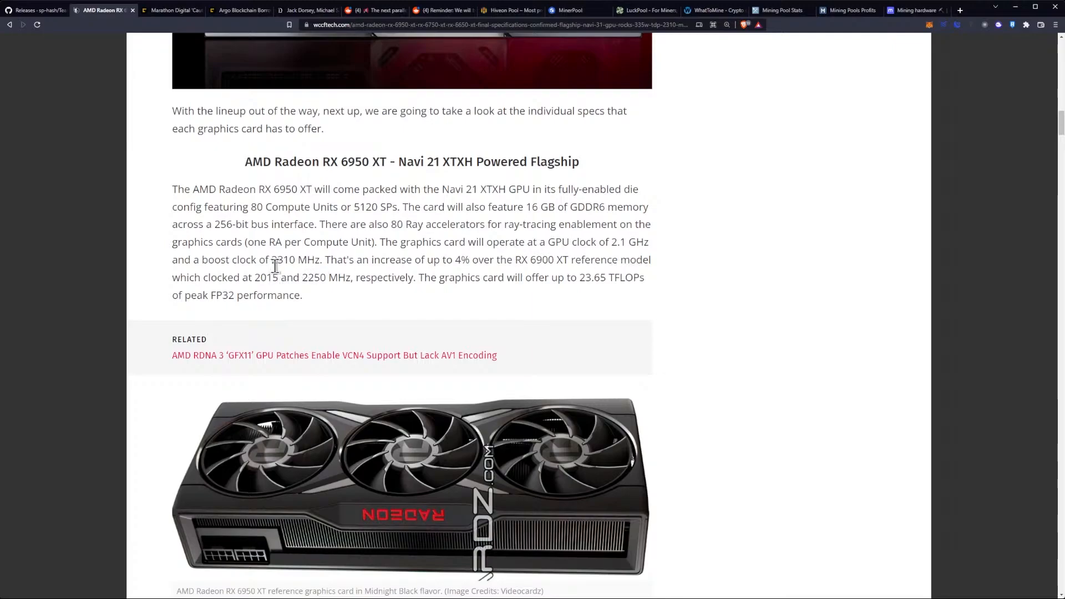
mouse_move(310, 264)
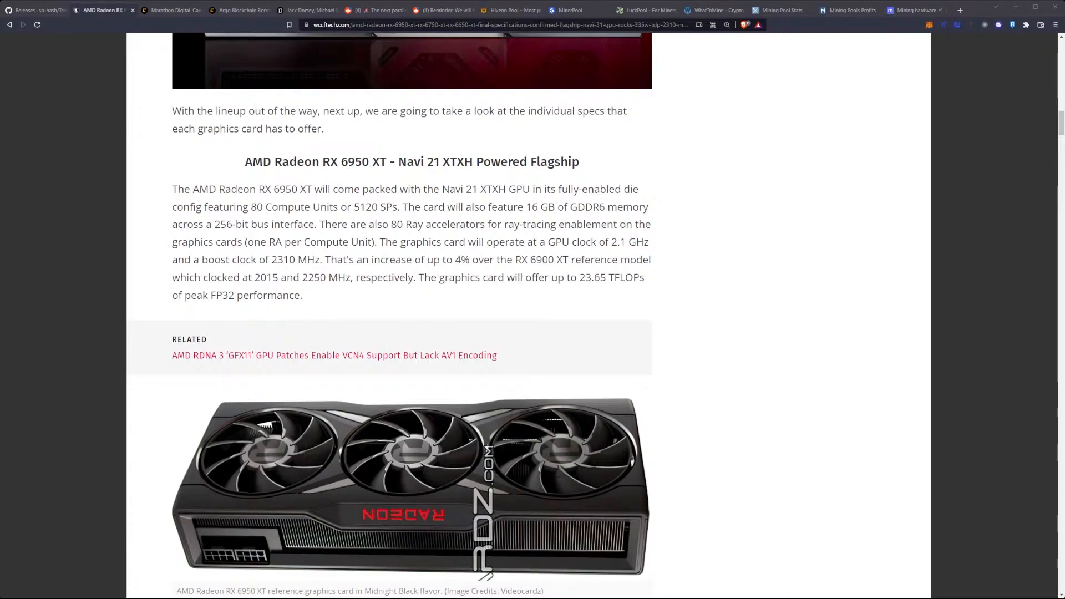
scroll(down, 3)
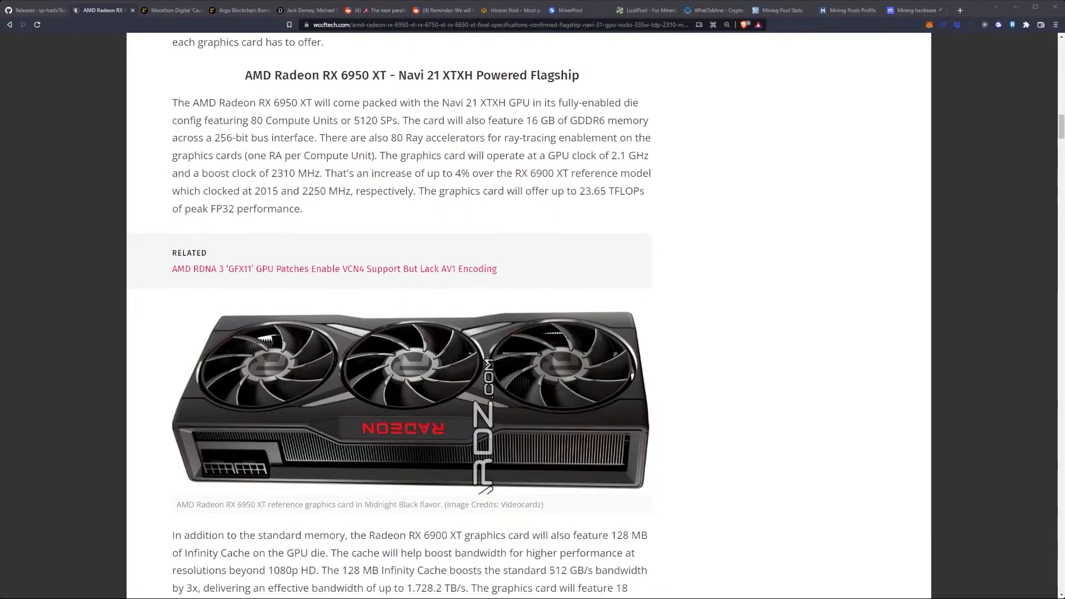
Scroll past the RX 6950 XT image, then switch to the TechPowerUp RX 6900 XT specs page
scroll(down, 3)
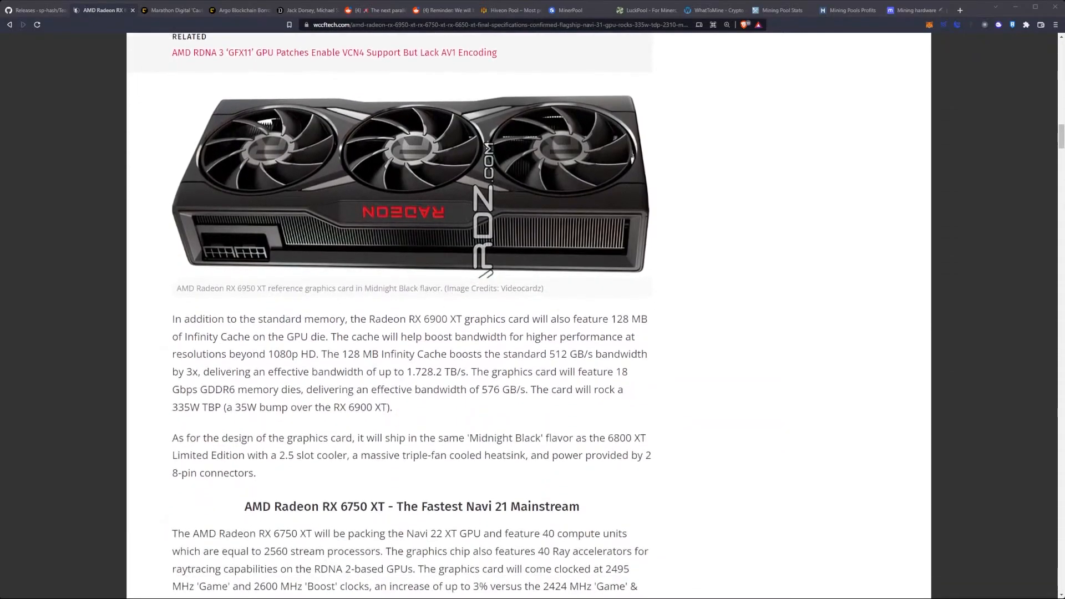
scroll(down, 3)
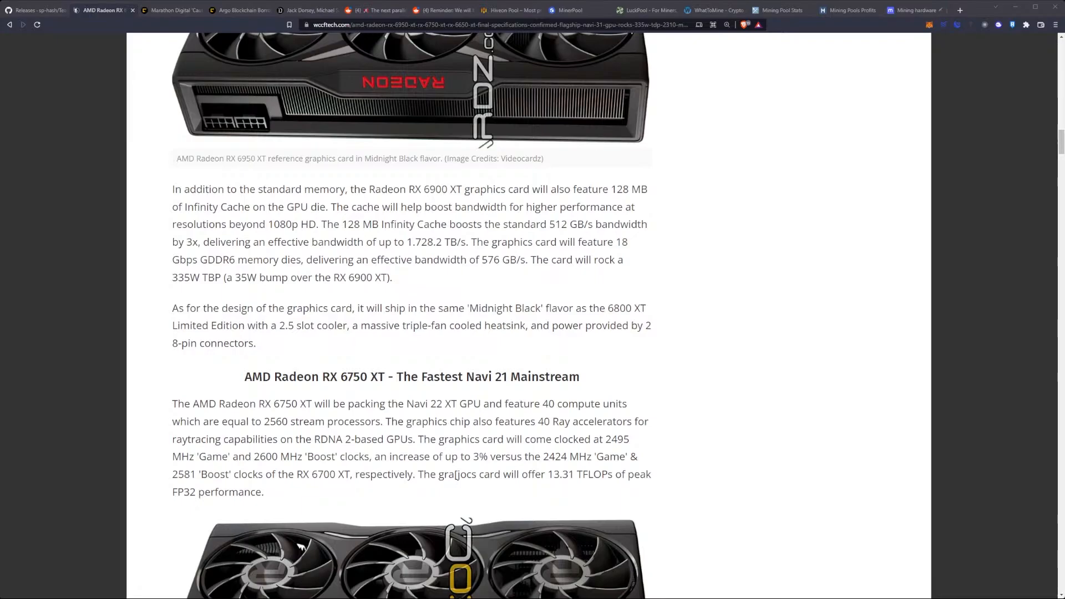
click(960, 9)
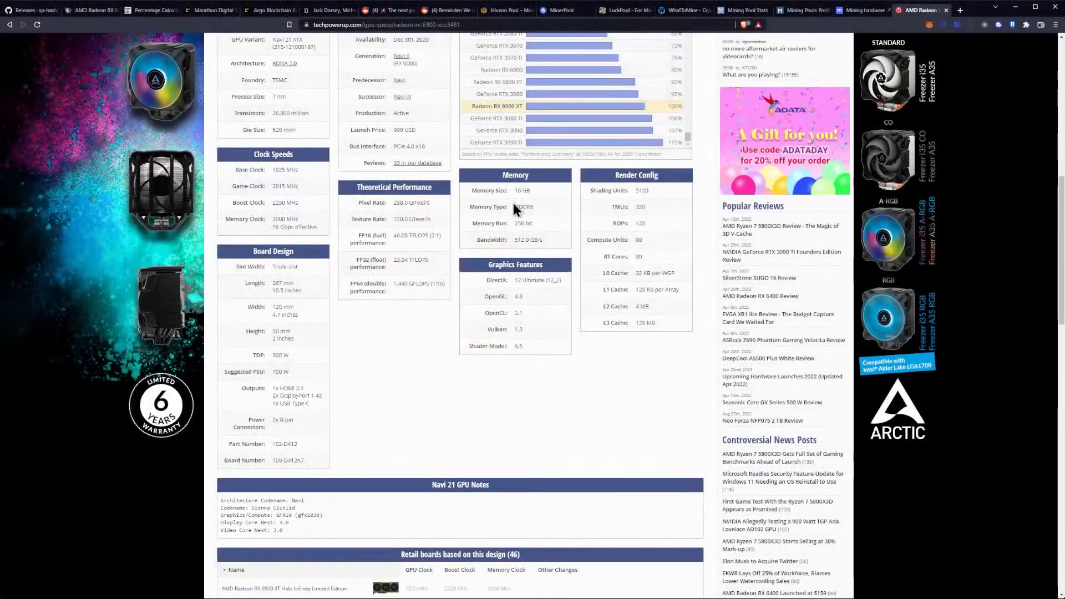
mouse_move(515, 248)
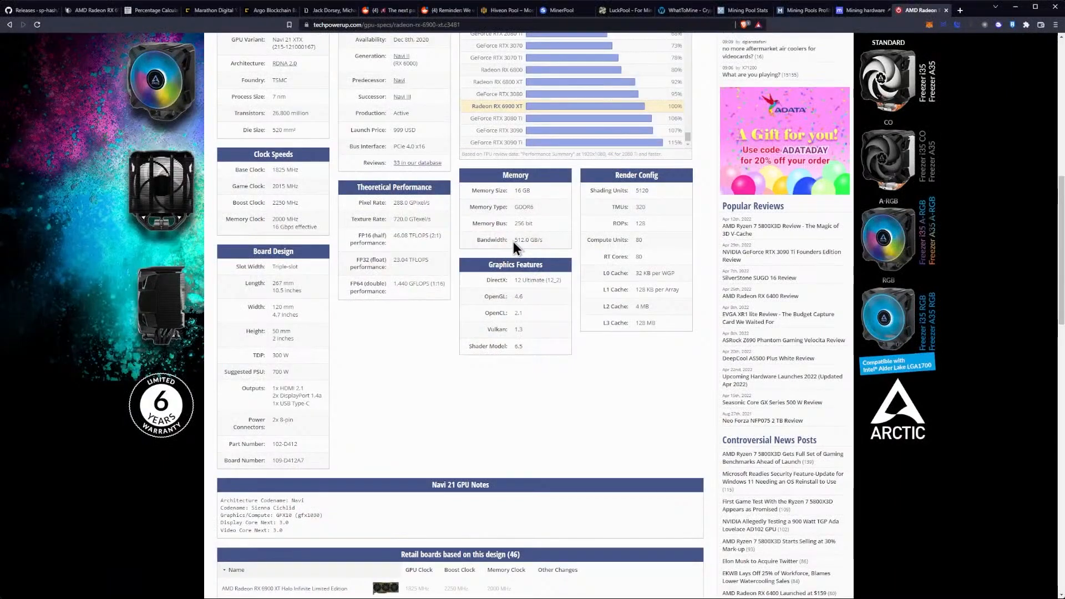
Highlight the RX 6900 XT's 512.0 GB/s bandwidth, then switch to the percentage calculator
double_click(522, 239)
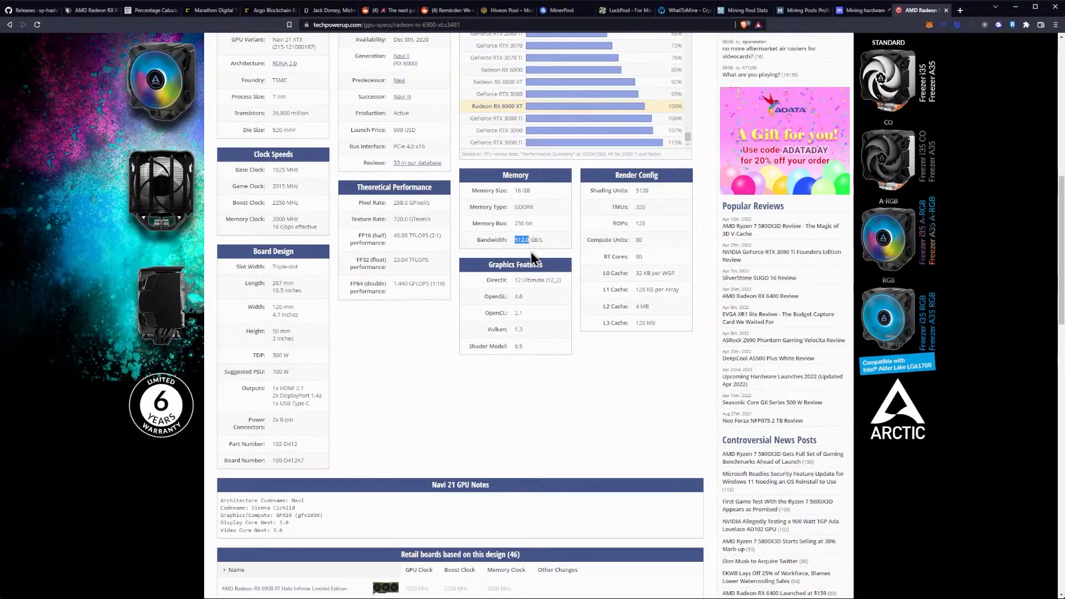
click(151, 9)
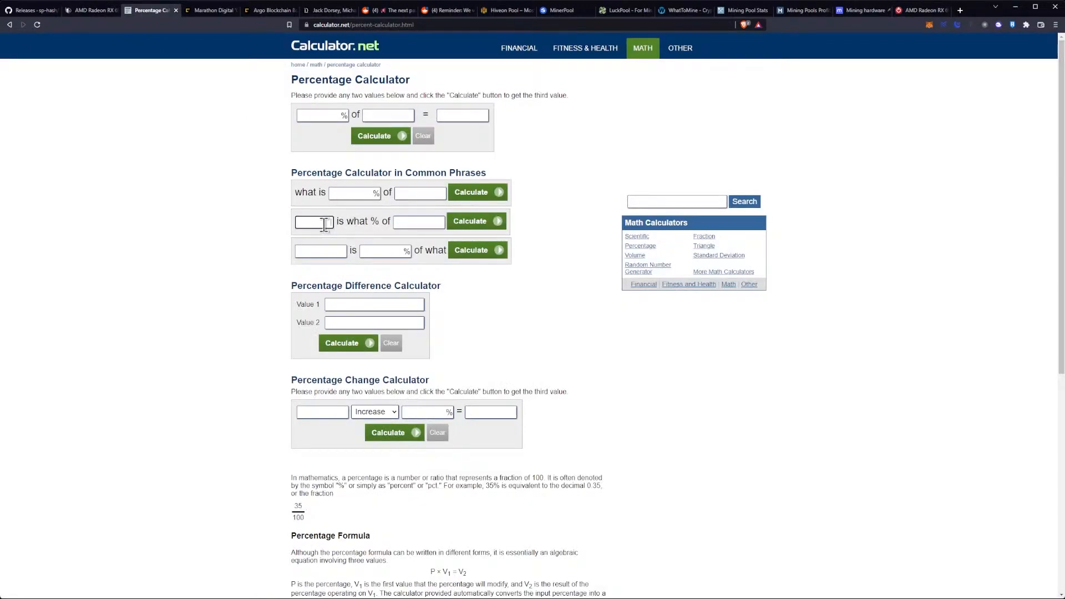
mouse_move(420, 221)
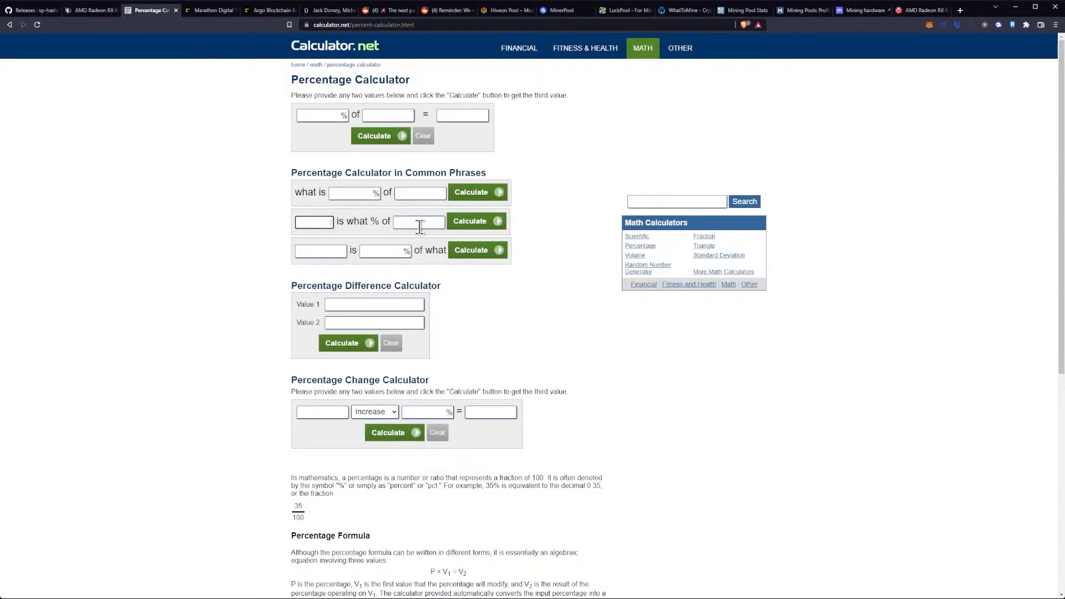
Highlight the 576 GB/s figure in the article, then reopen calculator.net's percentage calculator in a new tab
click(91, 10)
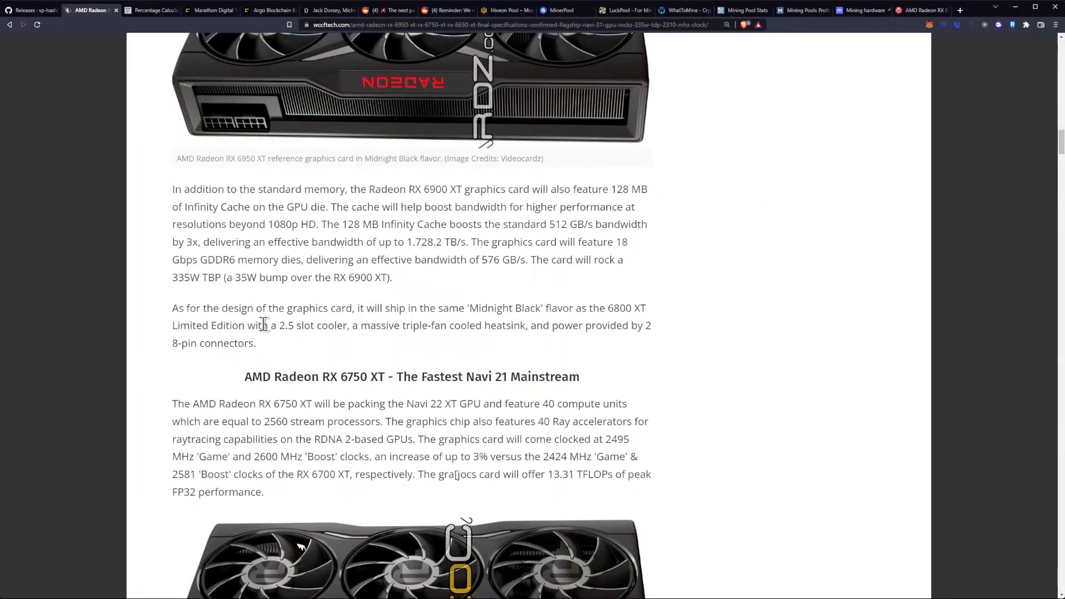
double_click(489, 259)
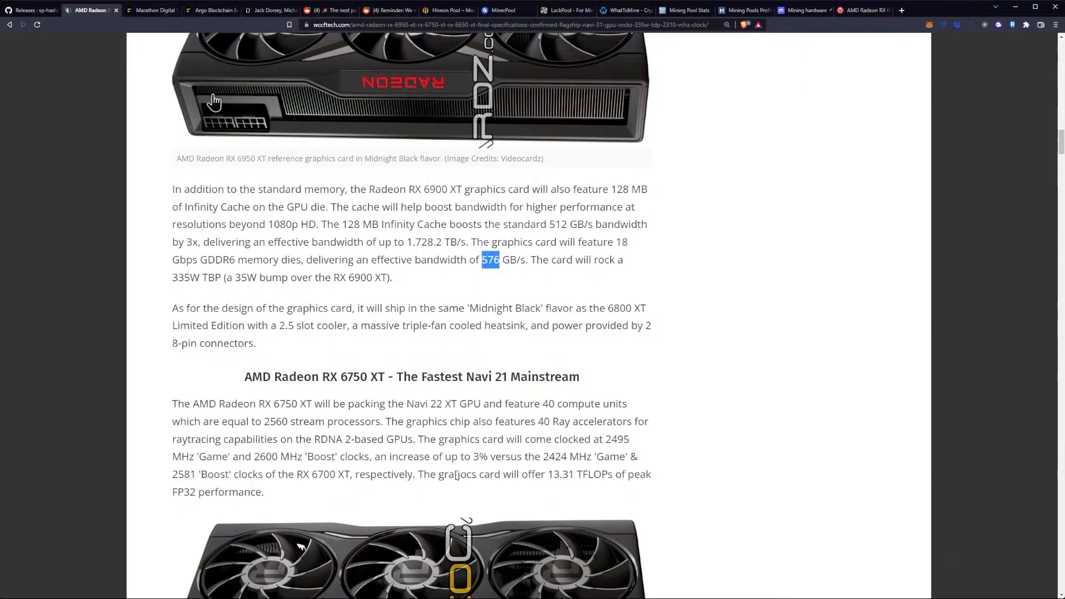
click(960, 9)
text(perc)
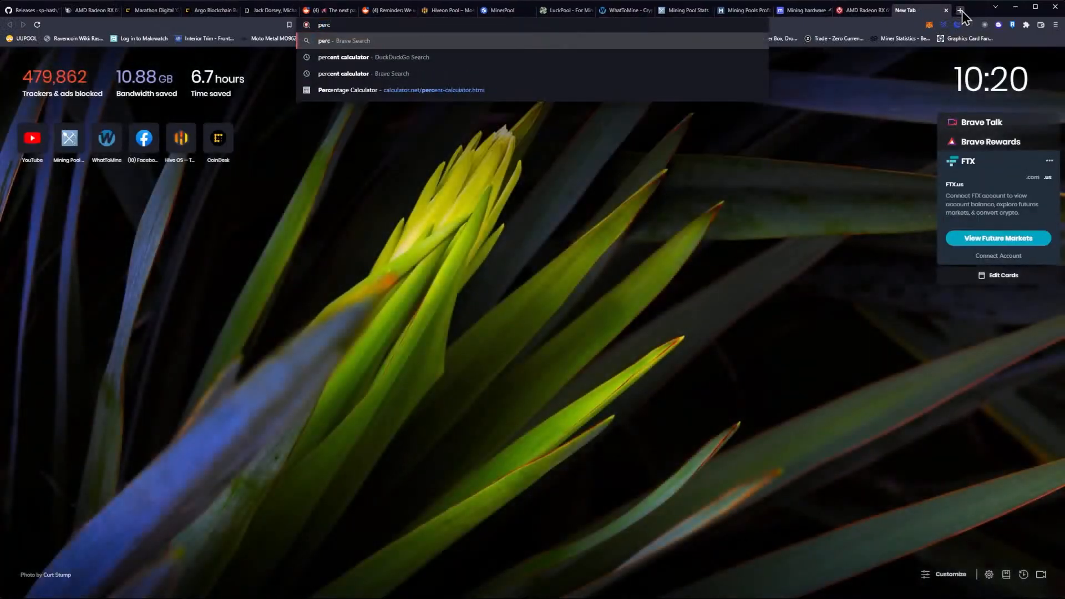
click(401, 90)
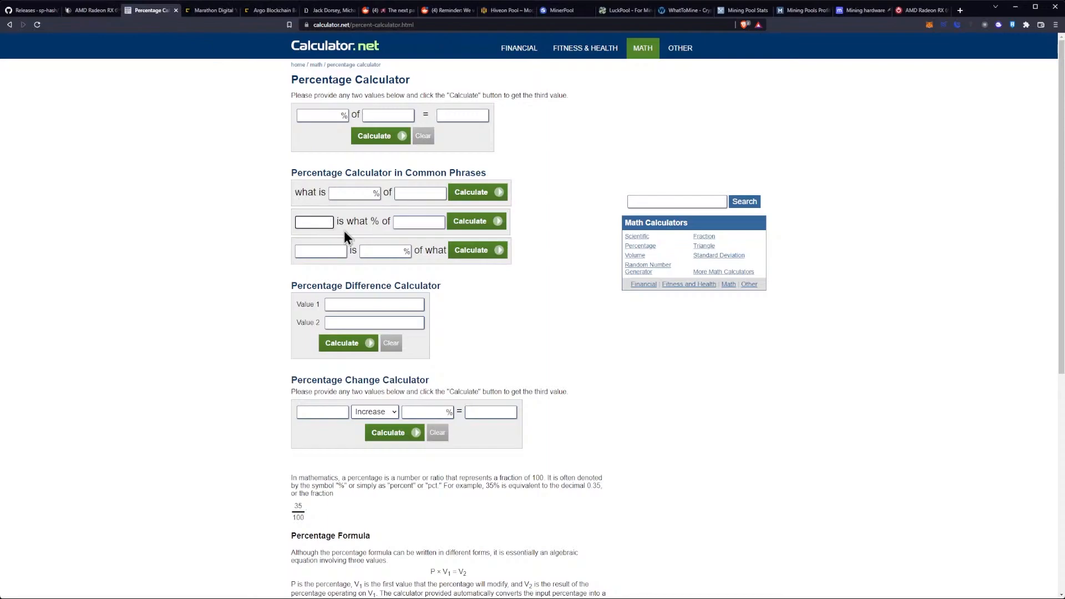
Work out that 576 is 112.5% of 512 and select the 112.5% result
text(576)
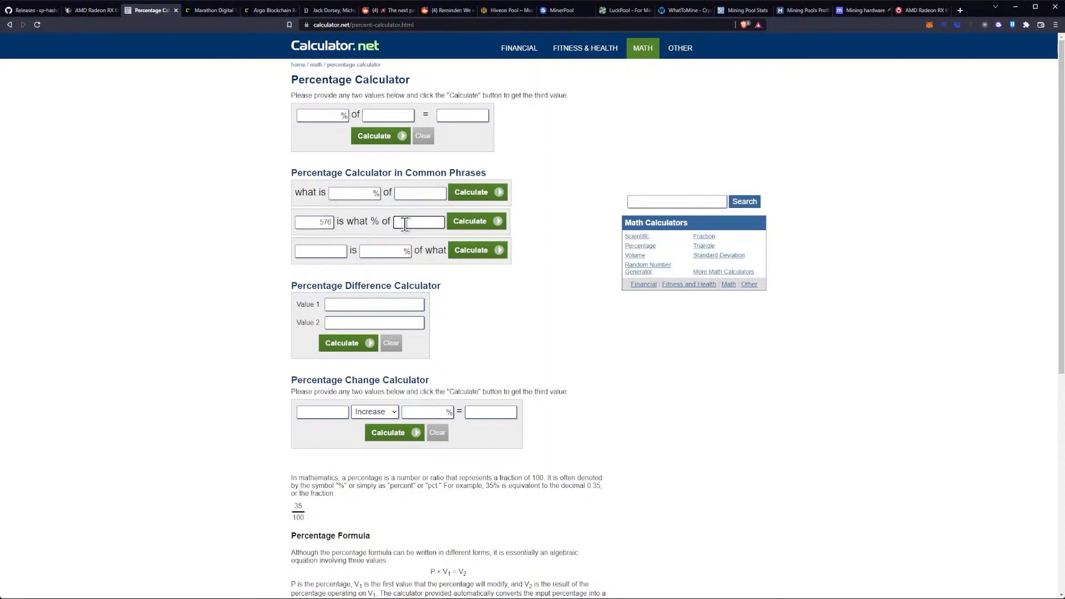
click(475, 221)
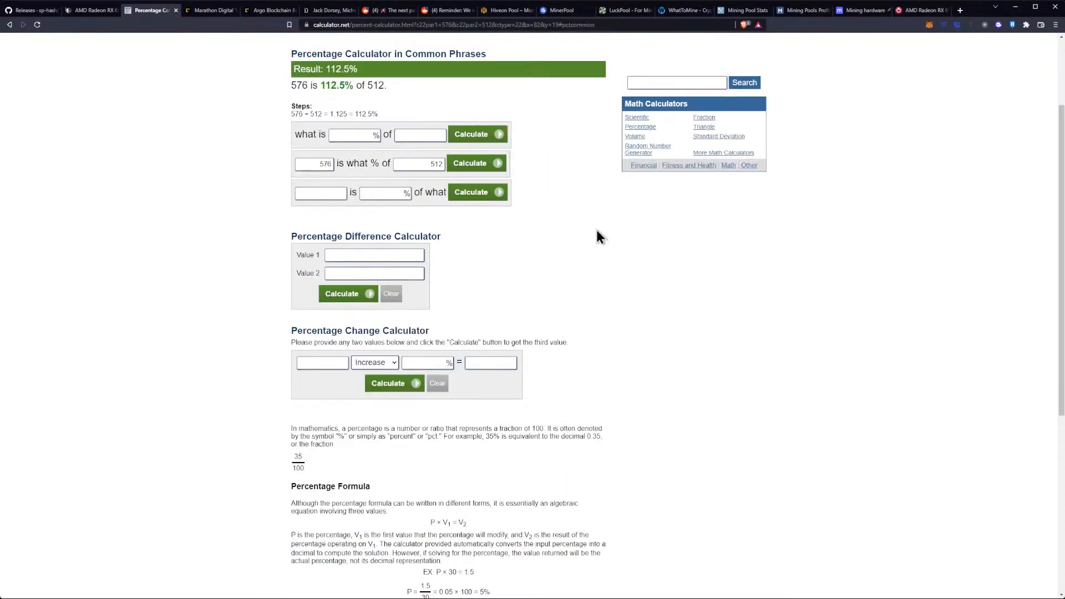
scroll(up, 3)
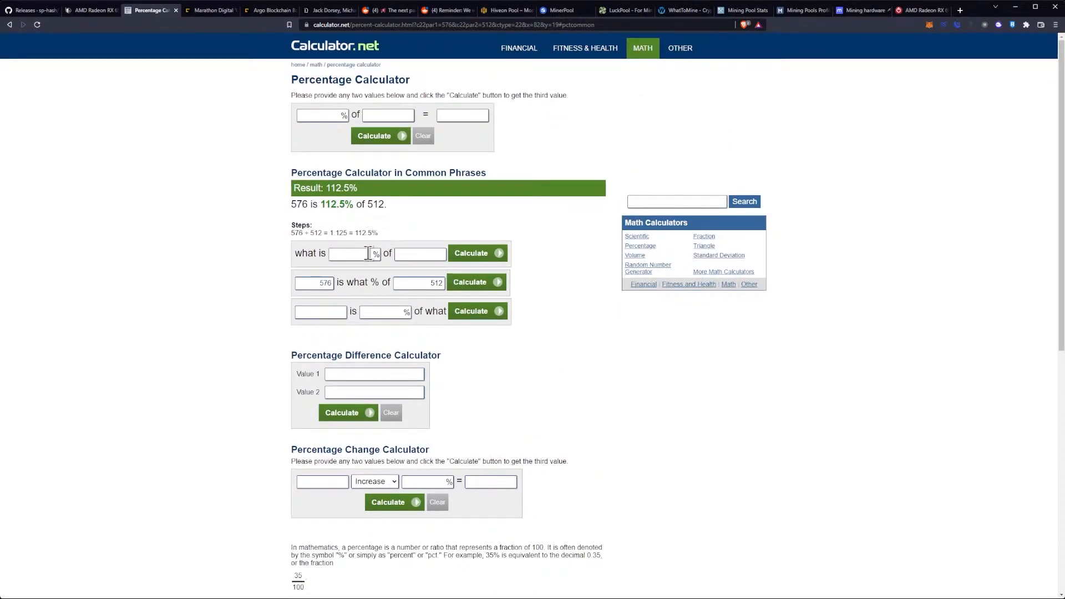
double_click(335, 204)
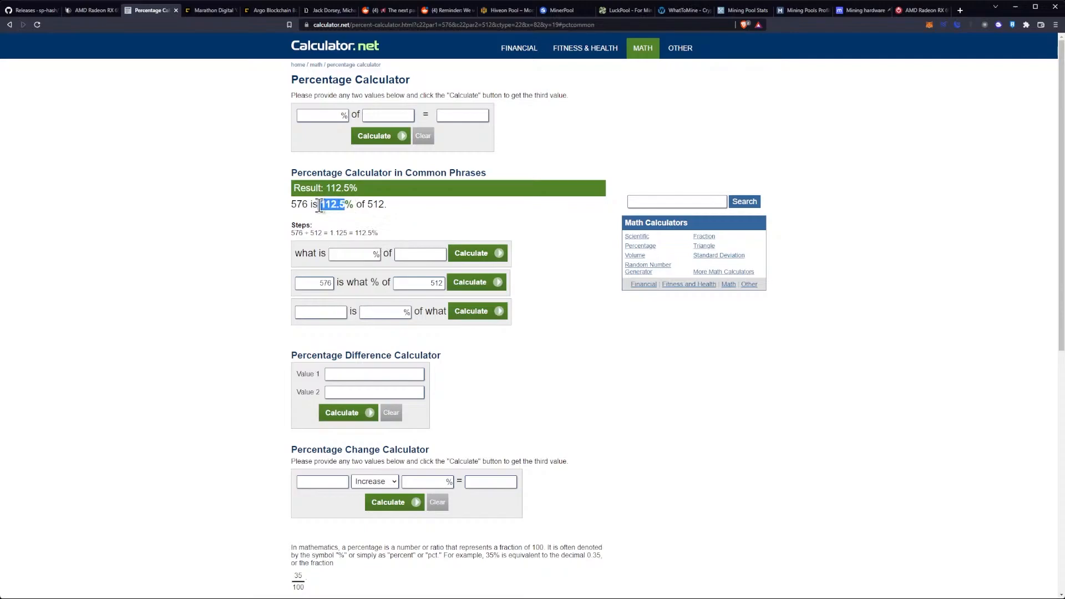
Work out that 112.5% of 63 is 70.875
click(351, 254)
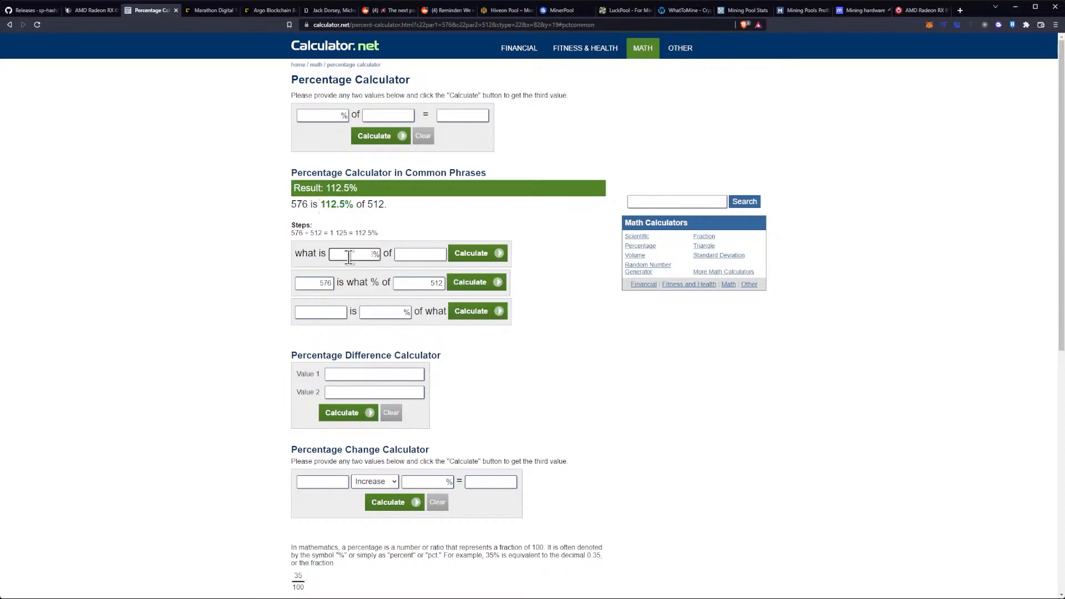
text(112.5%)
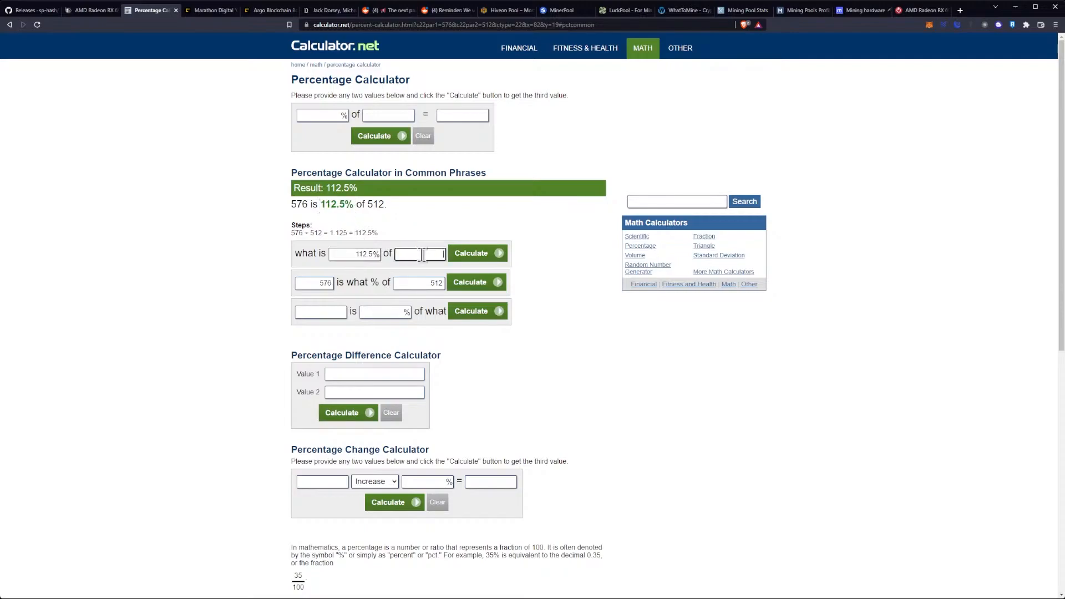
text(63)
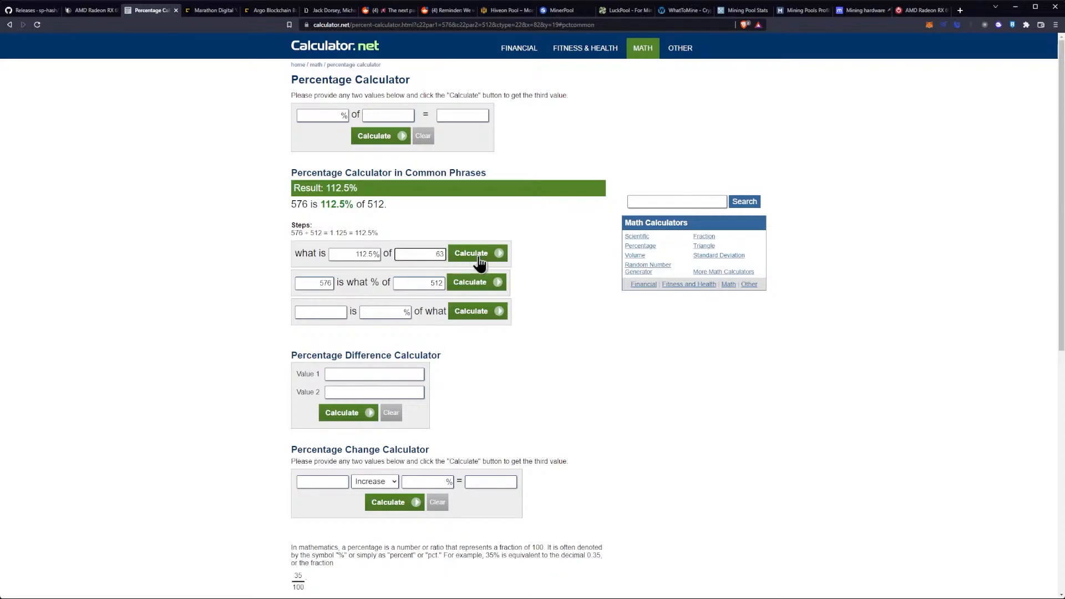
click(478, 253)
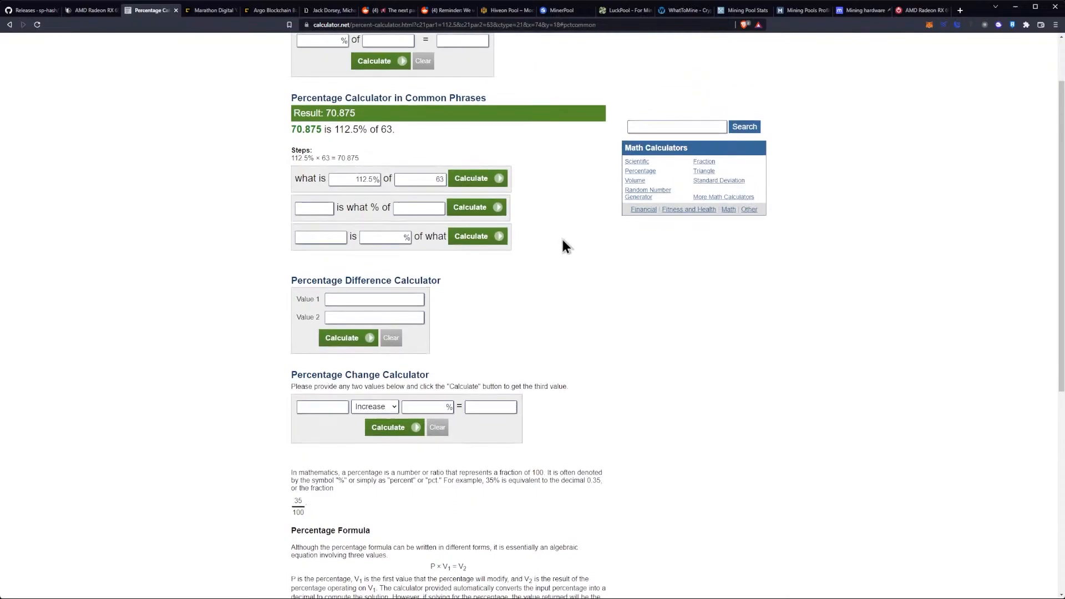
scroll(up, 3)
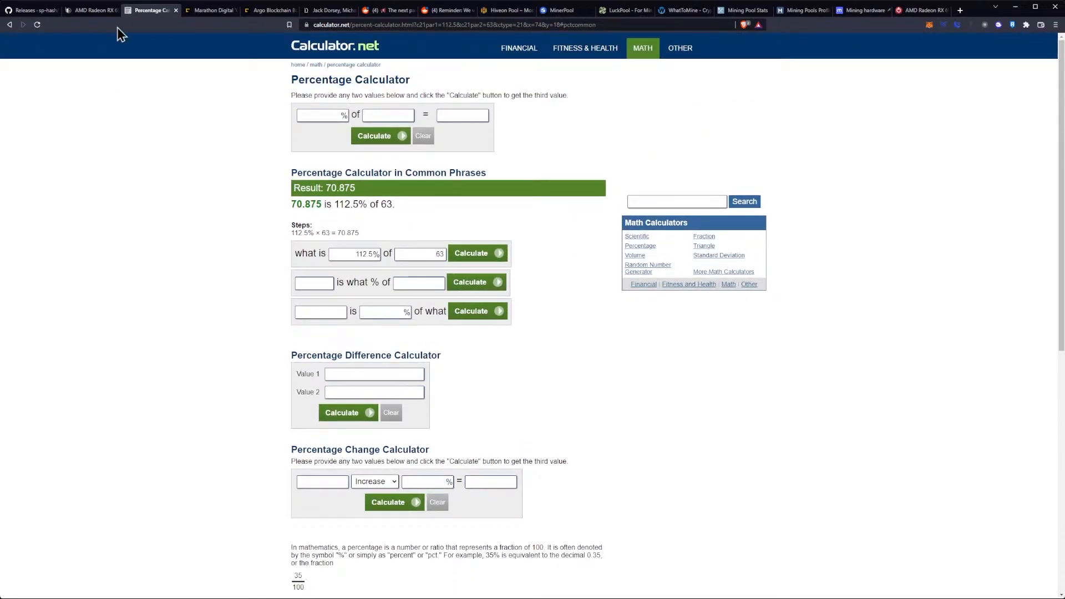
Return to the article, highlight the 1.728.2 TB/s figure, and scroll on to the RX 6750 XT section
click(90, 9)
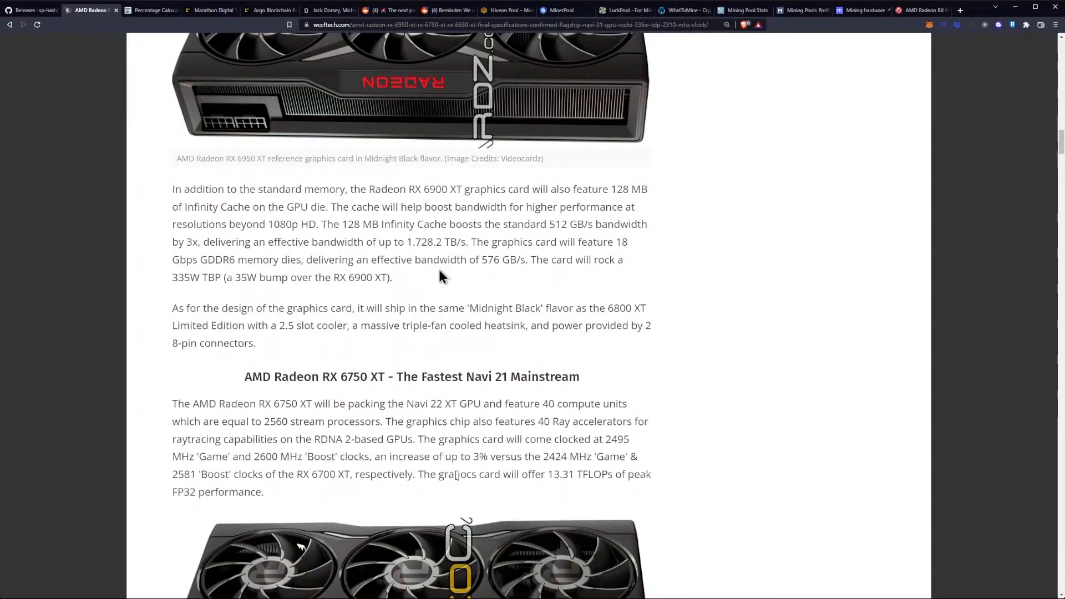
mouse_move(439, 248)
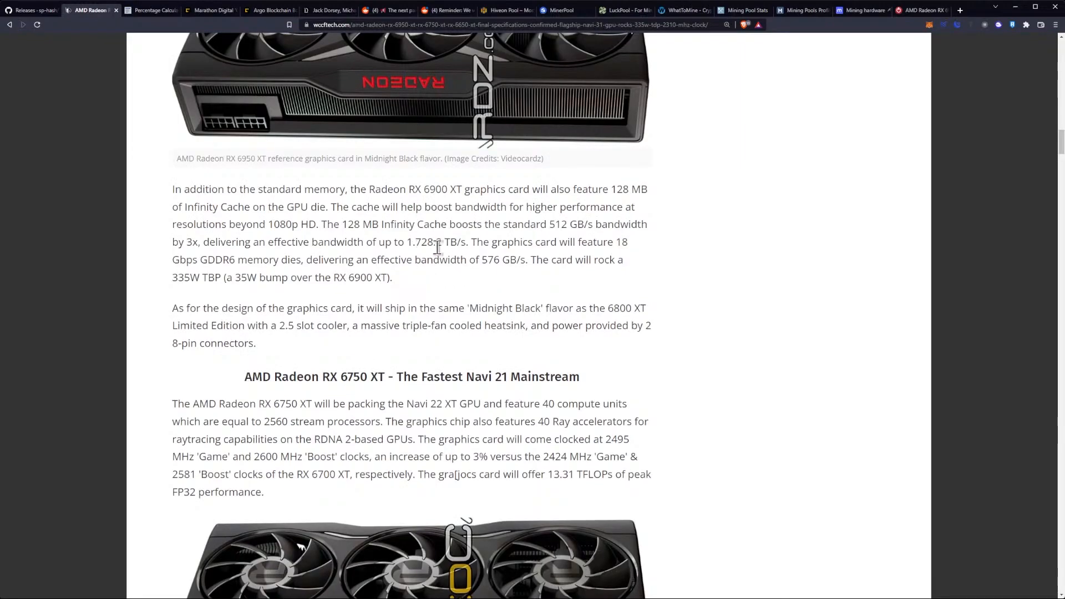
double_click(429, 242)
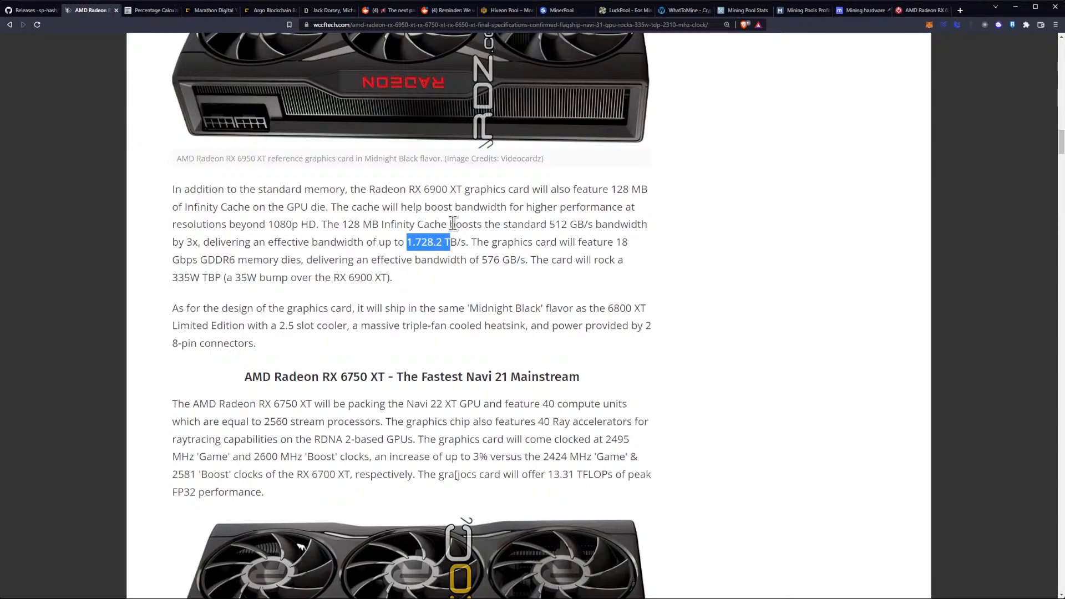
click(538, 224)
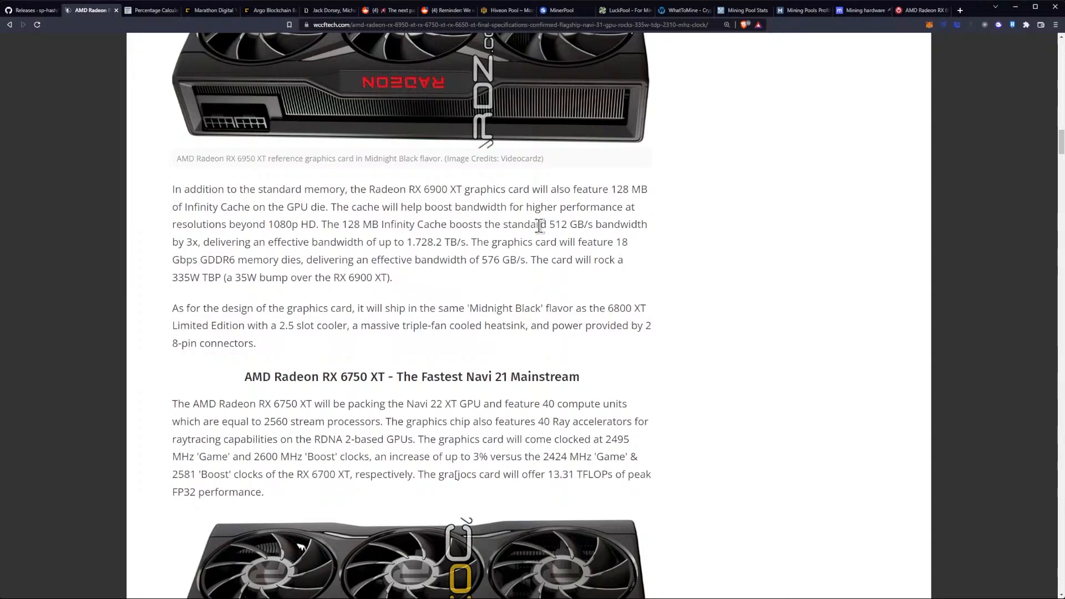
scroll(down, 3)
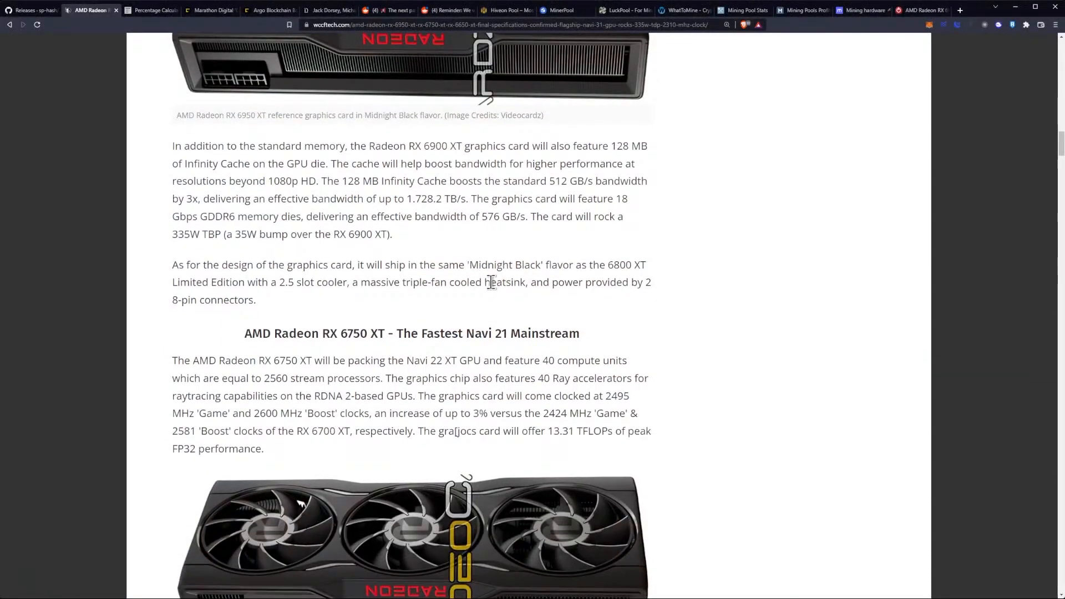
mouse_move(388, 265)
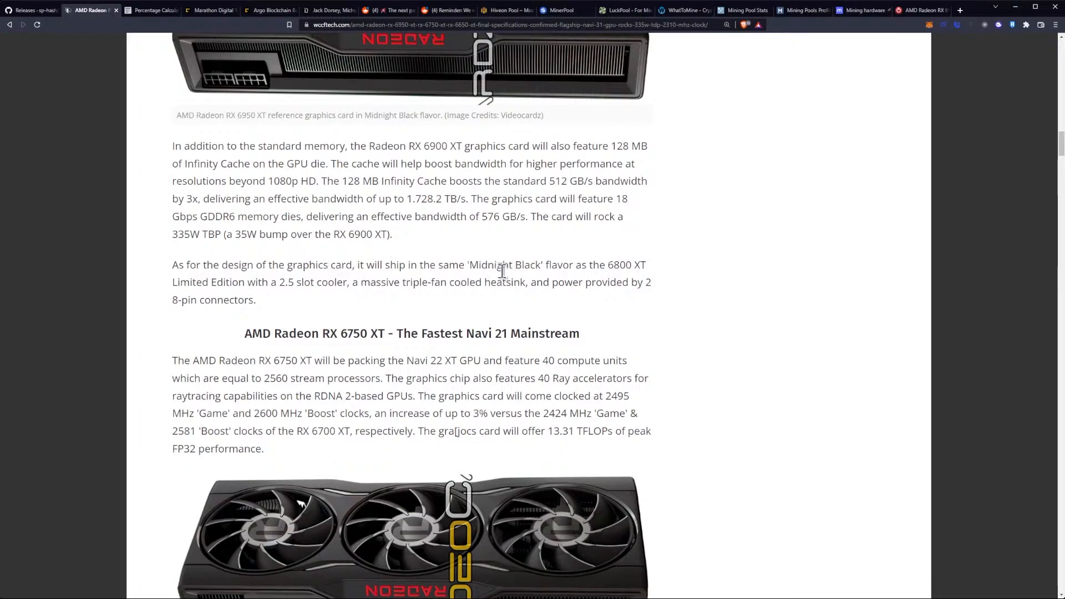
mouse_move(533, 288)
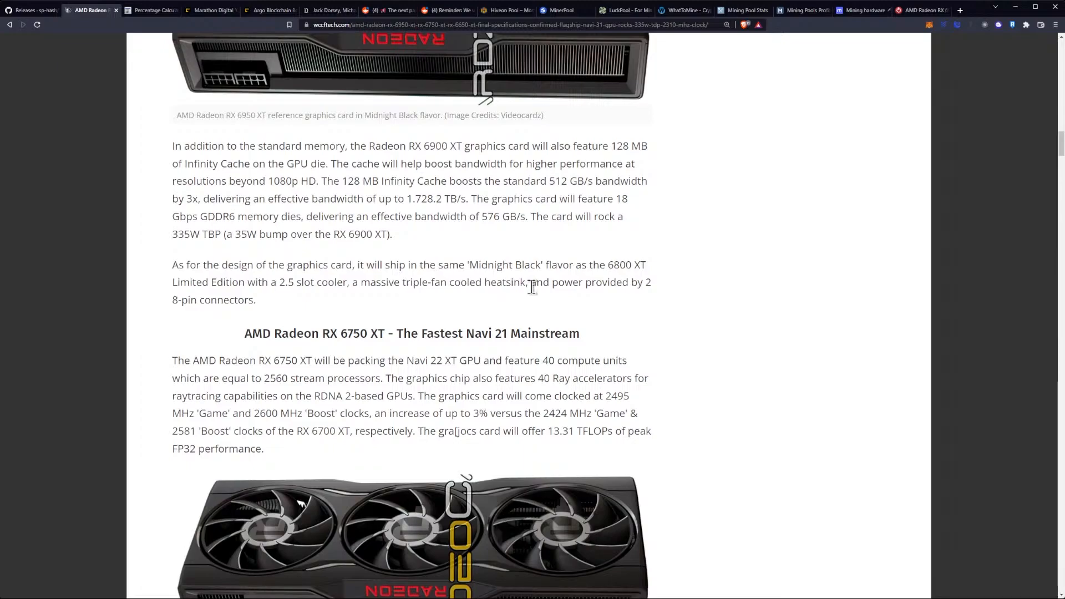
mouse_move(508, 282)
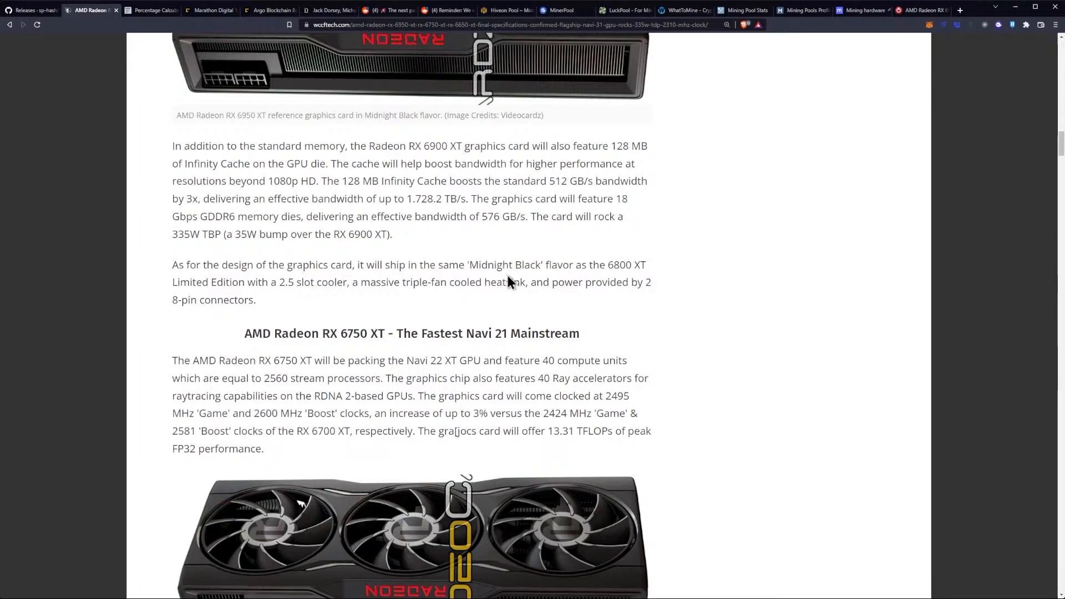
mouse_move(548, 272)
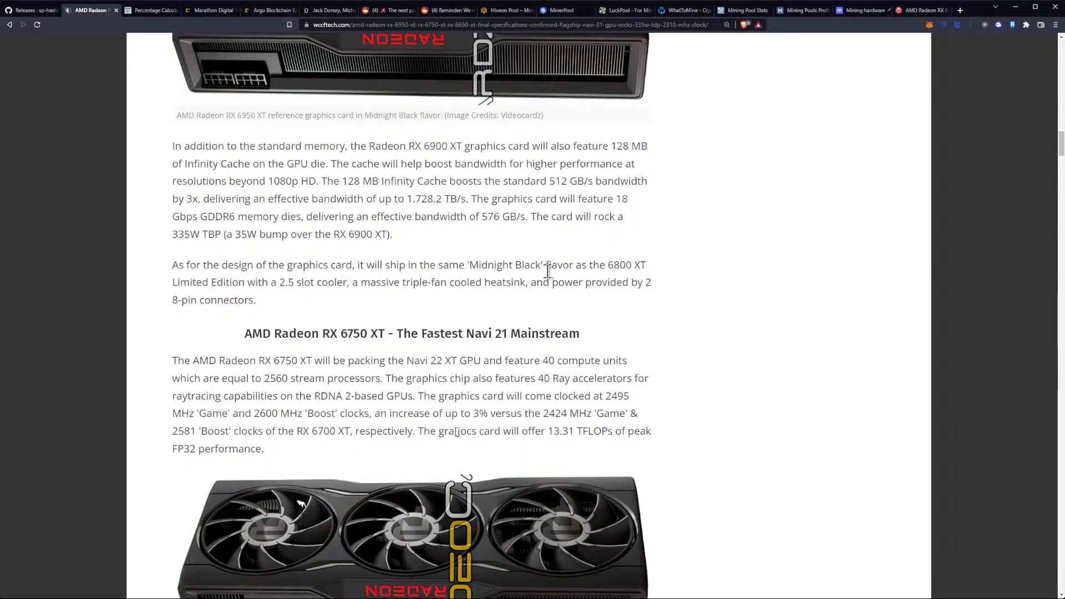
scroll(down, 3)
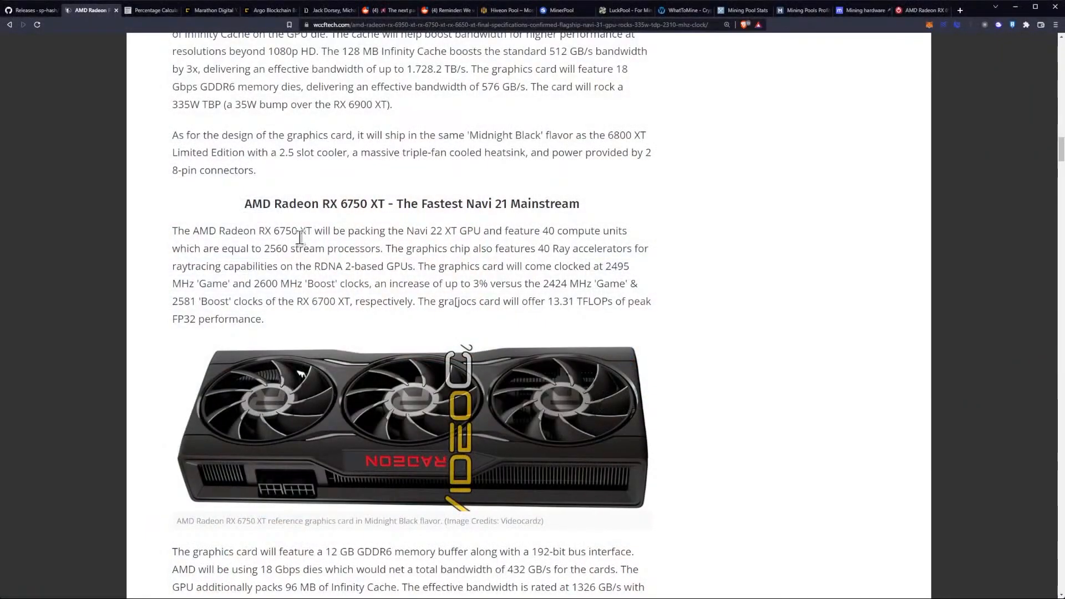
mouse_move(424, 246)
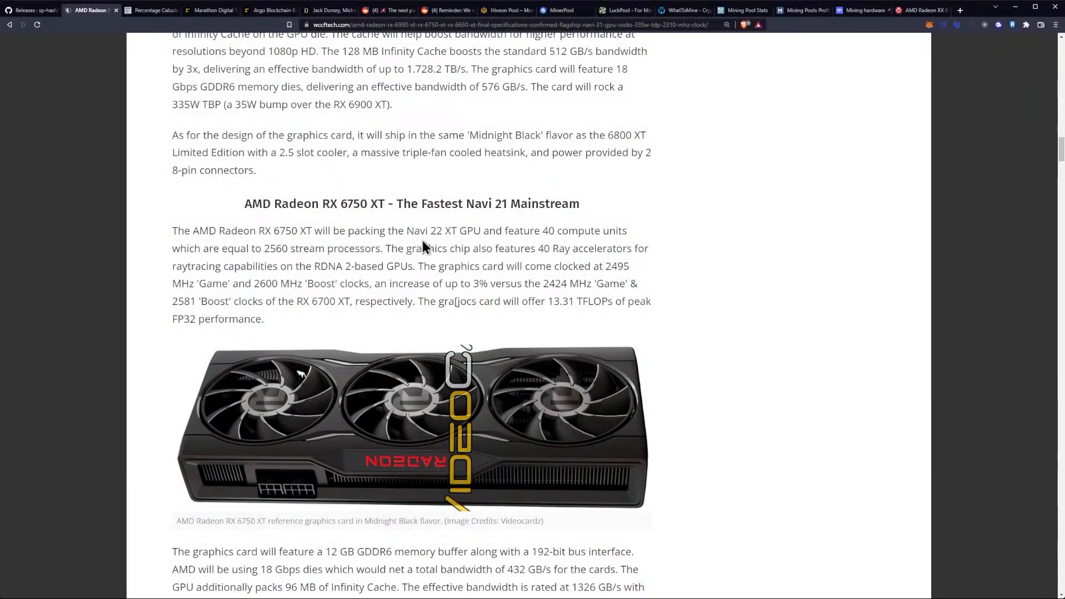
mouse_move(445, 235)
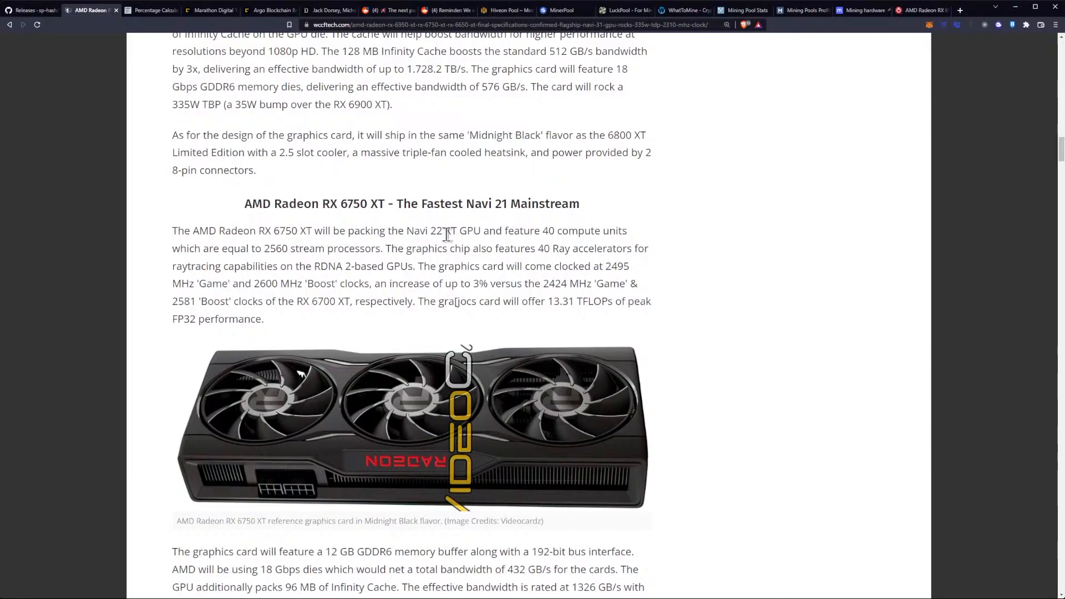
mouse_move(346, 245)
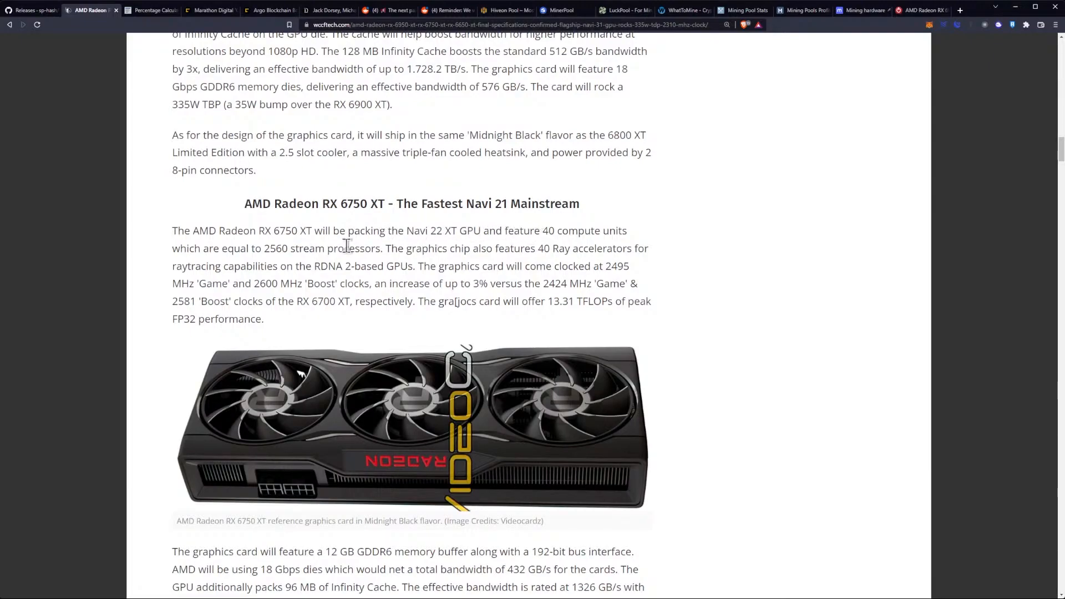
mouse_move(310, 251)
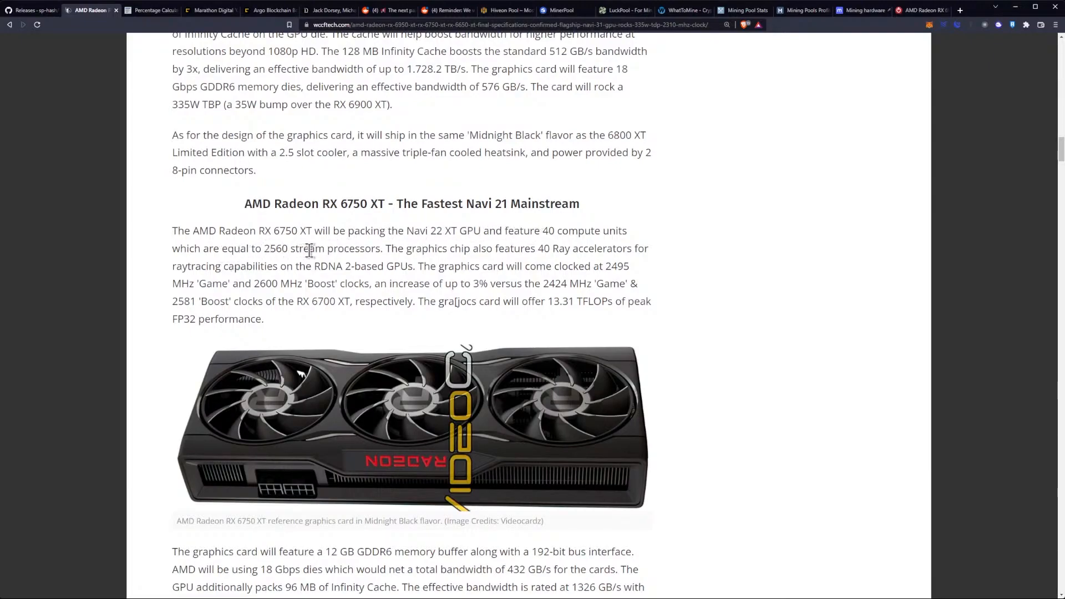
mouse_move(424, 251)
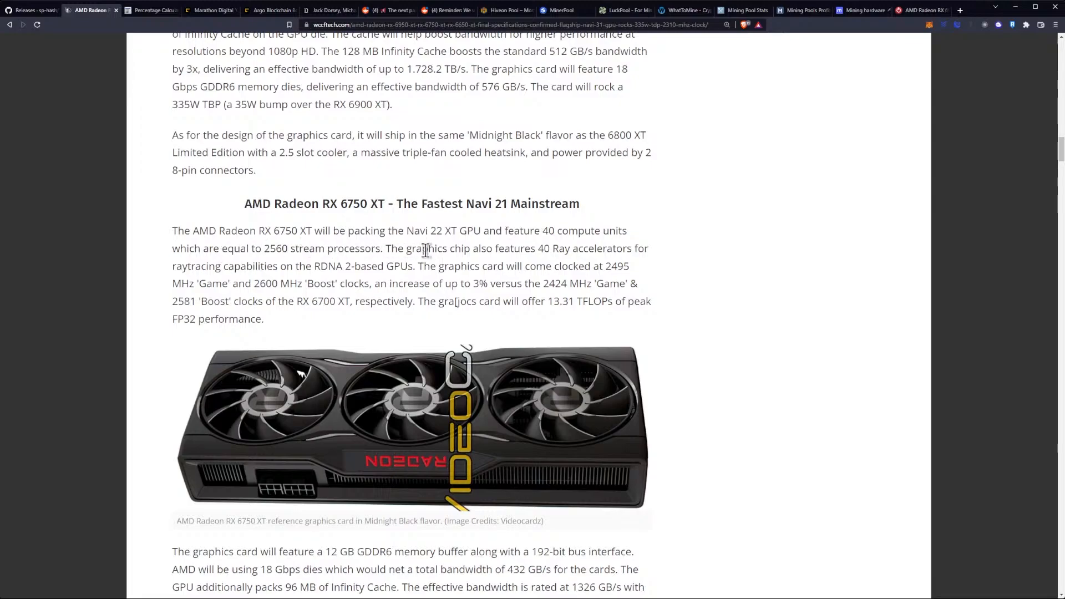
mouse_move(530, 250)
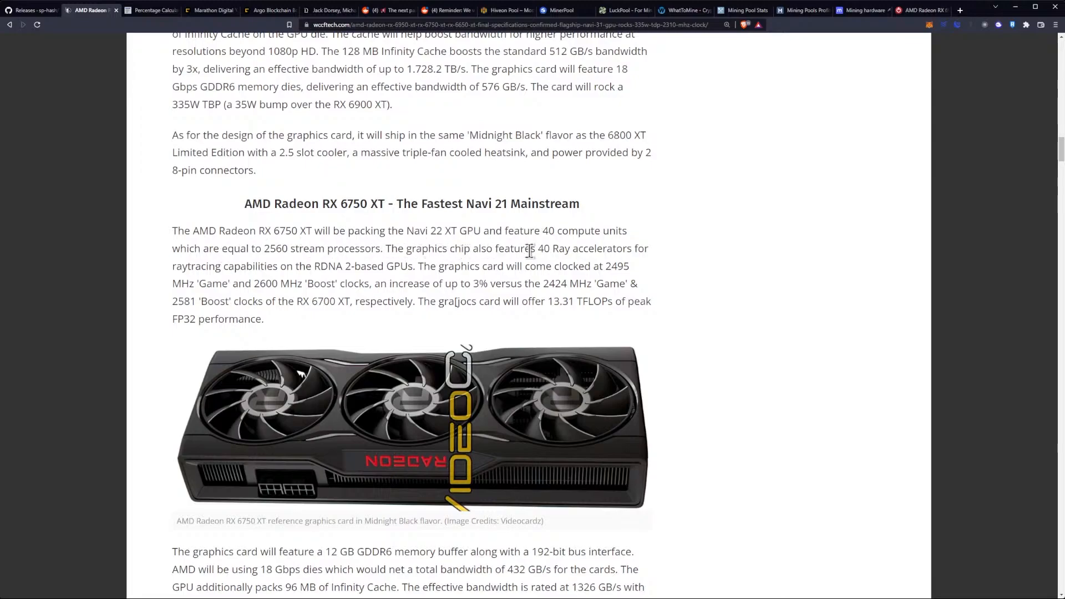
mouse_move(272, 272)
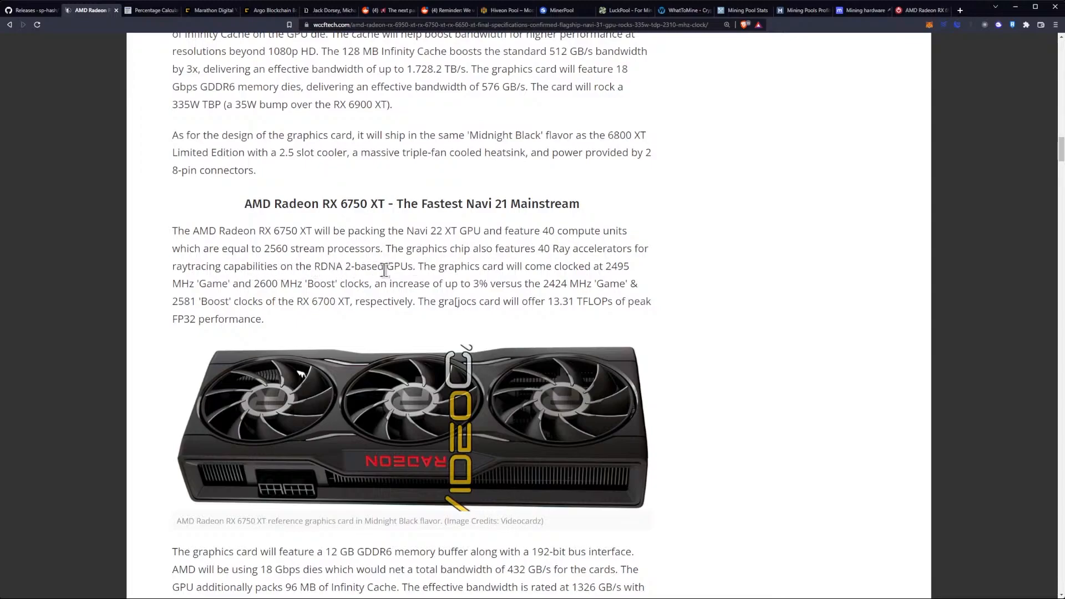
mouse_move(449, 266)
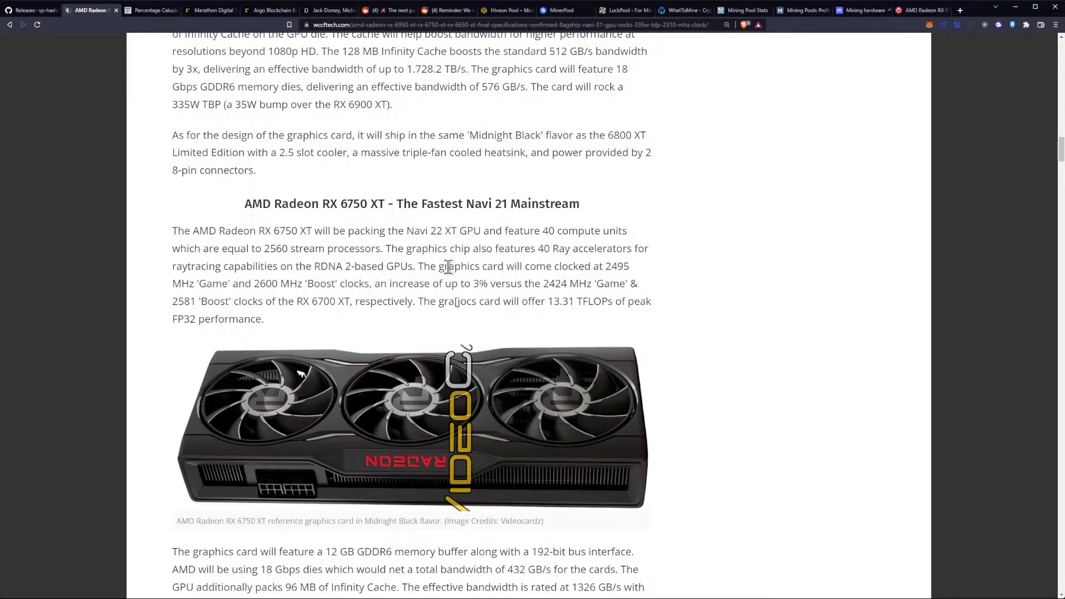
mouse_move(342, 271)
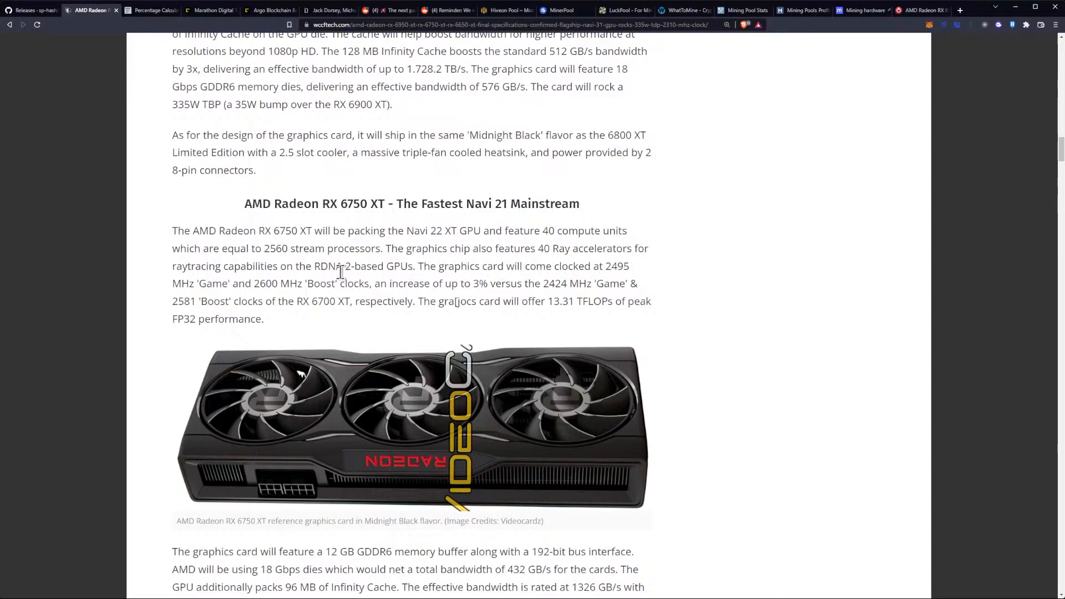
scroll(down, 3)
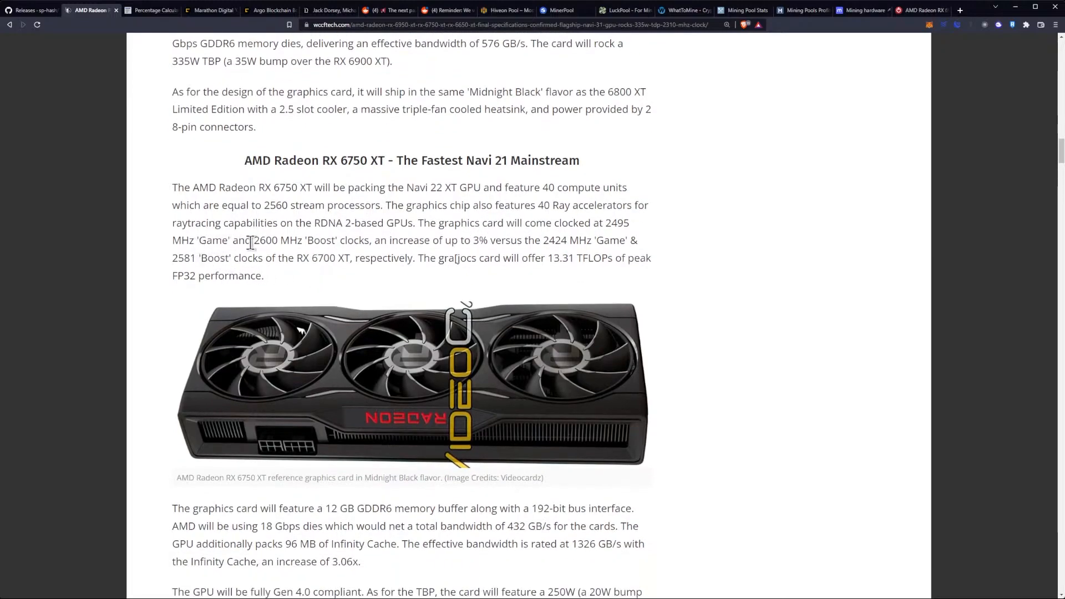
mouse_move(323, 243)
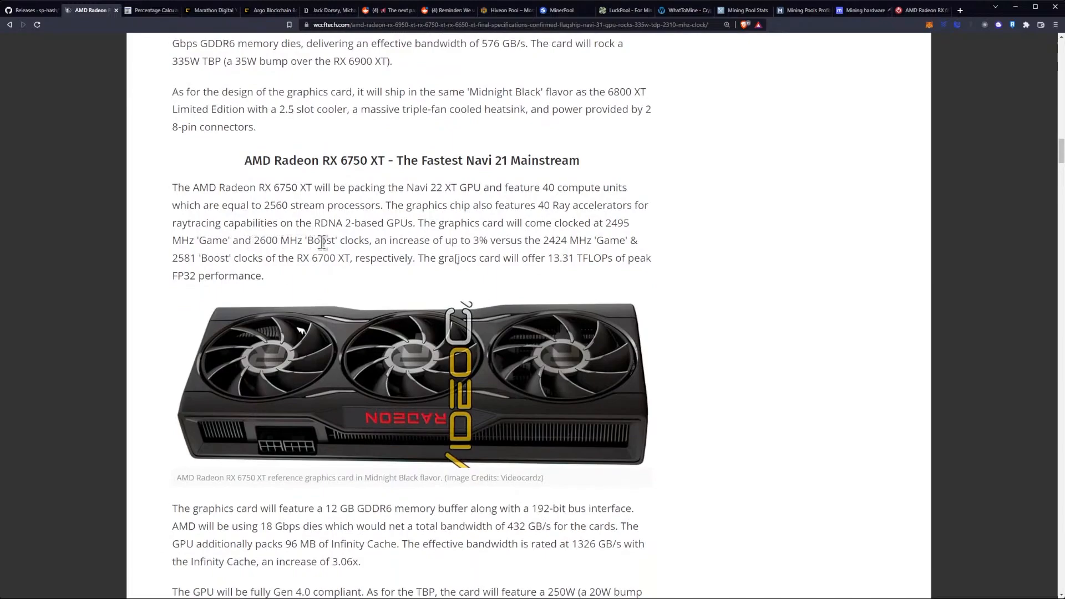
mouse_move(476, 244)
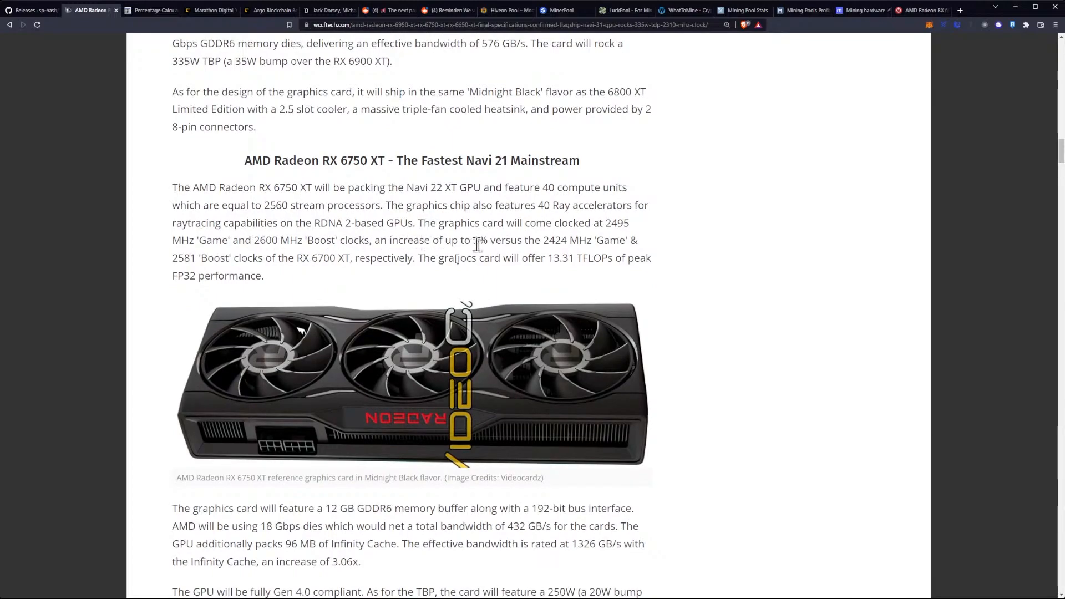
mouse_move(522, 243)
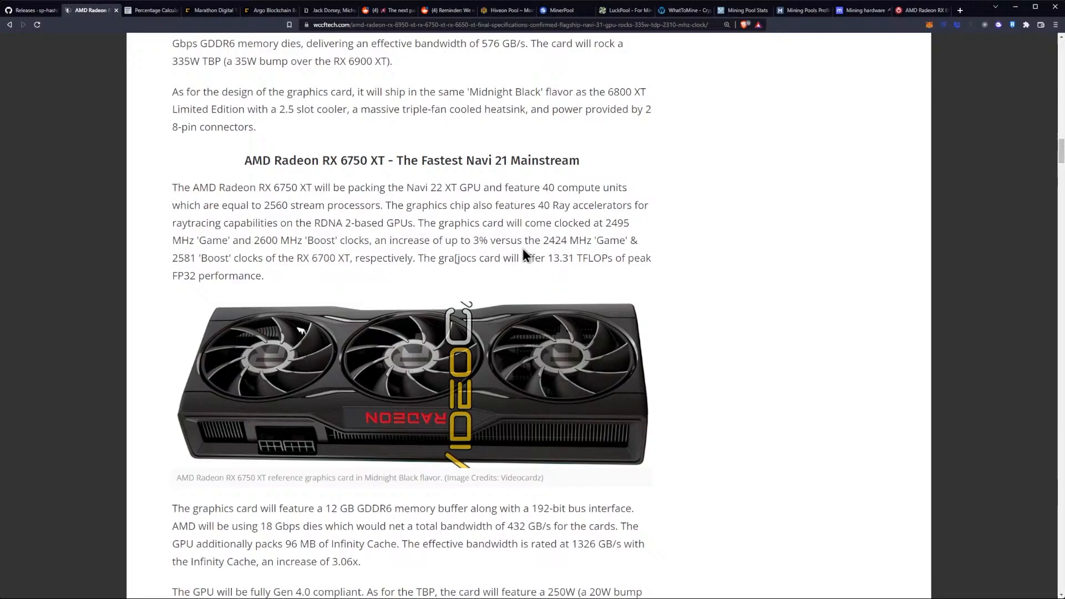
Highlight the RX 6750 XT's 432 GB/s total bandwidth, briefly checking the 1326 GB/s effective figure
scroll(down, 3)
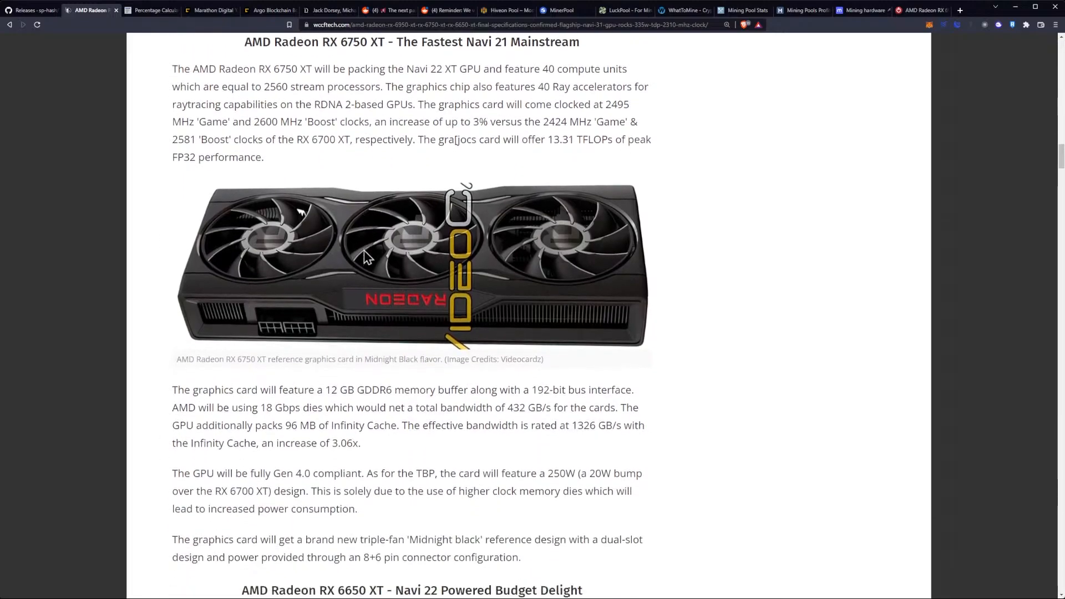
scroll(down, 3)
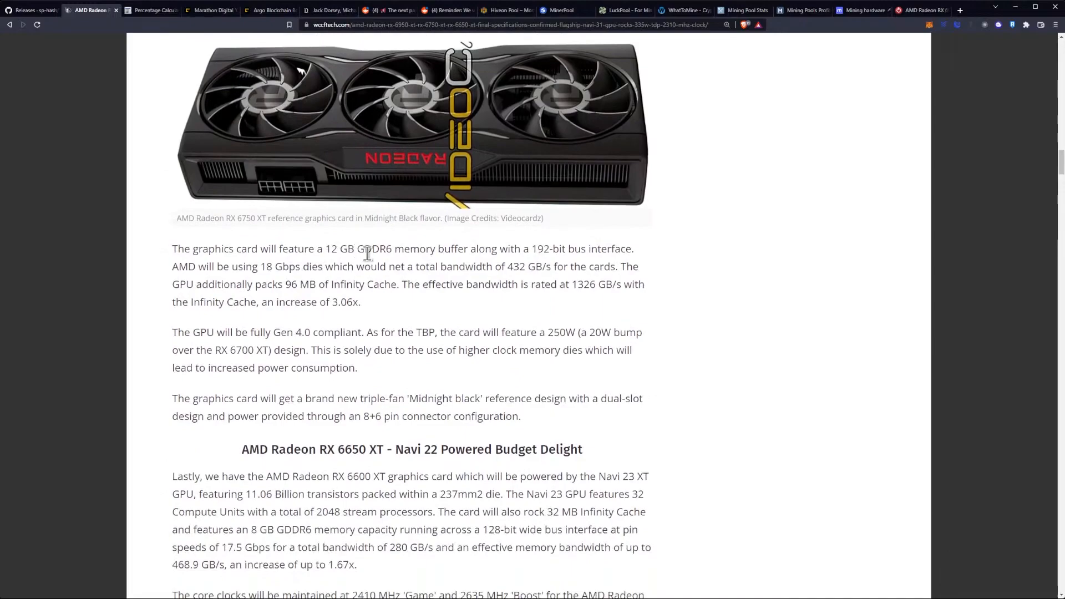
mouse_move(462, 265)
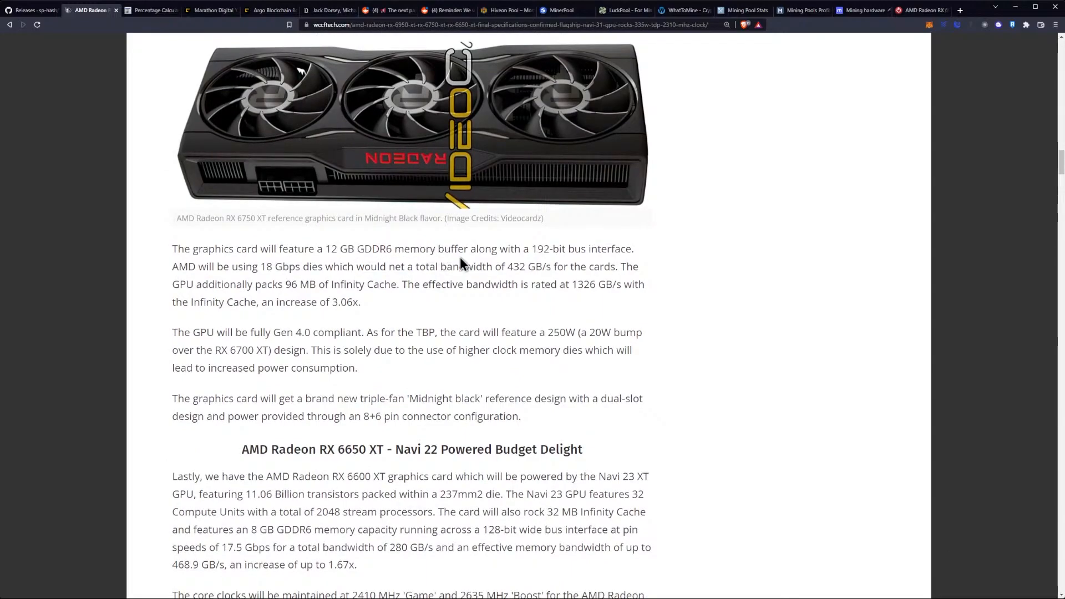
mouse_move(544, 249)
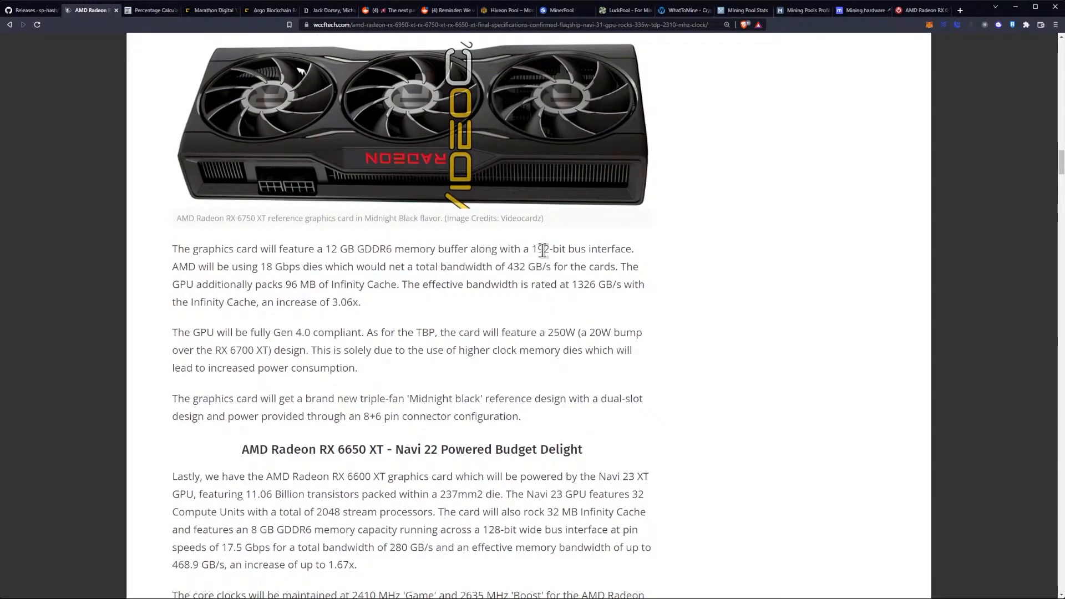
mouse_move(269, 284)
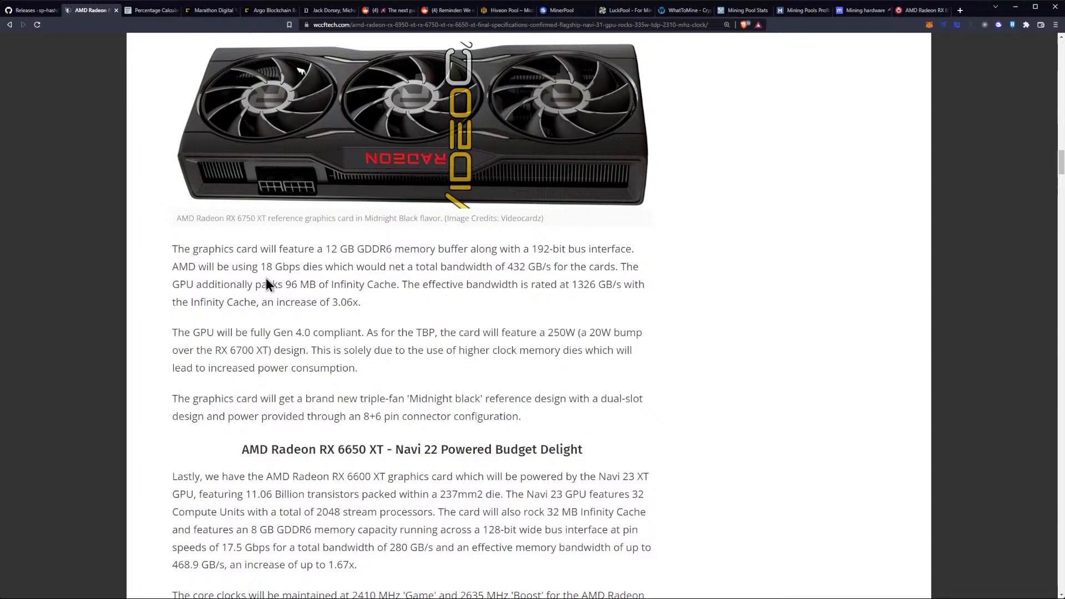
double_click(276, 267)
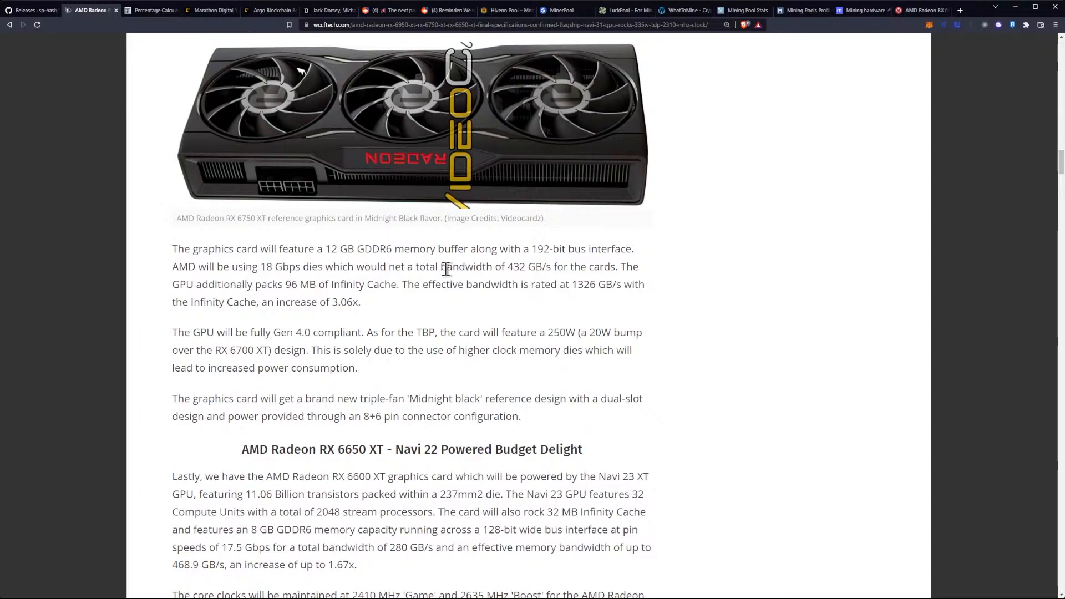
double_click(517, 266)
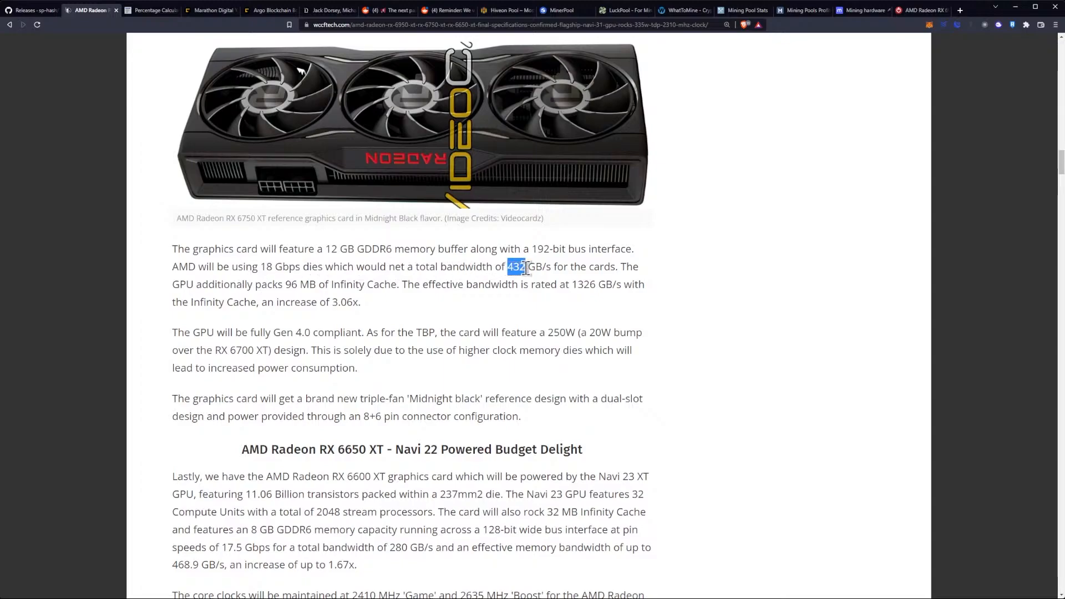
mouse_move(424, 312)
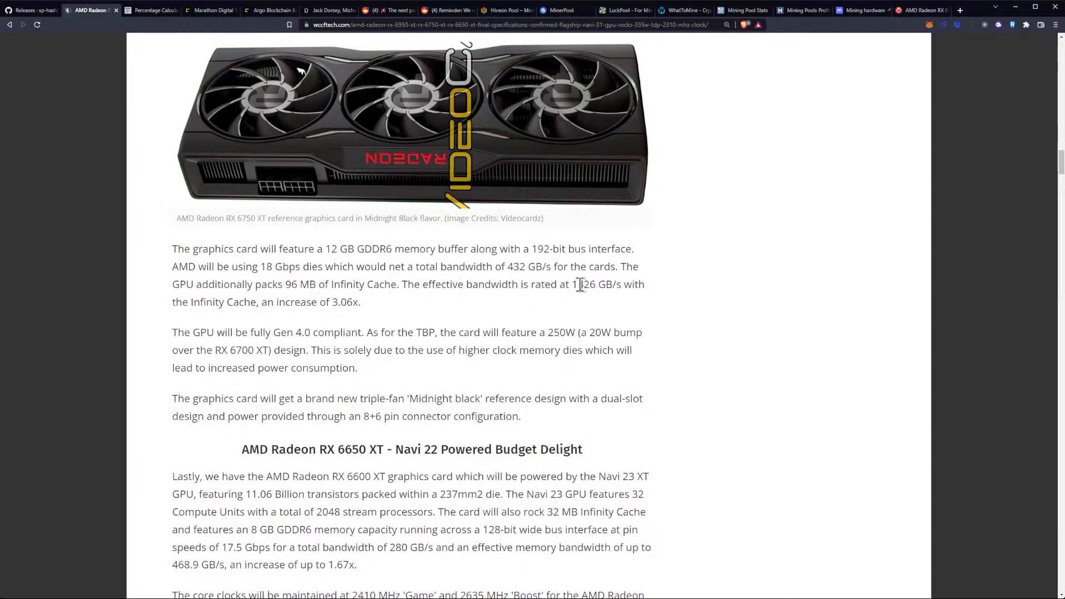
double_click(586, 284)
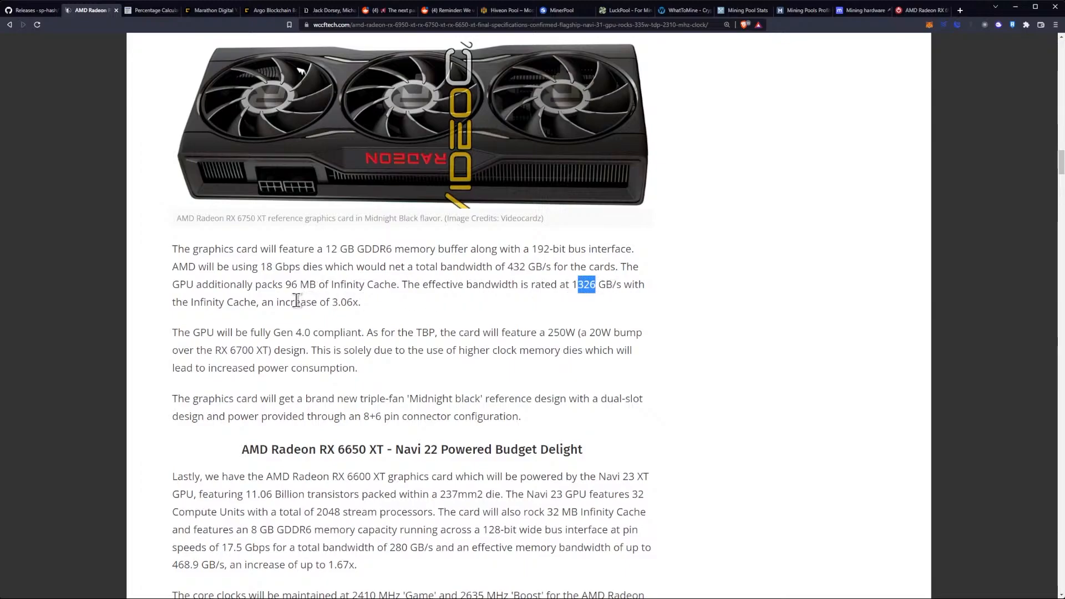
click(391, 308)
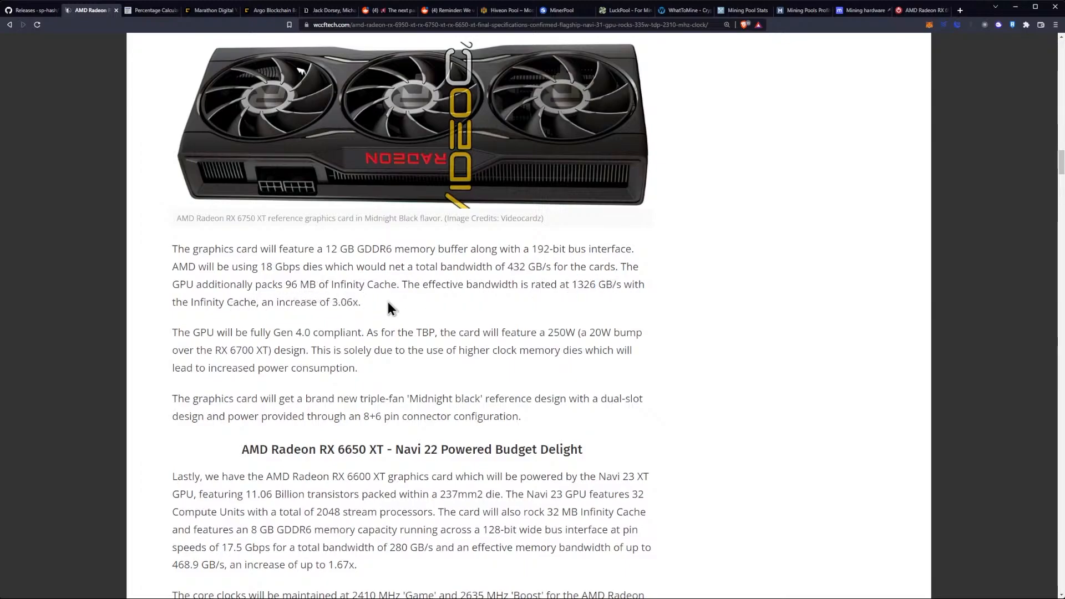
mouse_move(509, 266)
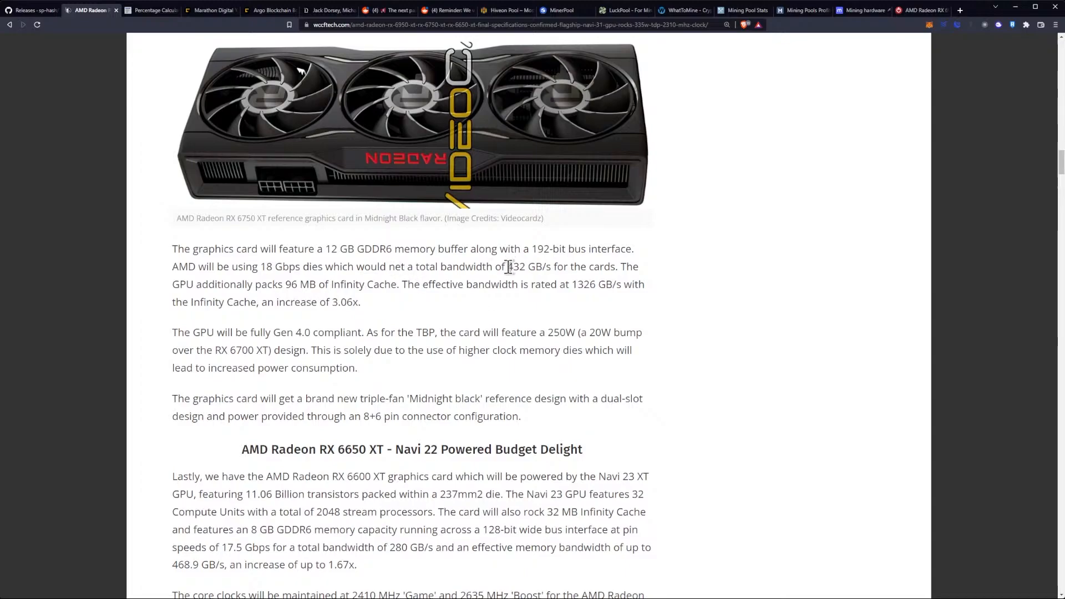
double_click(515, 266)
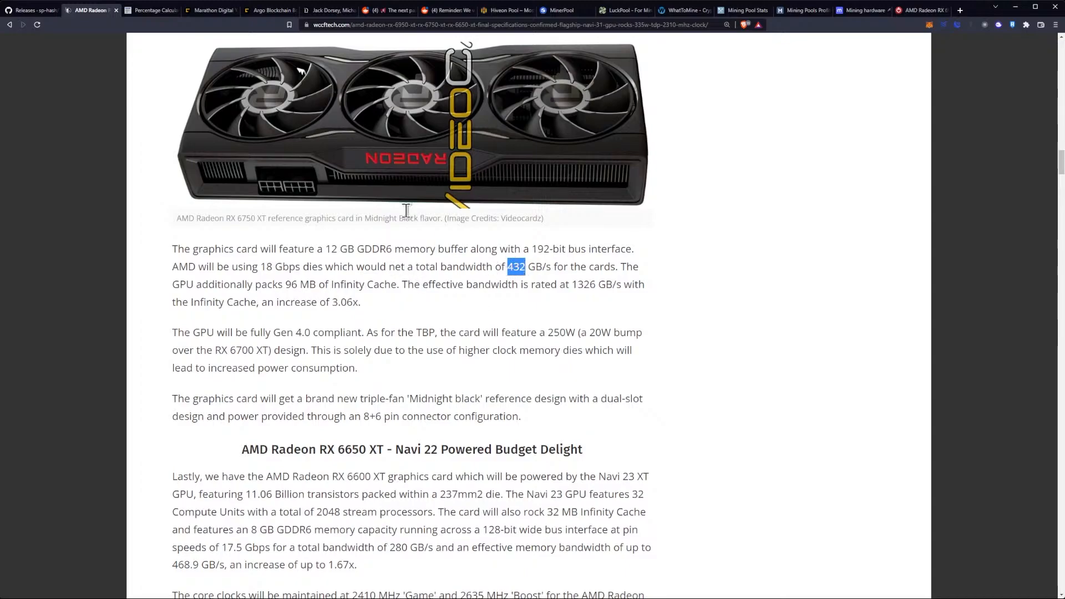
In the percentage calculator, work out that 432 is 84.375% of 512 and select the result
click(151, 9)
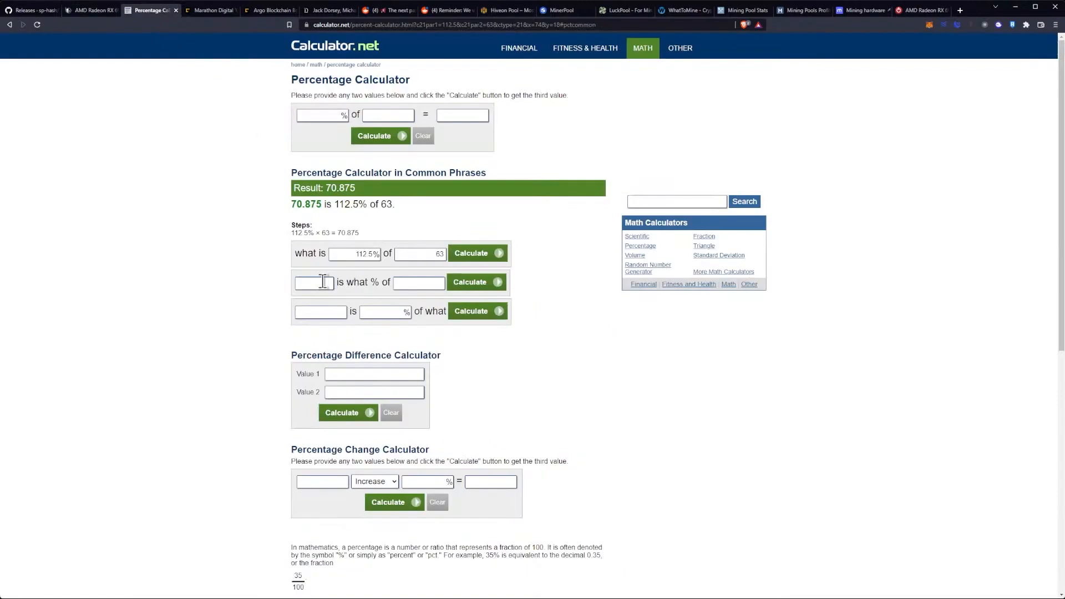
mouse_move(418, 282)
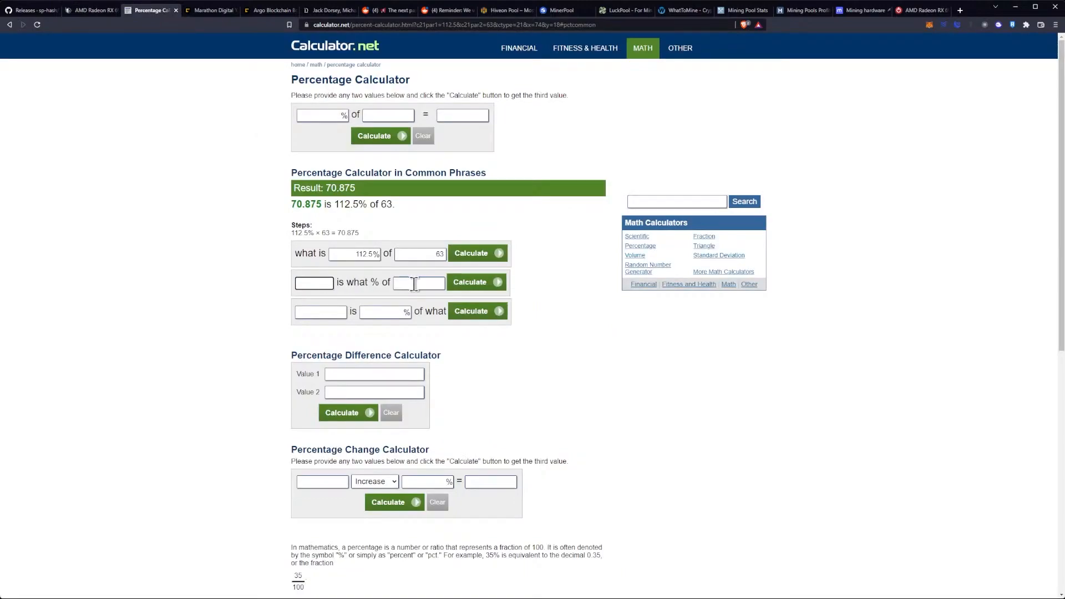
click(314, 281)
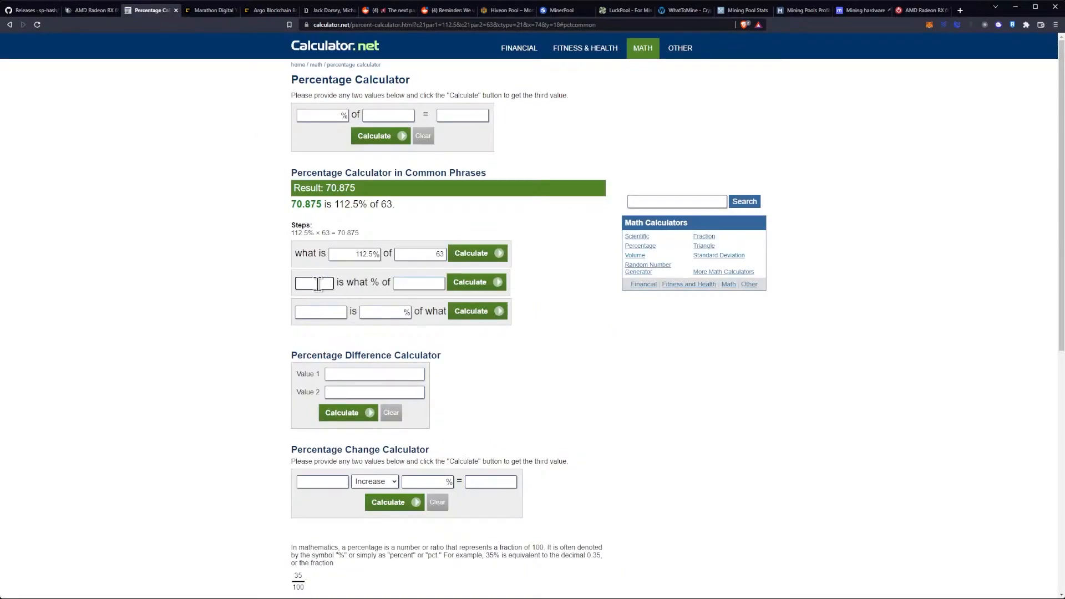
text(432)
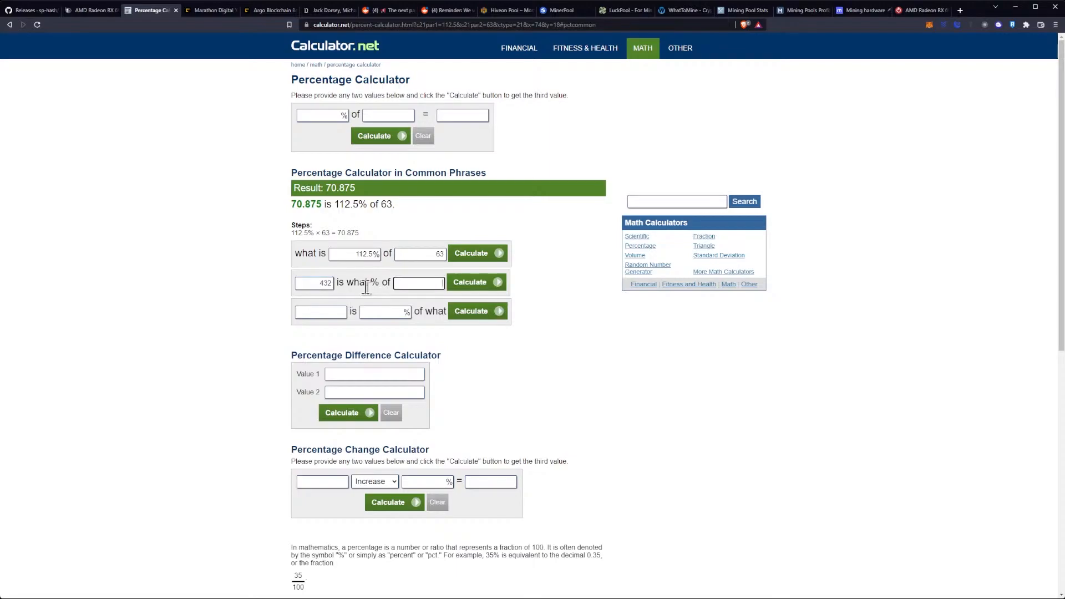
text(512)
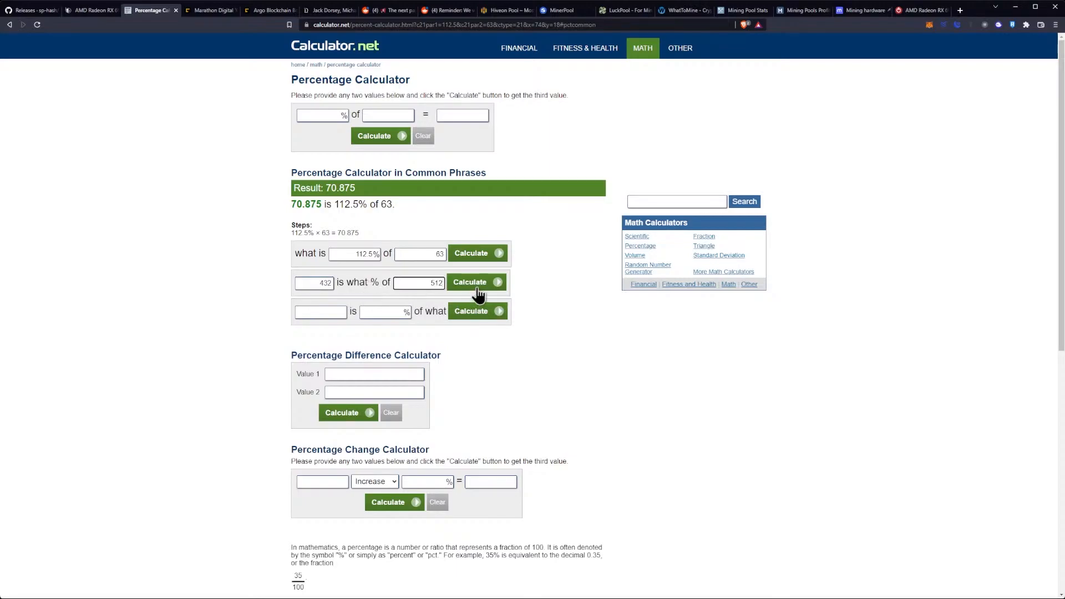
click(476, 282)
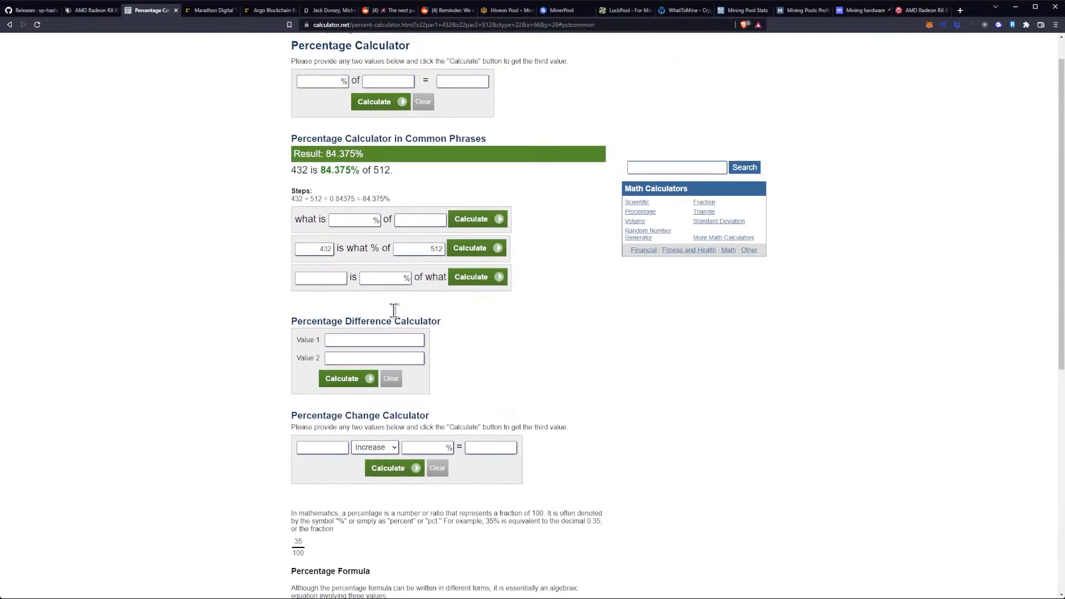
scroll(up, 3)
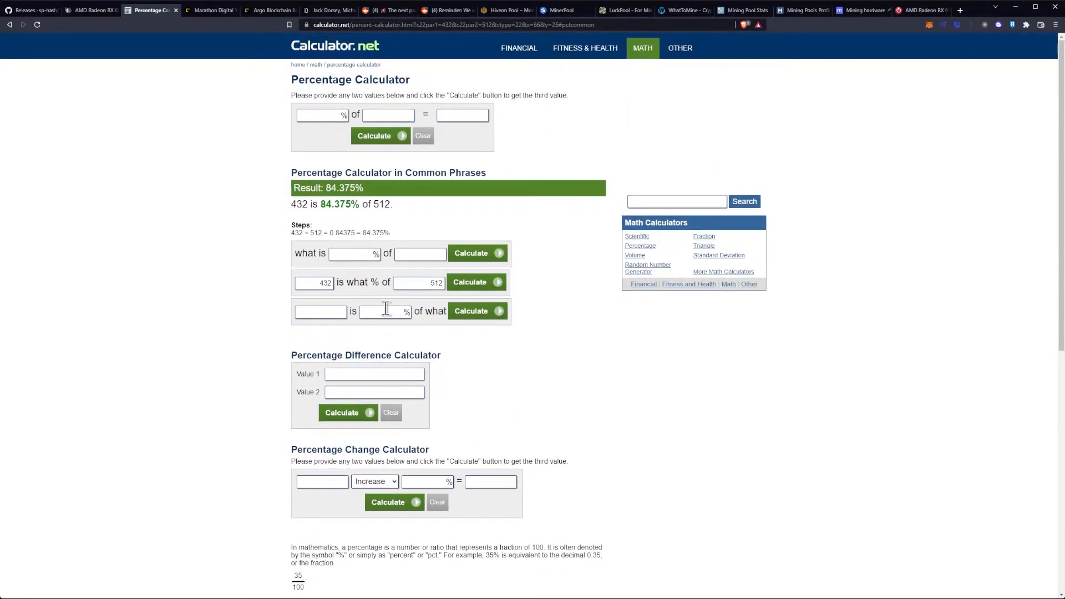
double_click(338, 204)
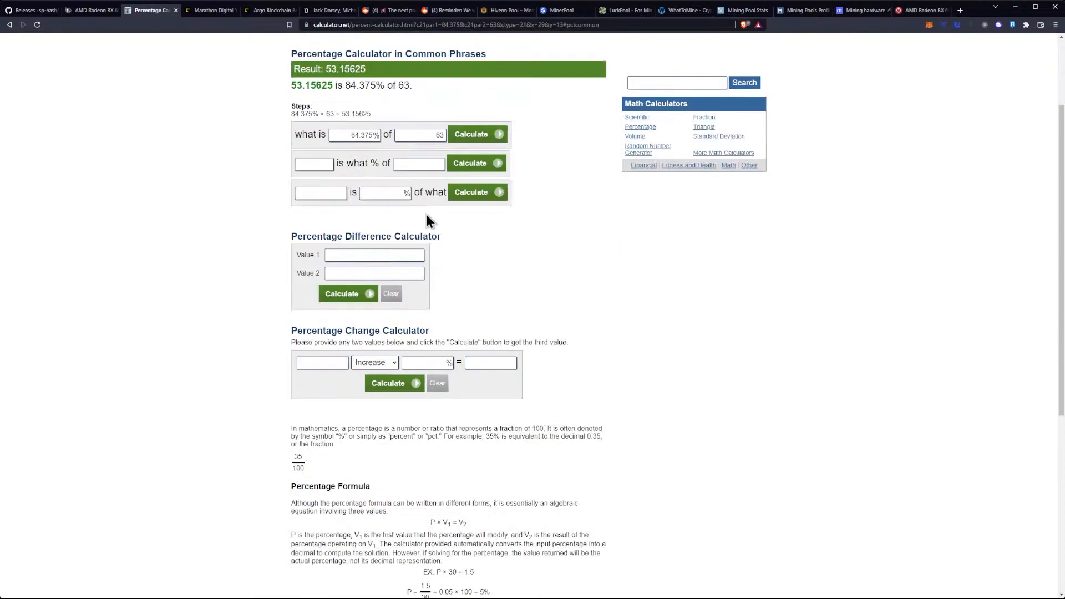
scroll(up, 3)
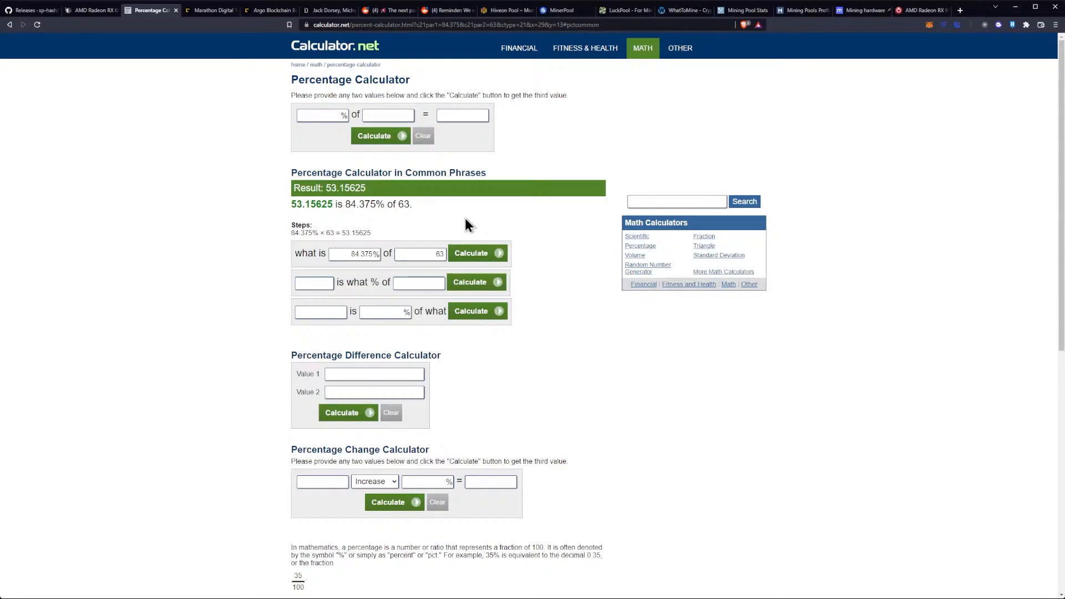
mouse_move(109, 40)
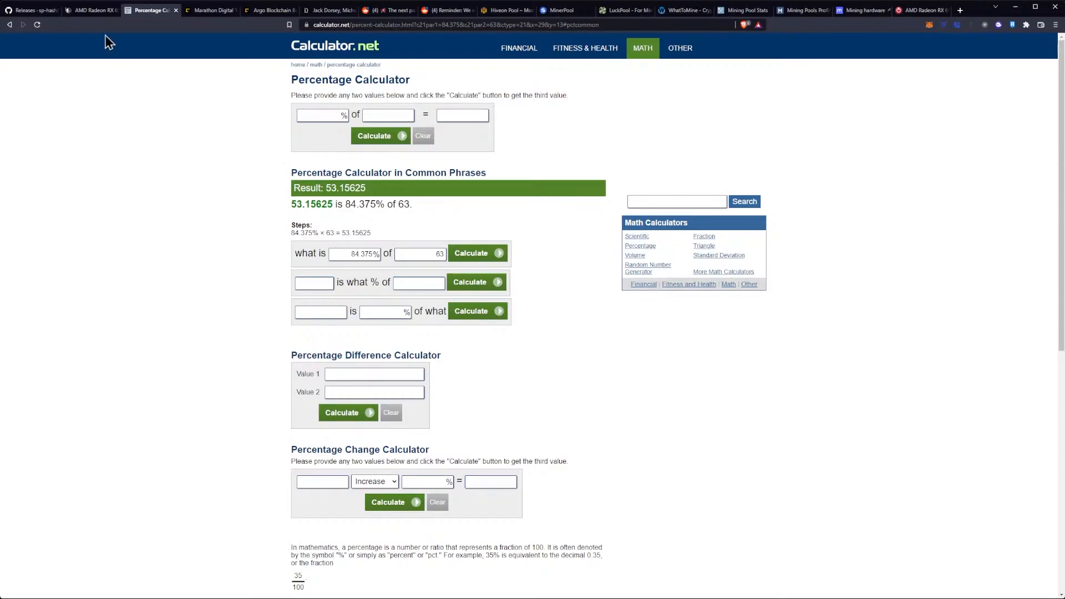
click(91, 9)
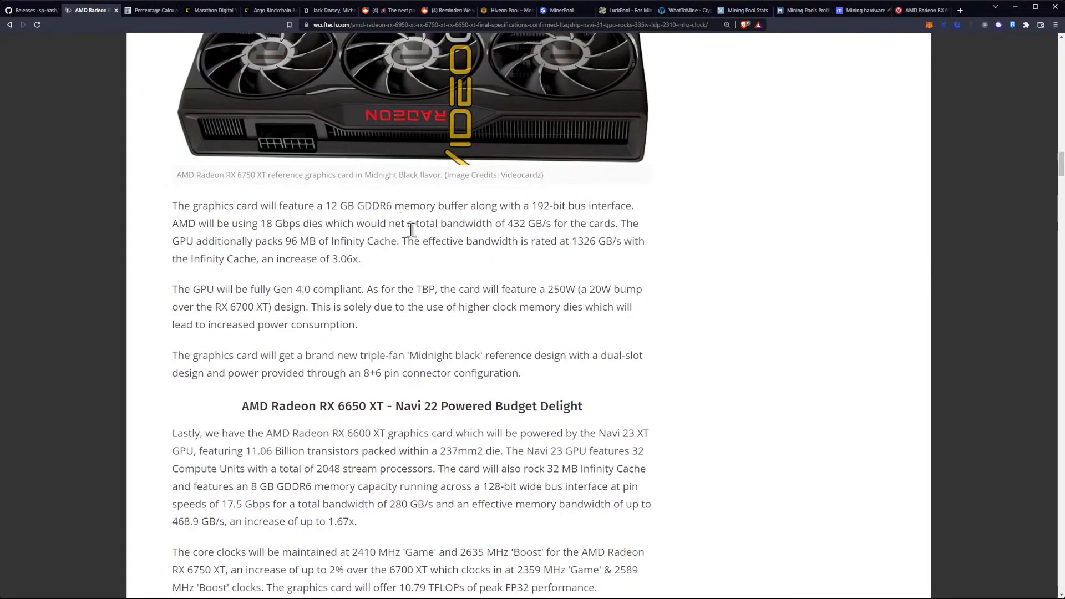
mouse_move(425, 234)
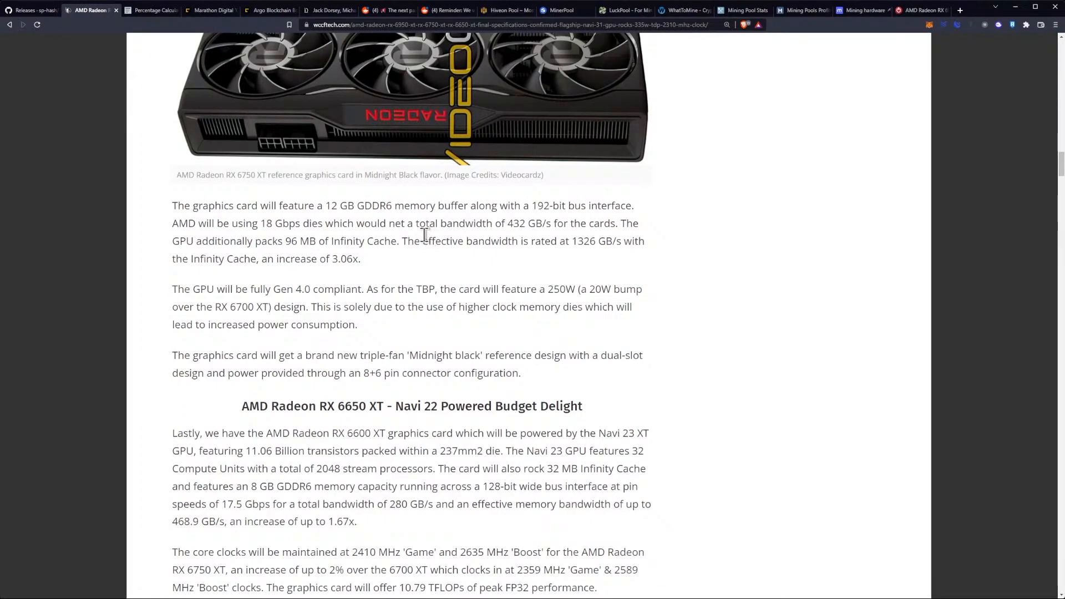
mouse_move(275, 291)
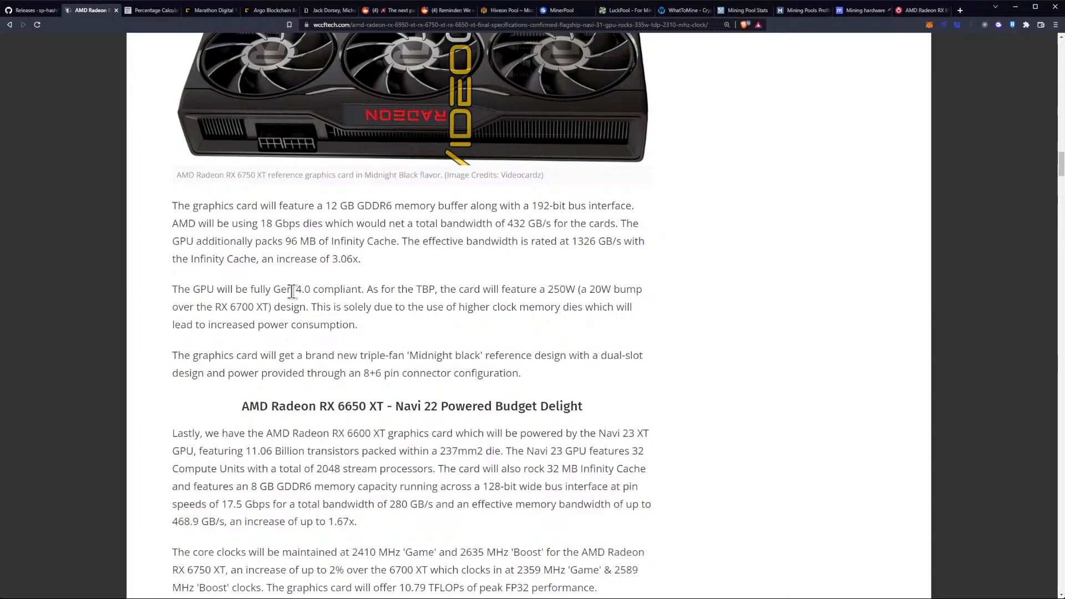
mouse_move(391, 289)
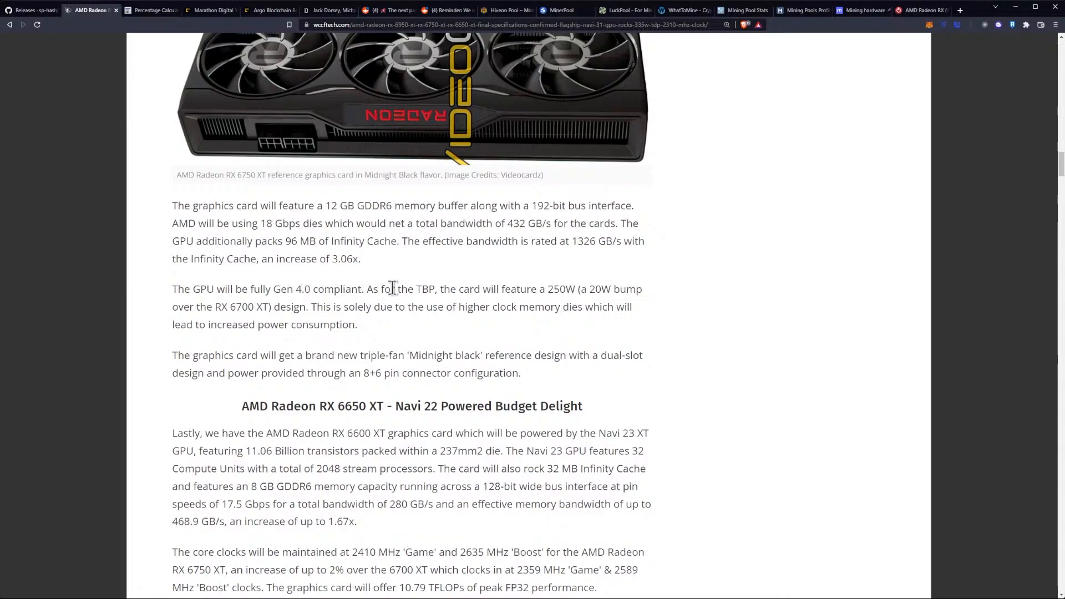
mouse_move(513, 293)
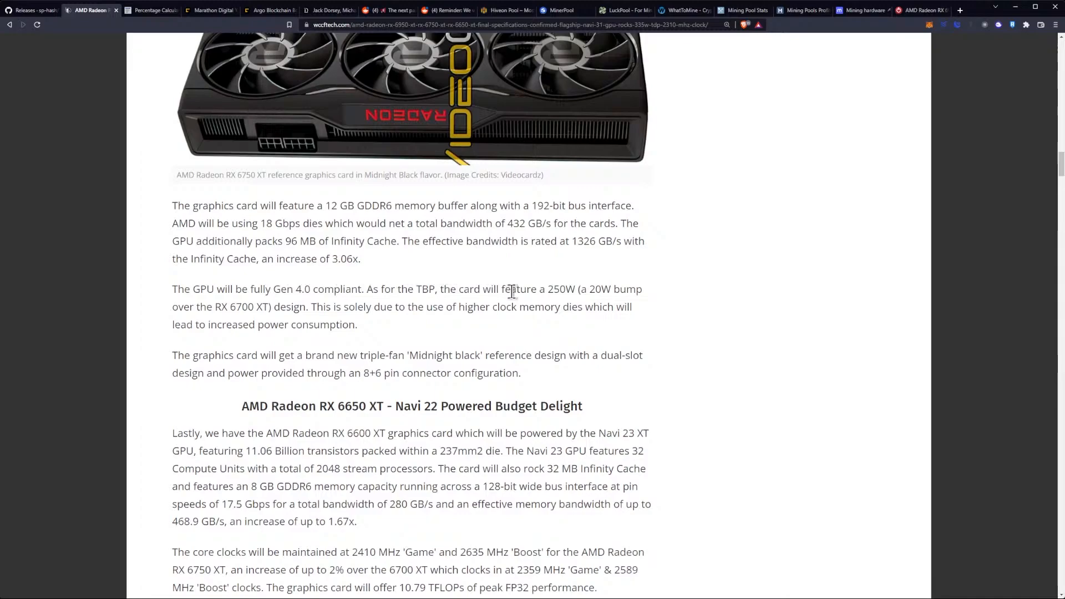
mouse_move(405, 305)
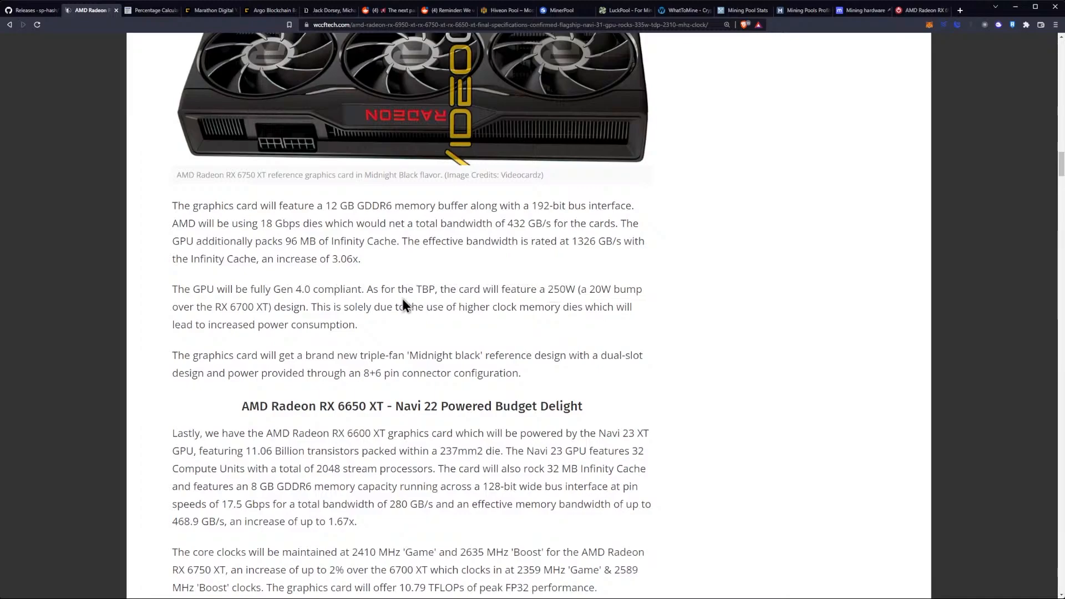
mouse_move(444, 306)
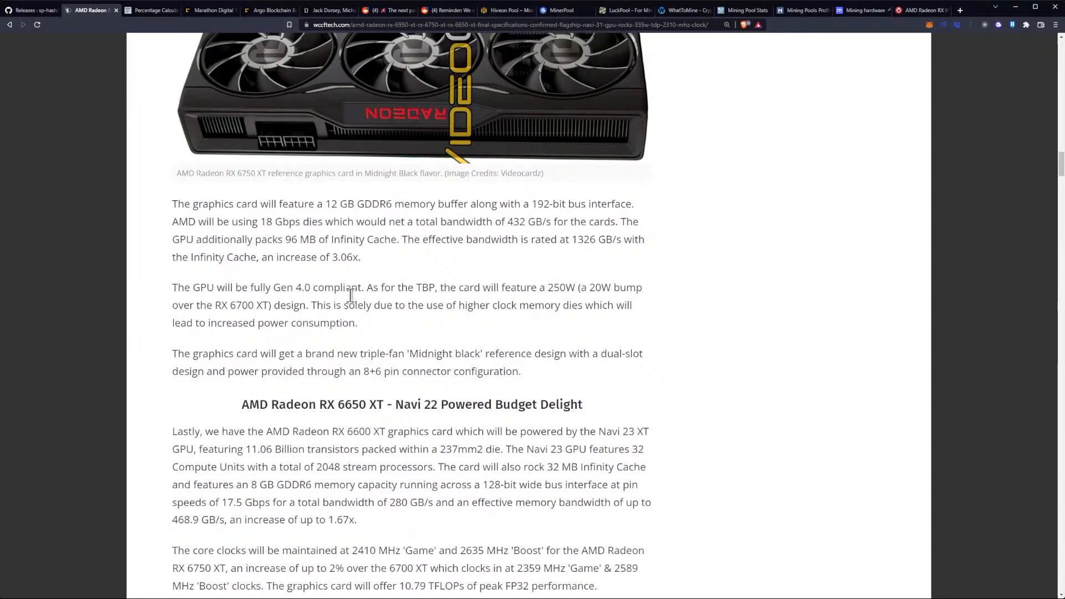
scroll(down, 3)
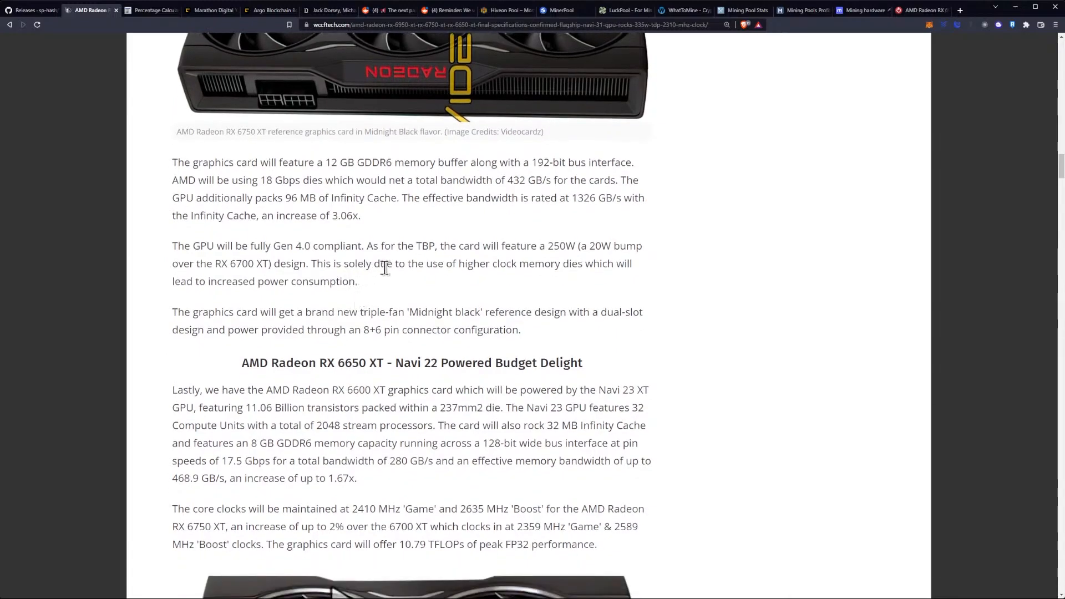
mouse_move(557, 265)
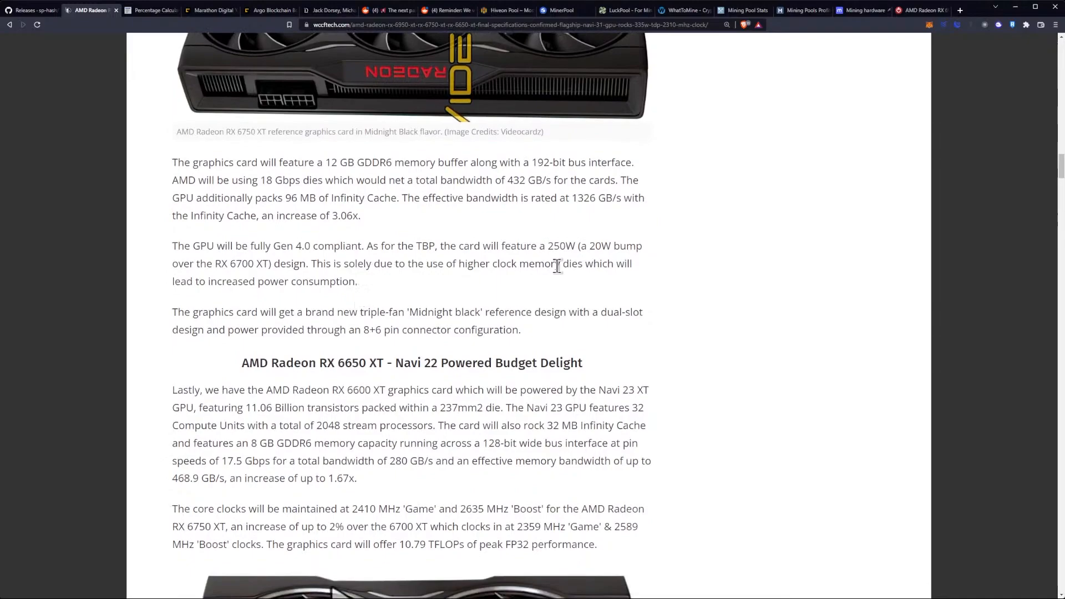
mouse_move(265, 281)
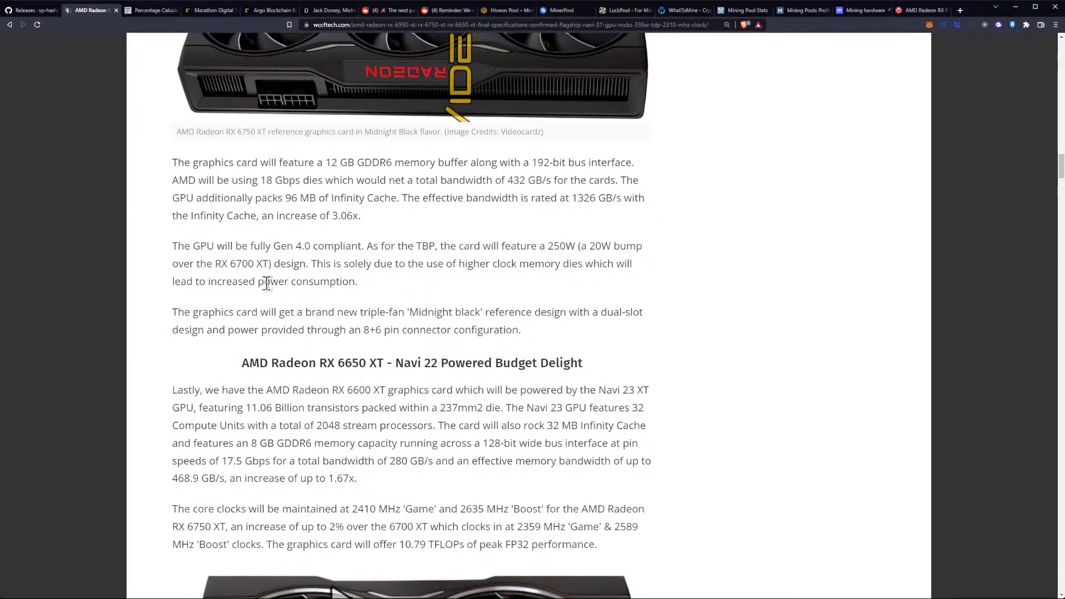
mouse_move(363, 288)
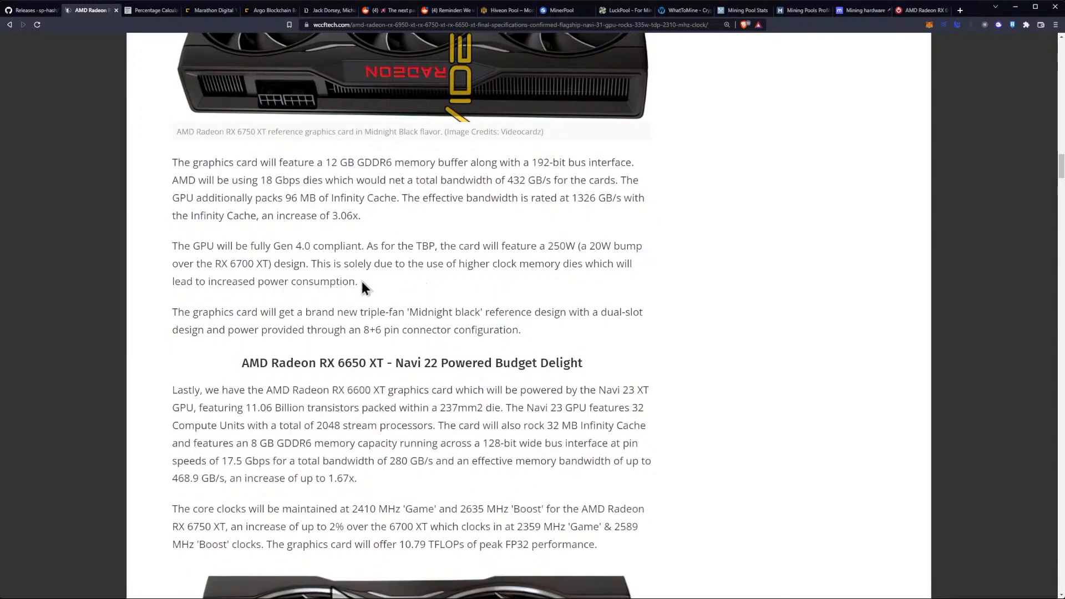
scroll(down, 3)
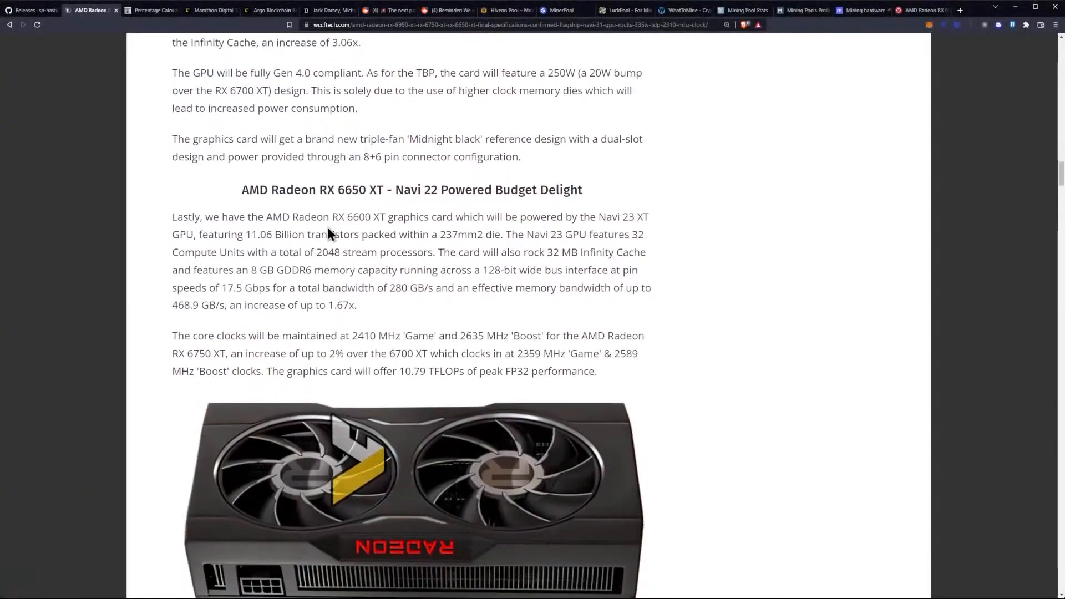
mouse_move(366, 216)
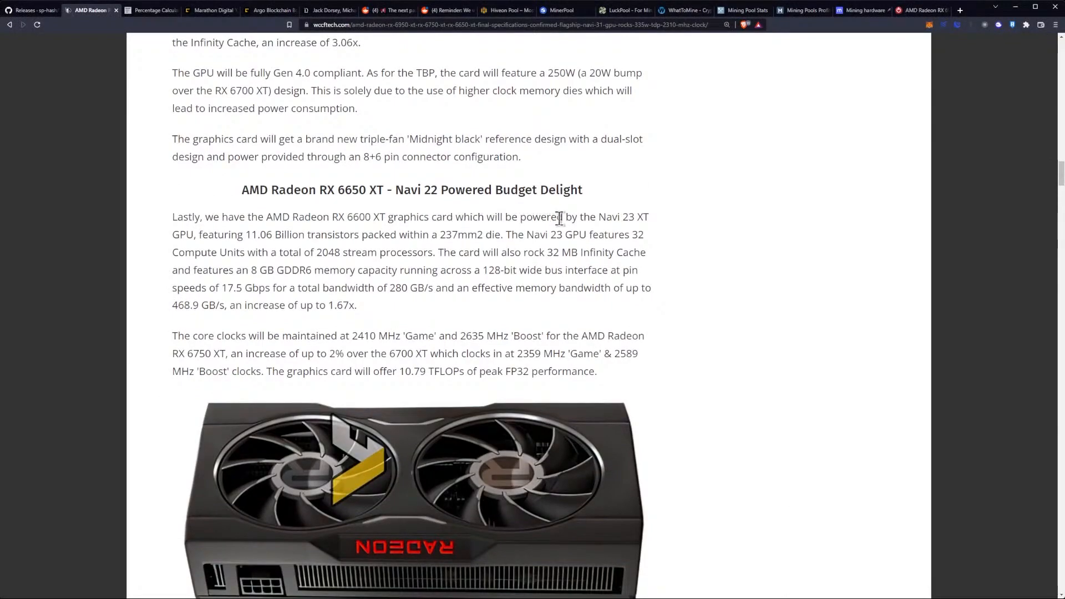
mouse_move(198, 242)
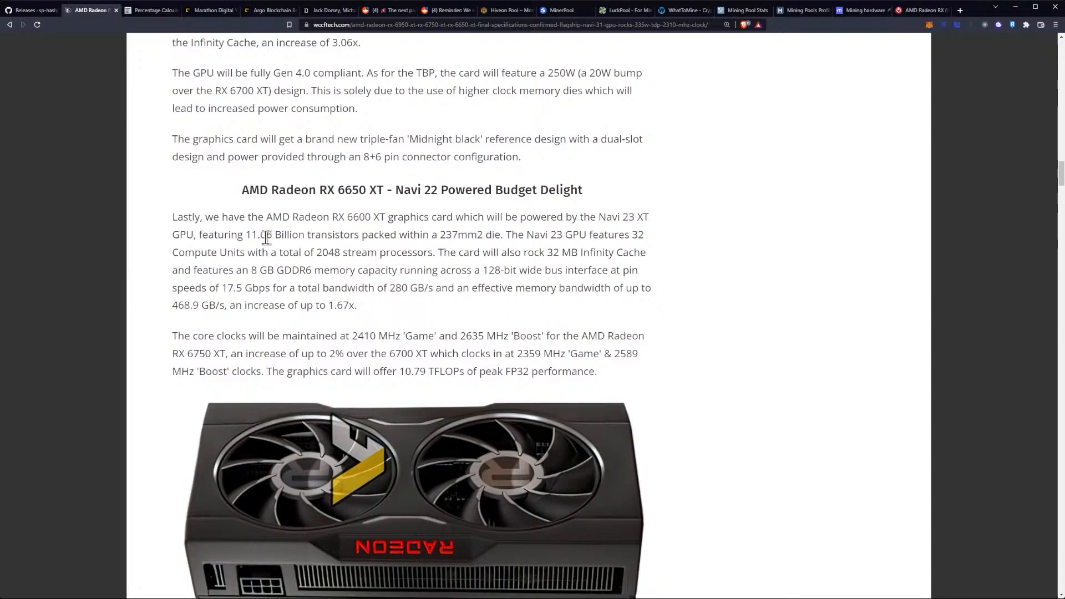
mouse_move(460, 238)
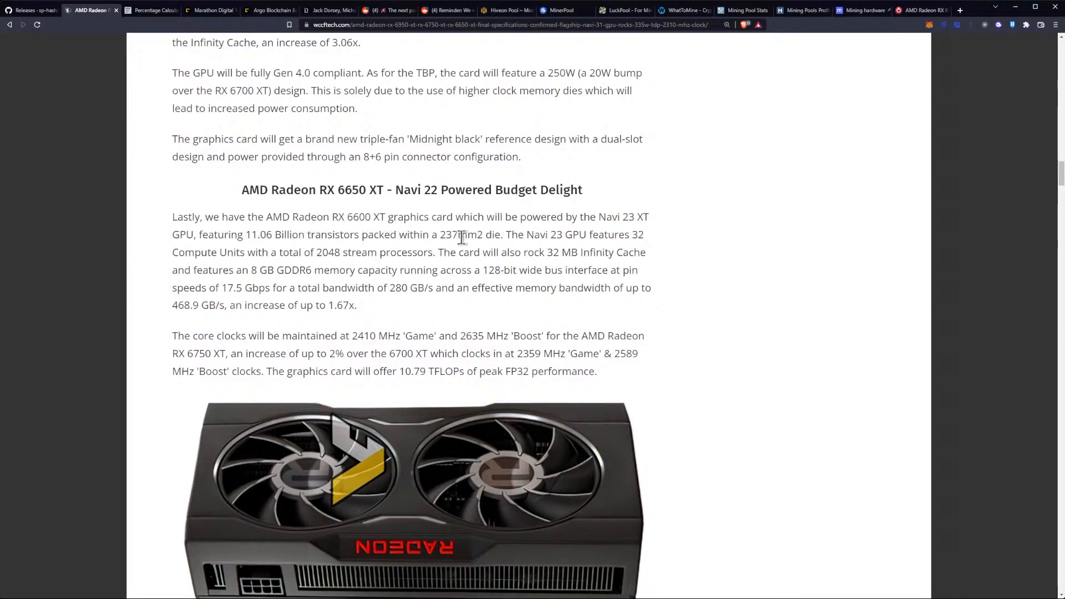
mouse_move(488, 242)
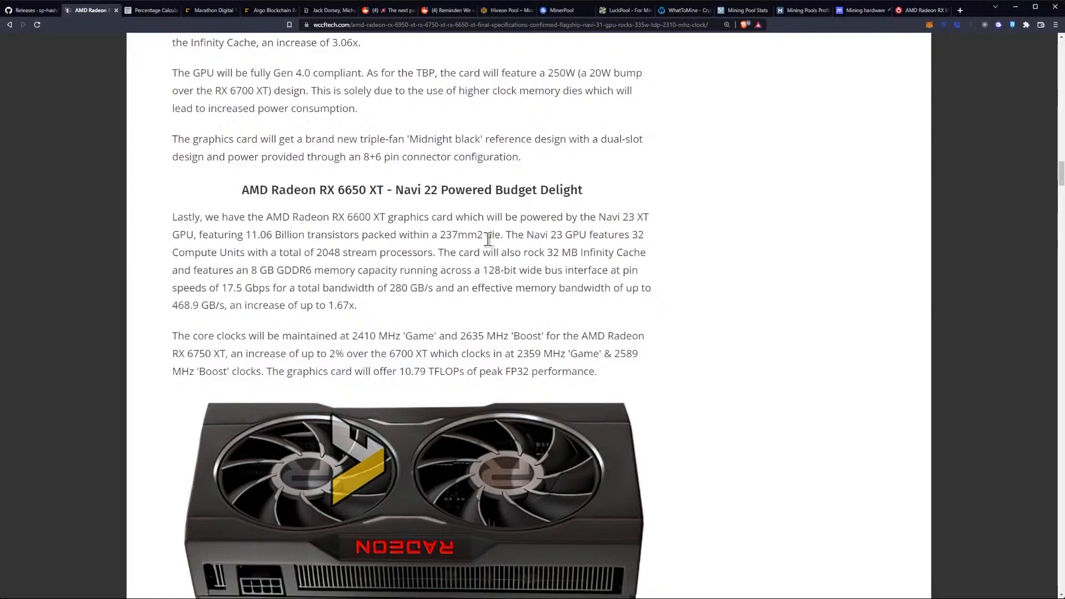
mouse_move(266, 257)
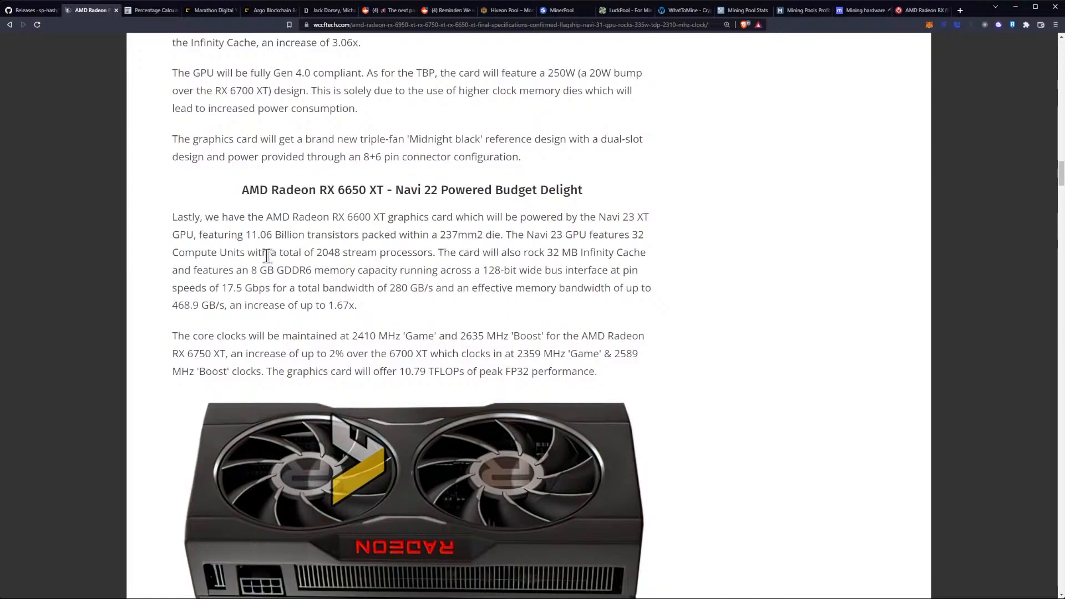
mouse_move(339, 257)
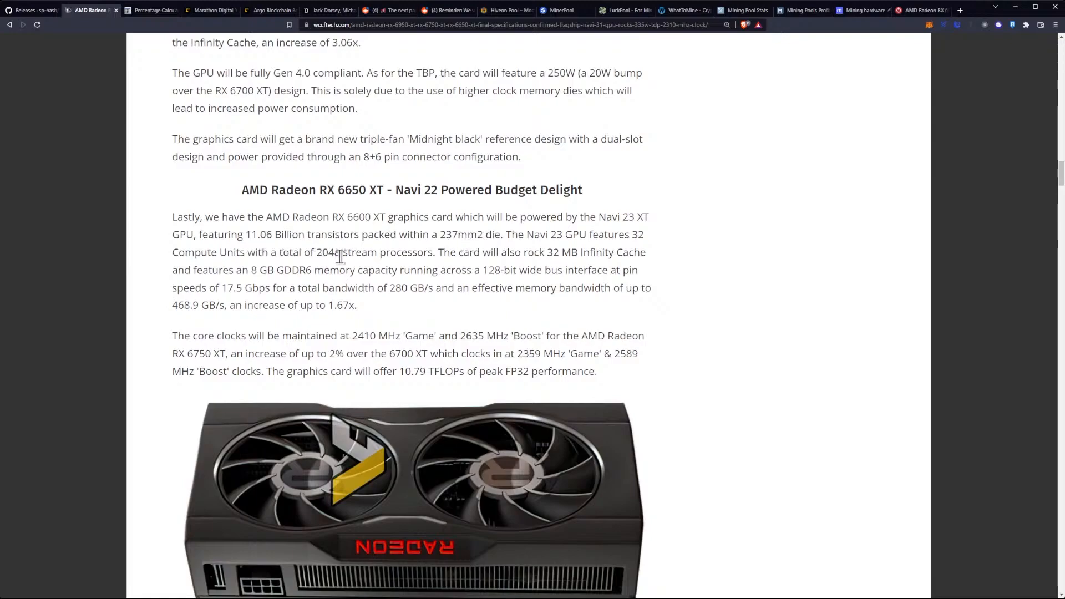
mouse_move(428, 253)
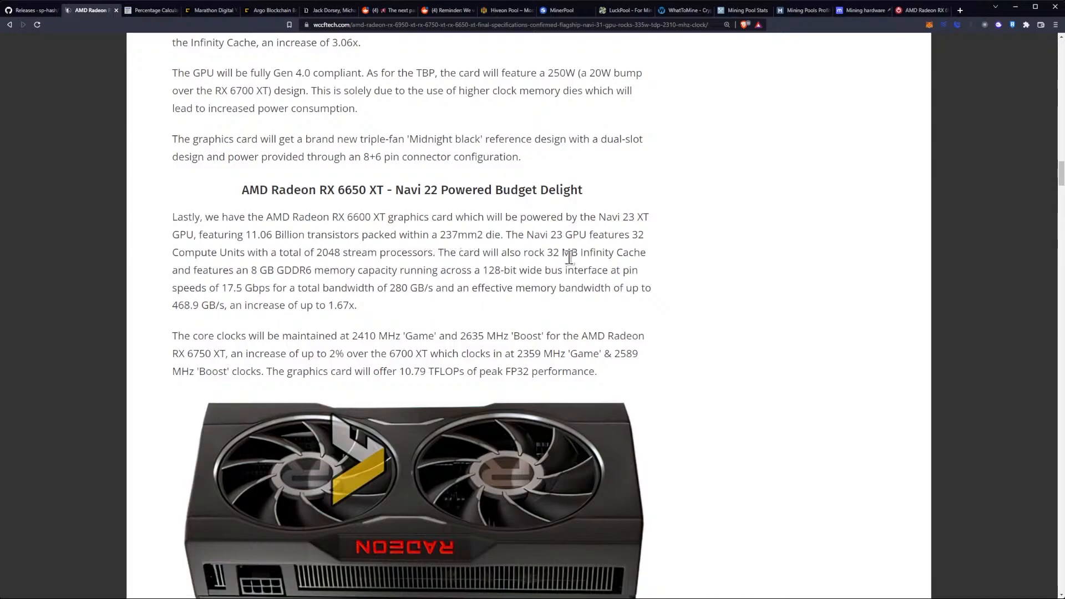
mouse_move(253, 273)
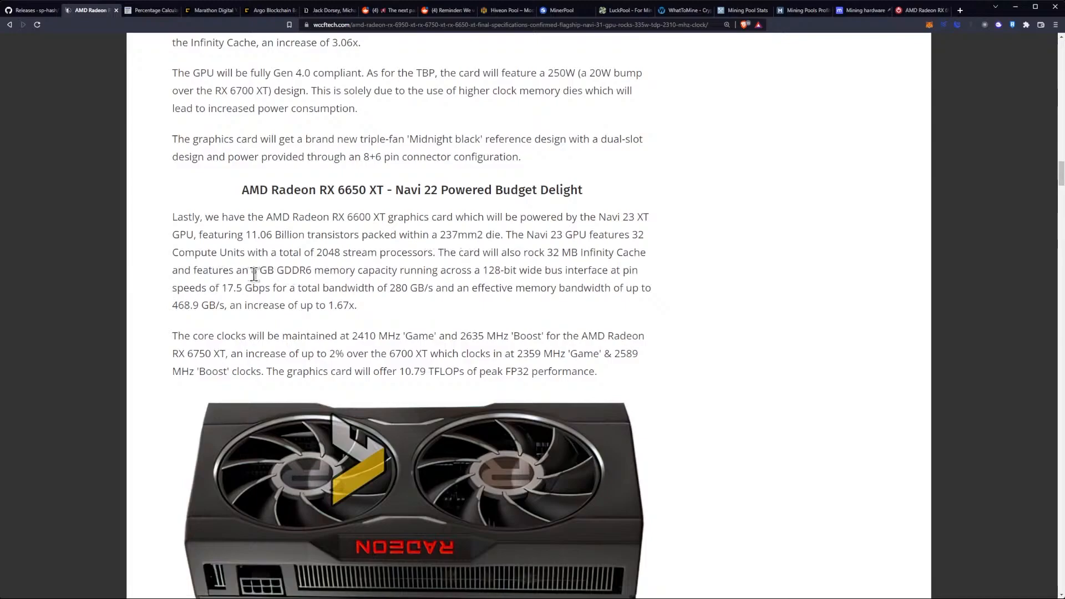
mouse_move(350, 275)
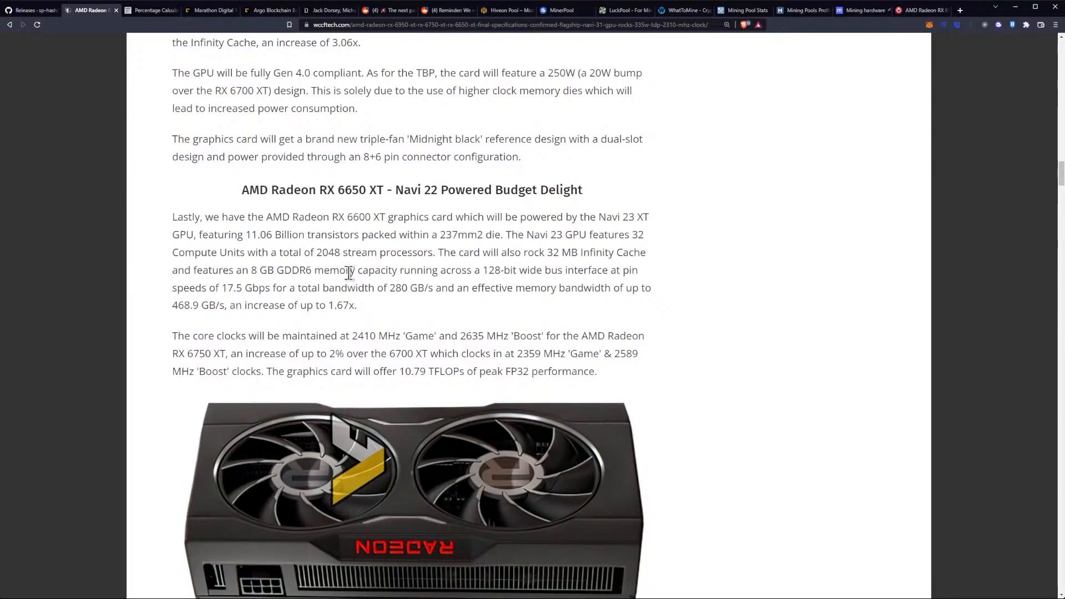
mouse_move(459, 278)
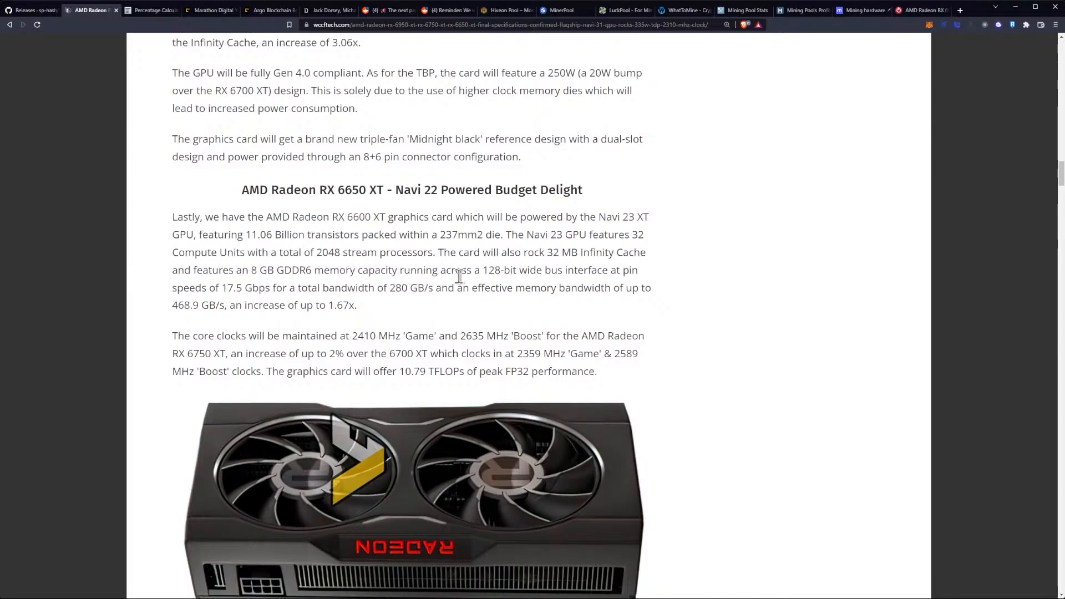
Highlight the RX 6650 XT's 128-bit bus width figure, then scroll to its reference card image
double_click(494, 270)
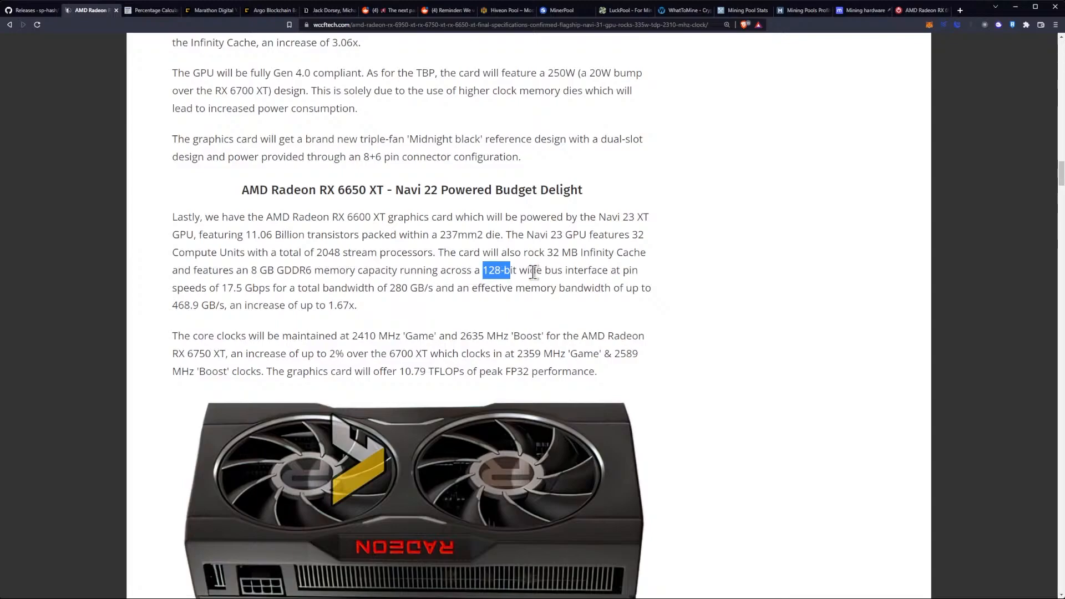
click(234, 293)
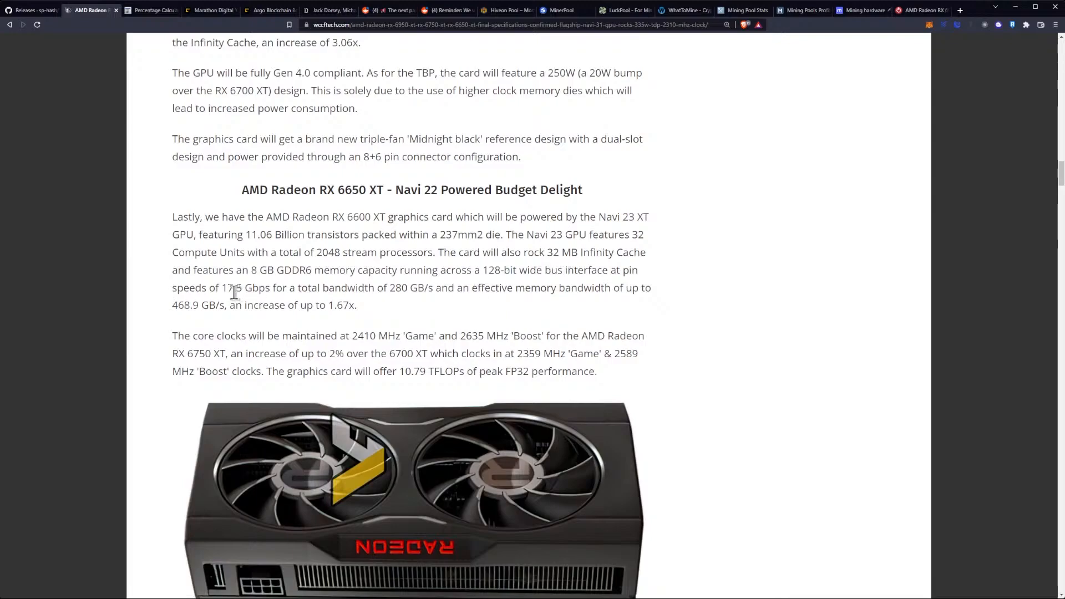
mouse_move(246, 265)
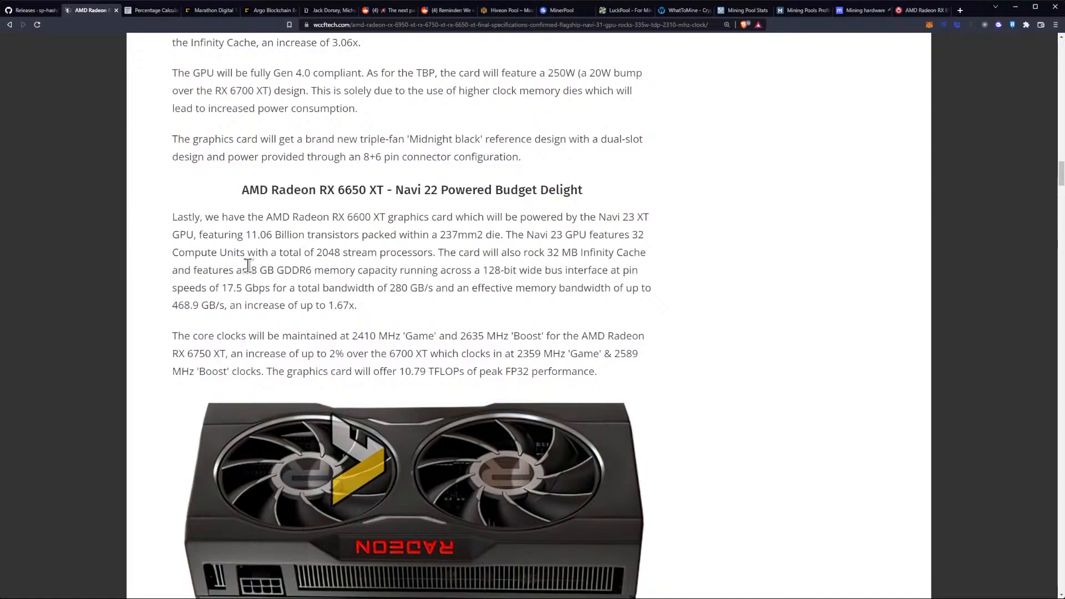
mouse_move(283, 270)
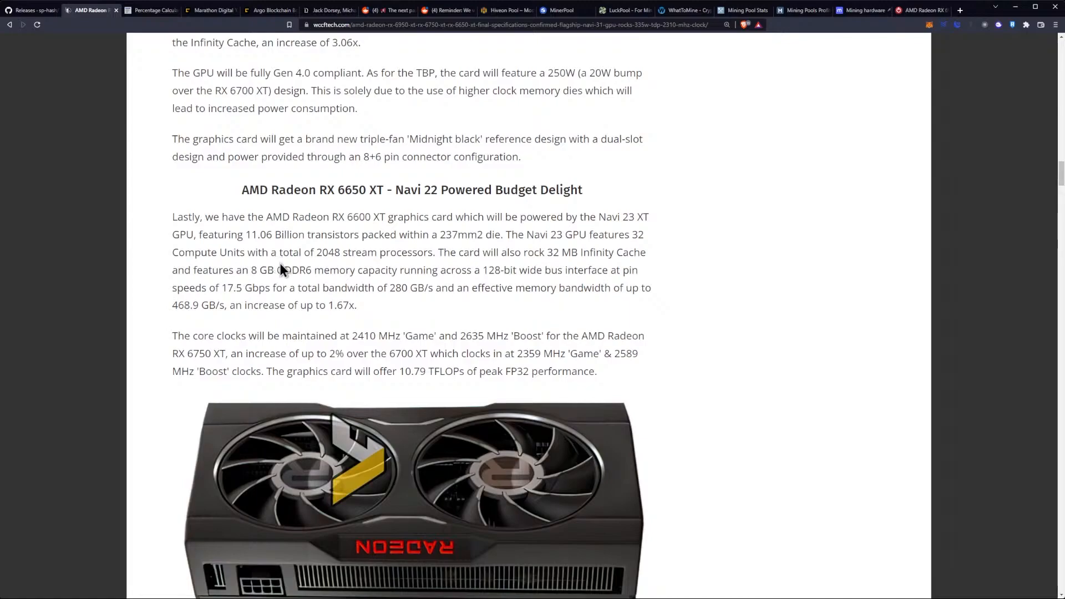
mouse_move(392, 283)
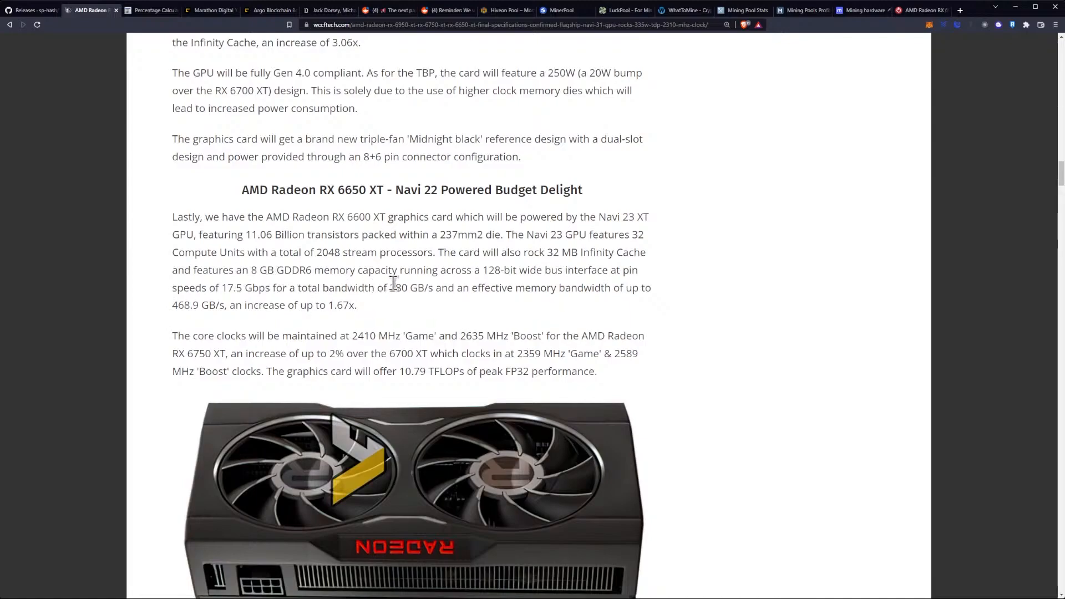
mouse_move(296, 292)
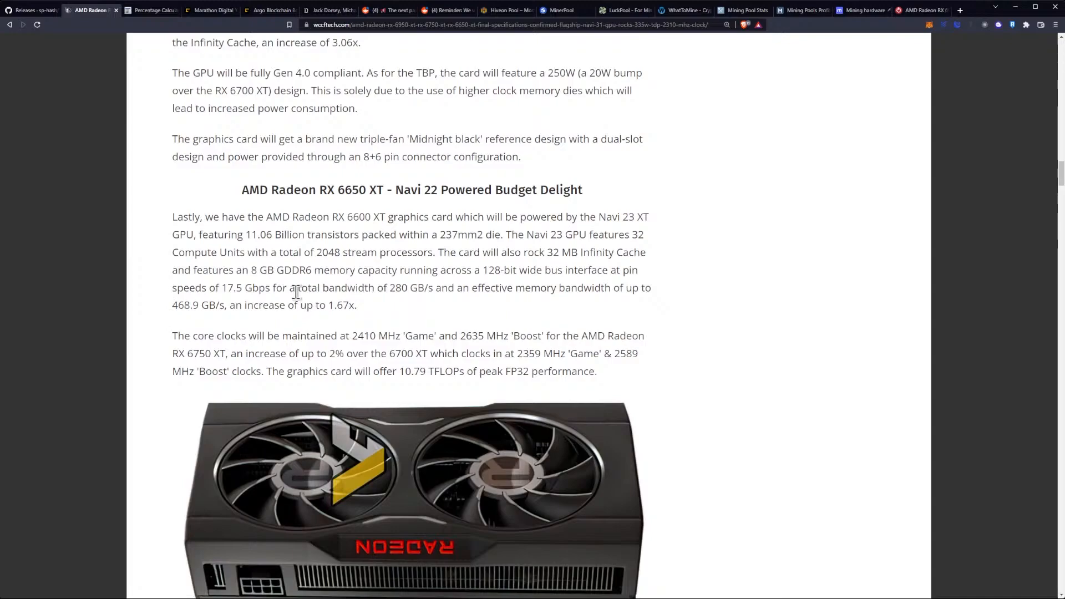
mouse_move(416, 288)
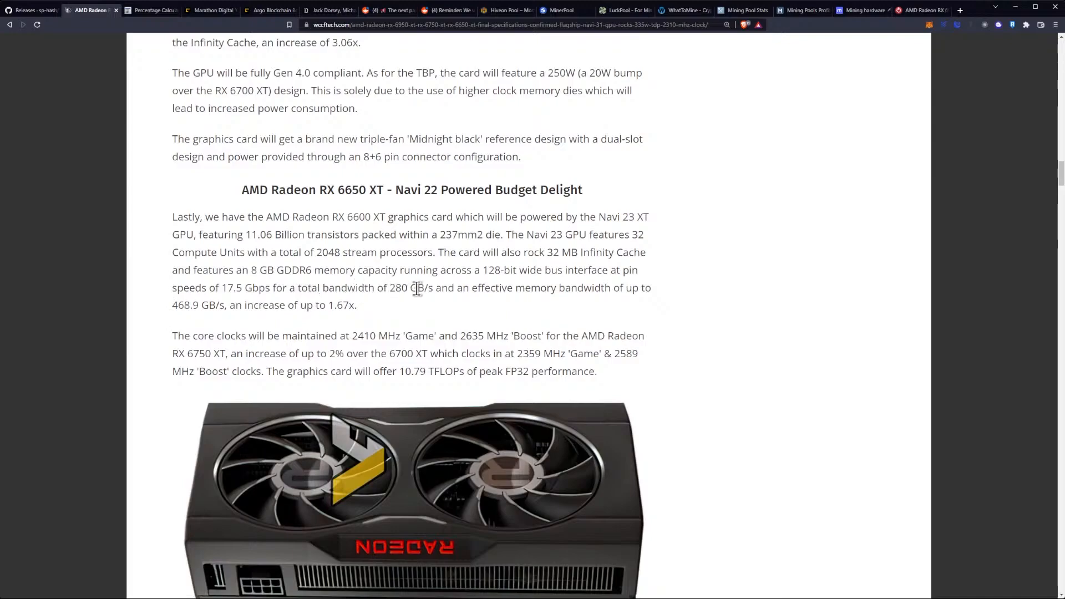
mouse_move(350, 282)
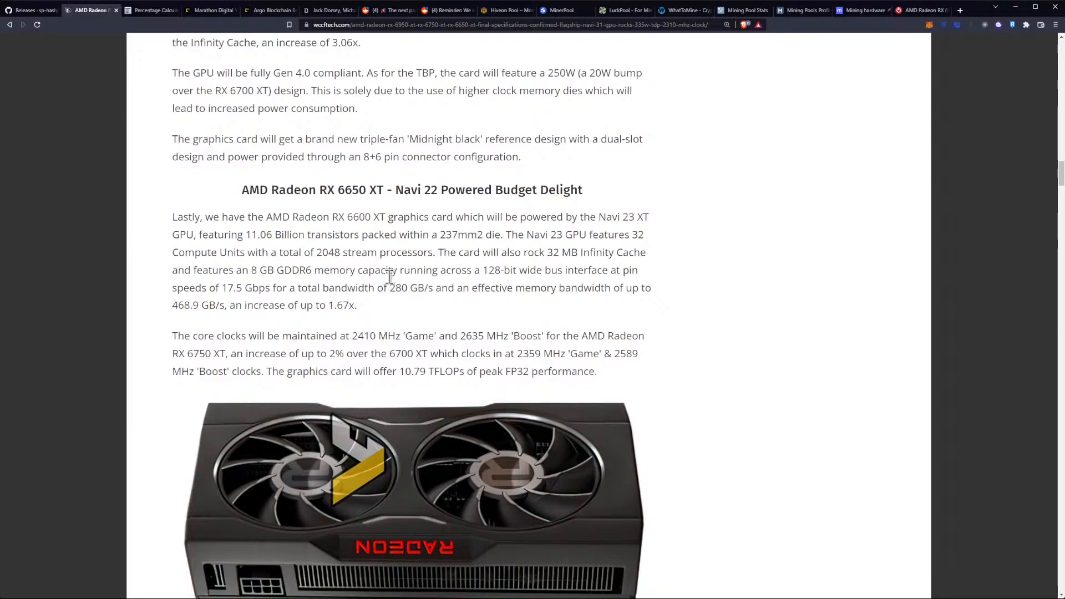
mouse_move(403, 276)
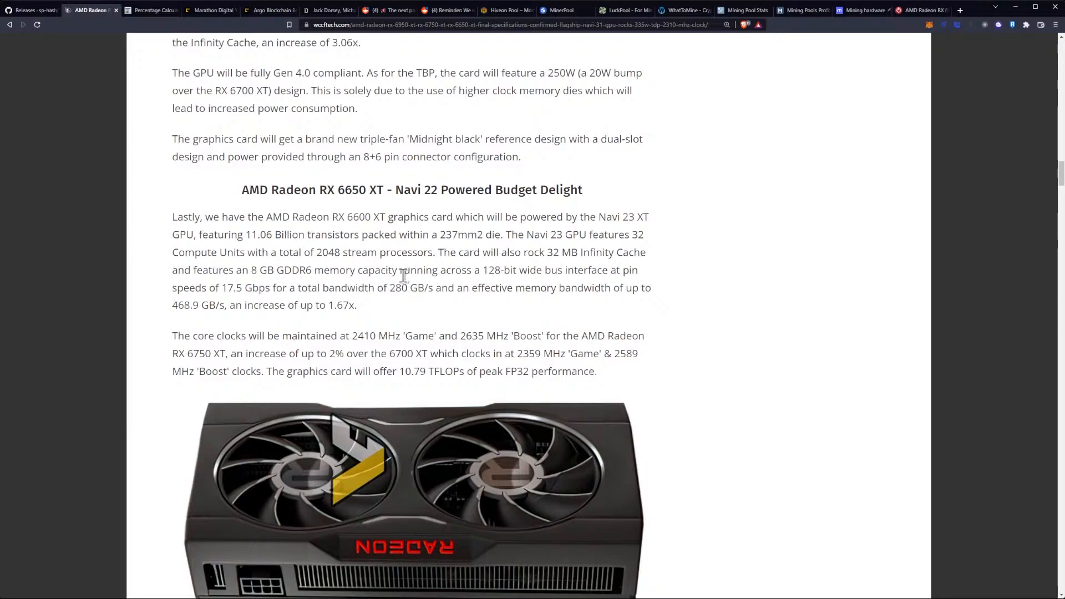
scroll(down, 3)
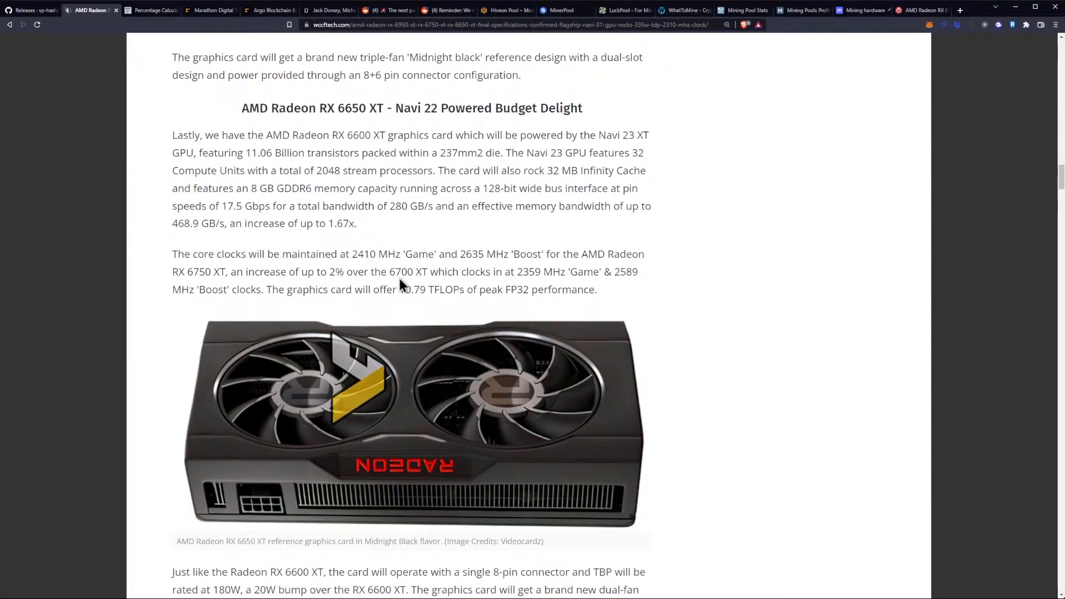
scroll(up, 3)
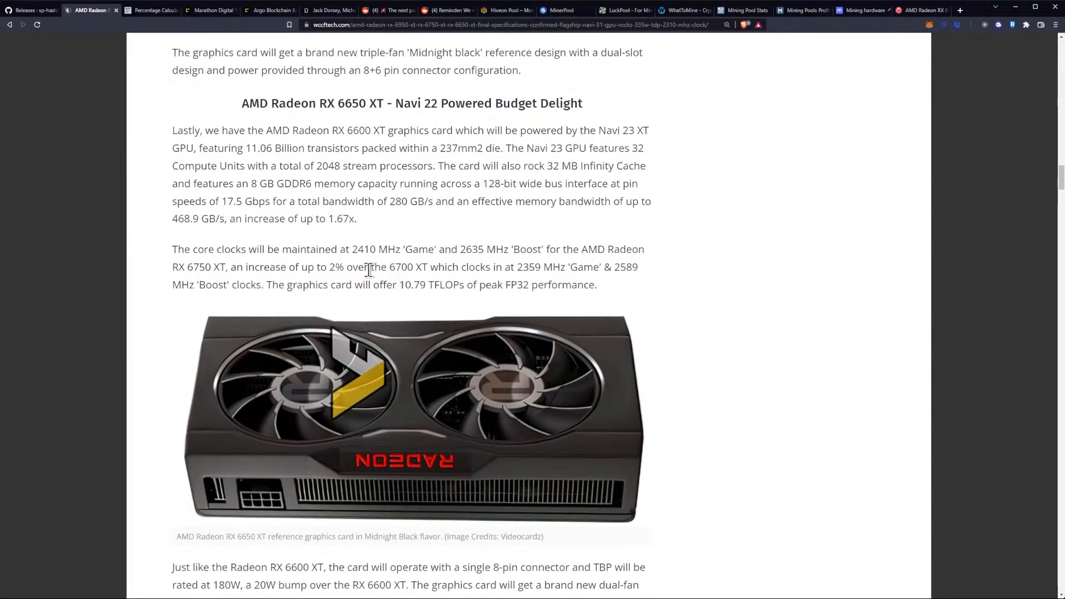
scroll(down, 3)
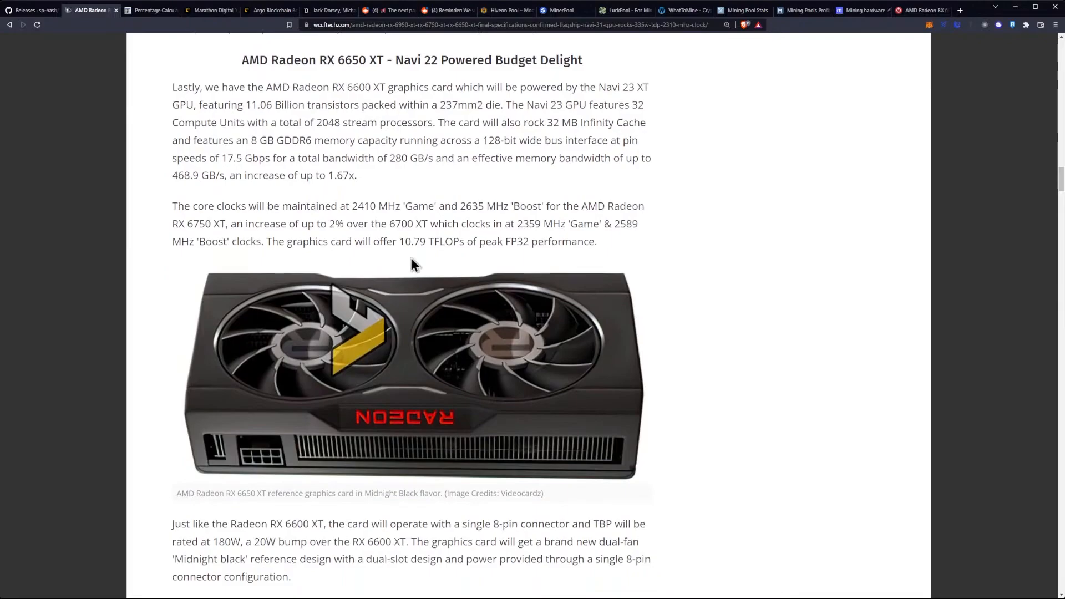